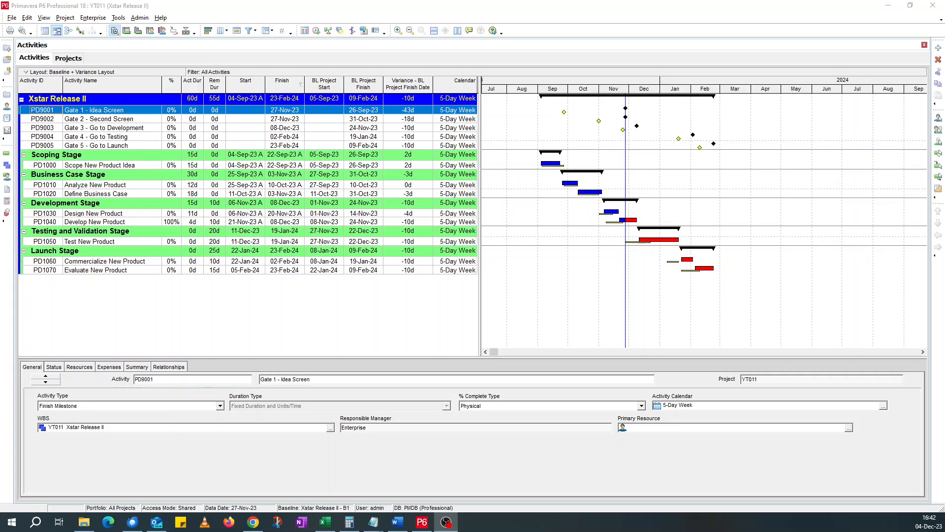
pyautogui.moveTo(642, 242)
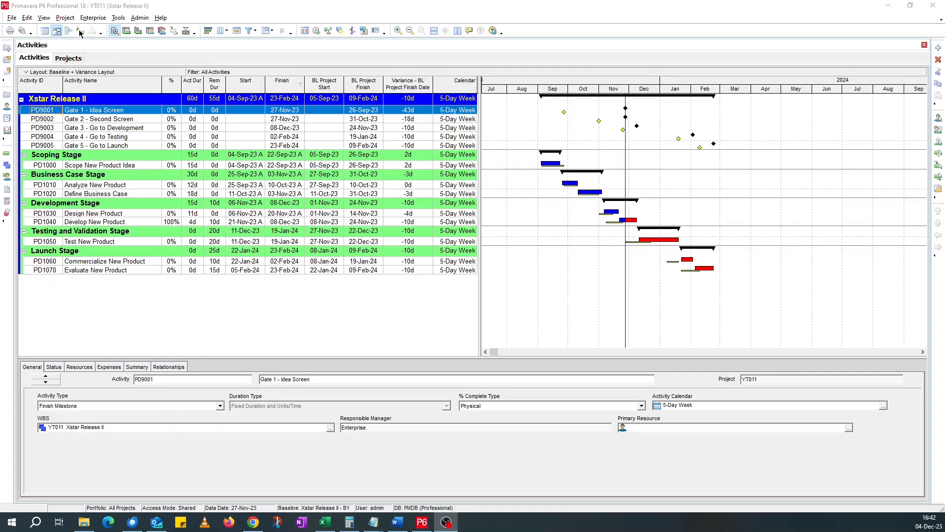
pyautogui.moveTo(158, 72)
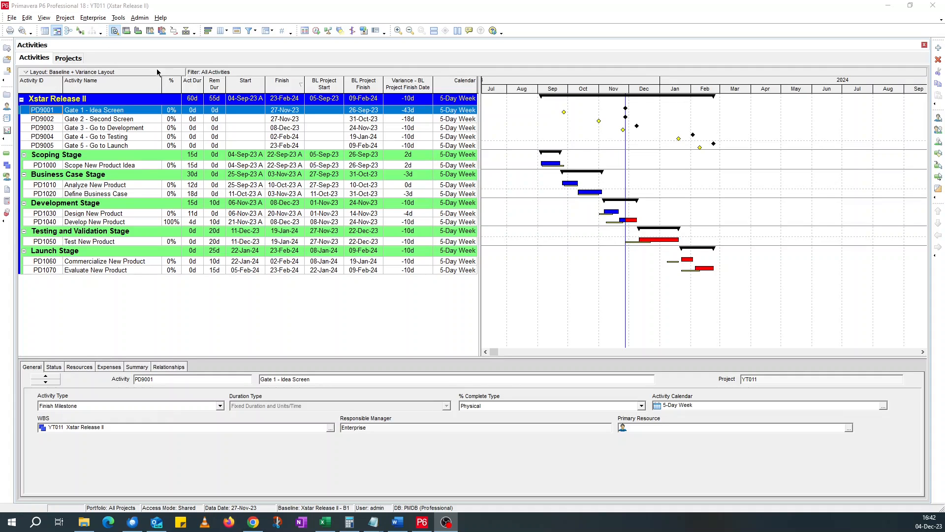
pyautogui.moveTo(314, 480)
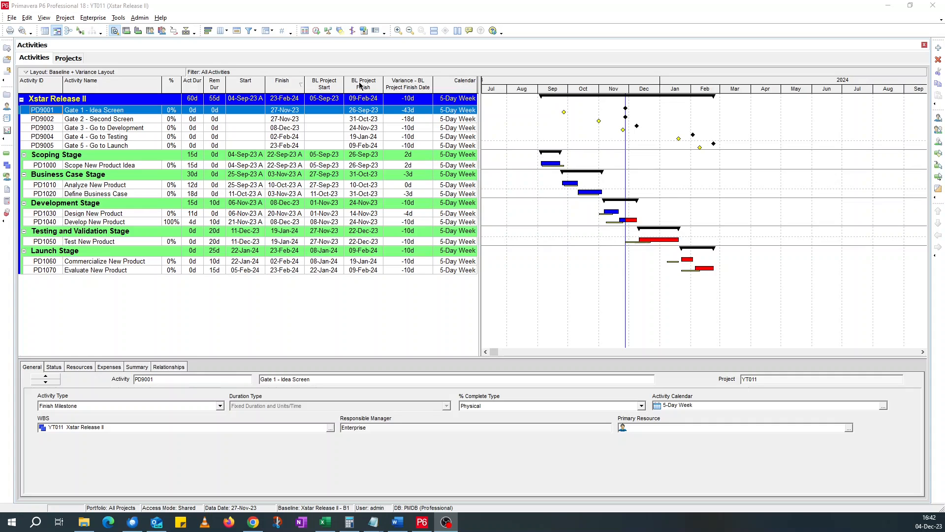
pyautogui.moveTo(405, 87)
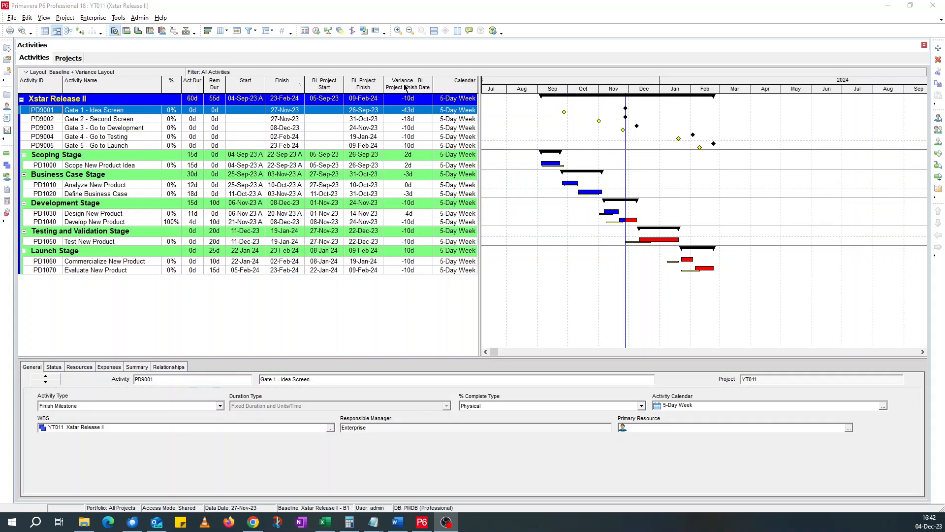
pyautogui.moveTo(400, 95)
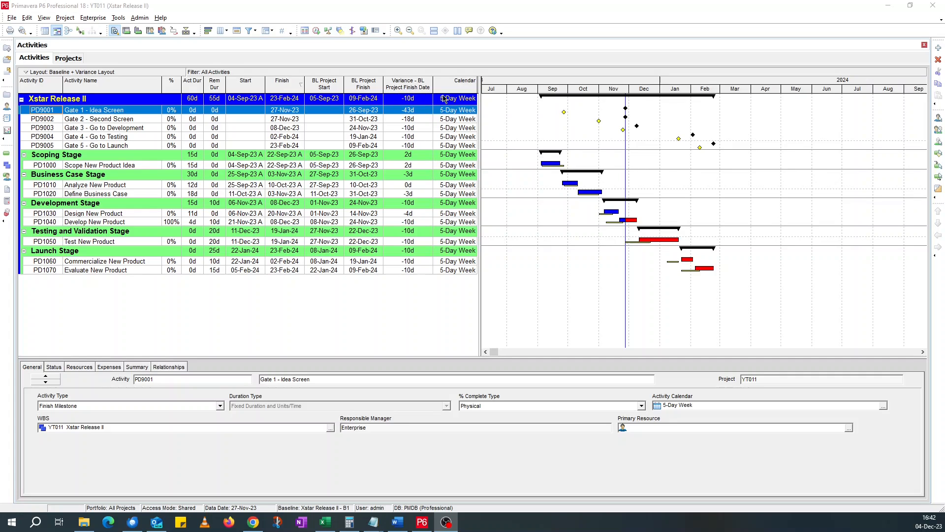
pyautogui.moveTo(563, 125)
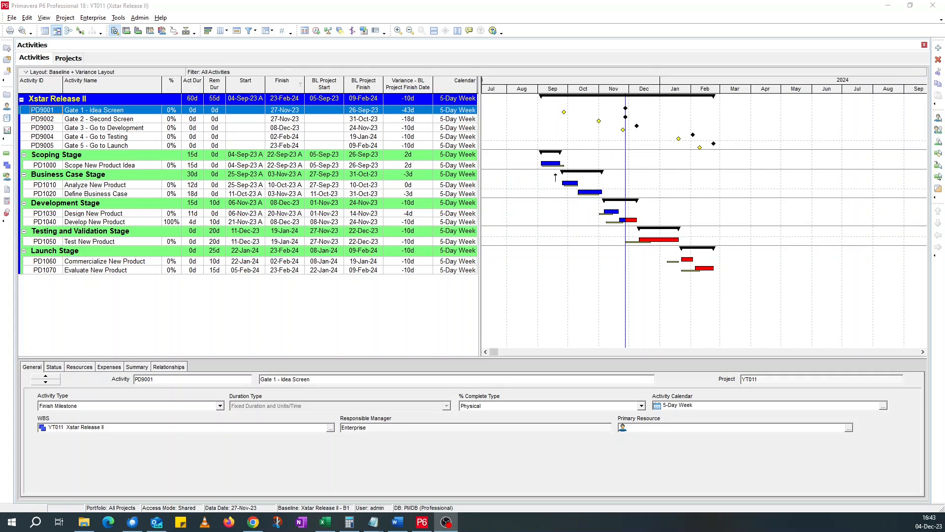
pyautogui.moveTo(548, 186)
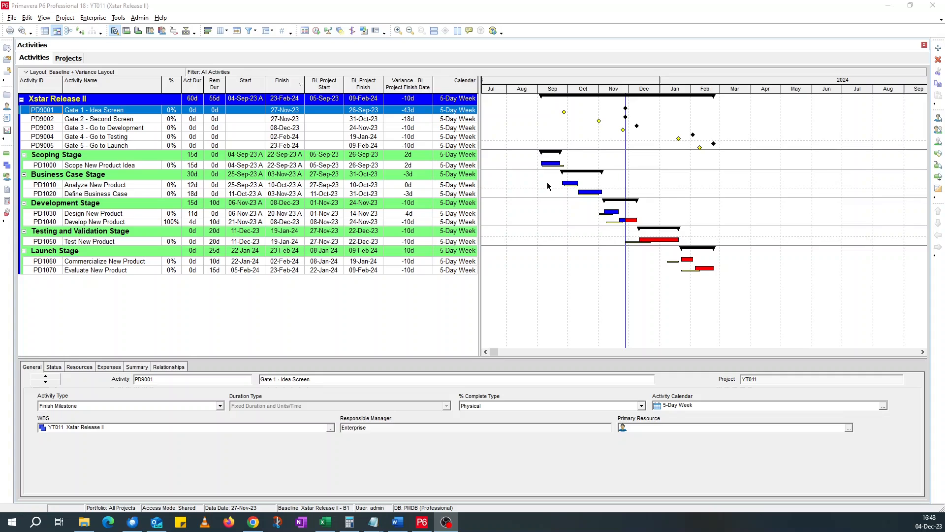
pyautogui.moveTo(614, 211)
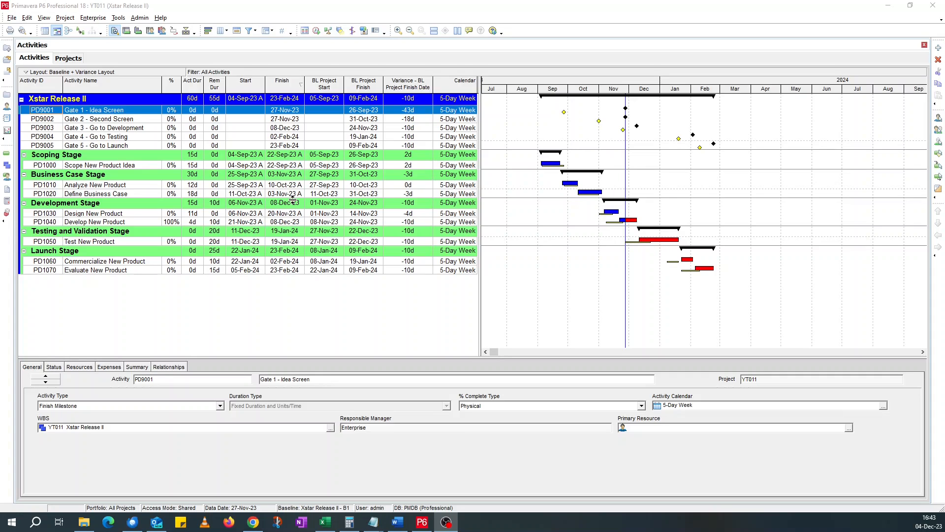
pyautogui.moveTo(676, 213)
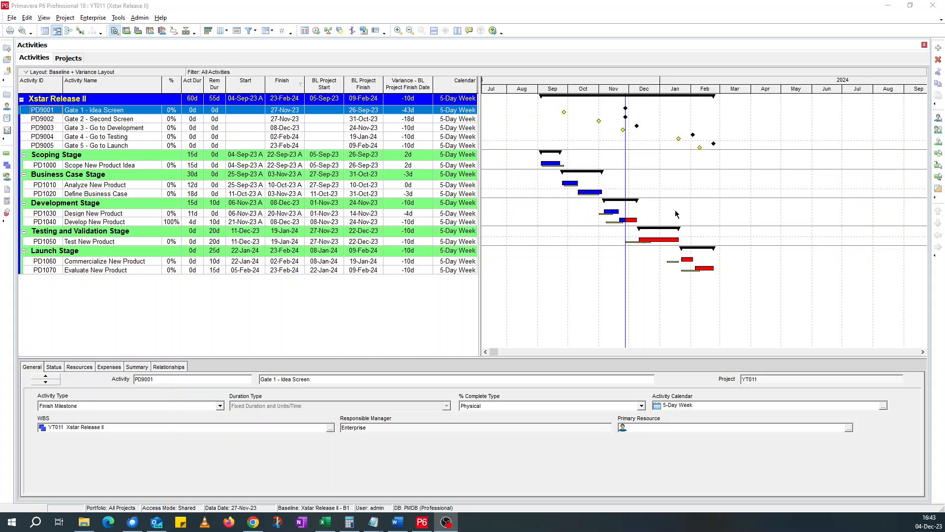
pyautogui.moveTo(616, 224)
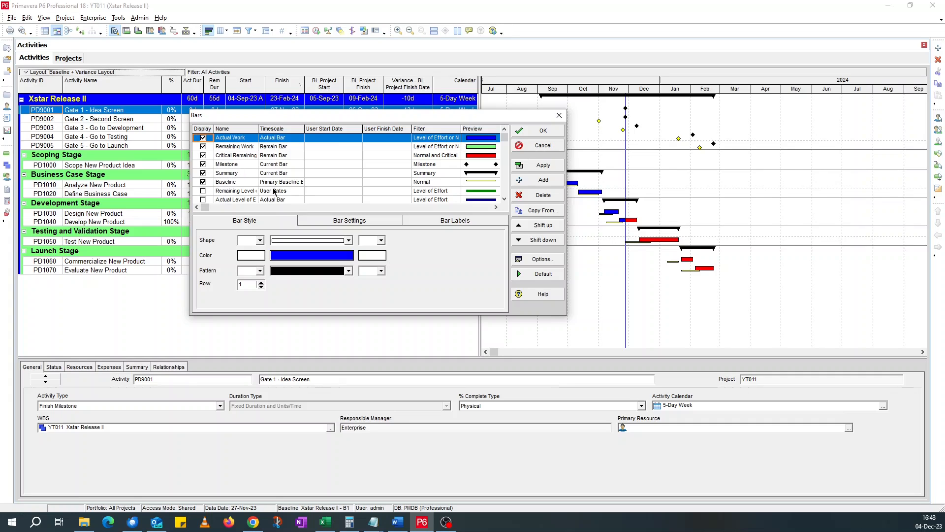
pyautogui.moveTo(542, 146)
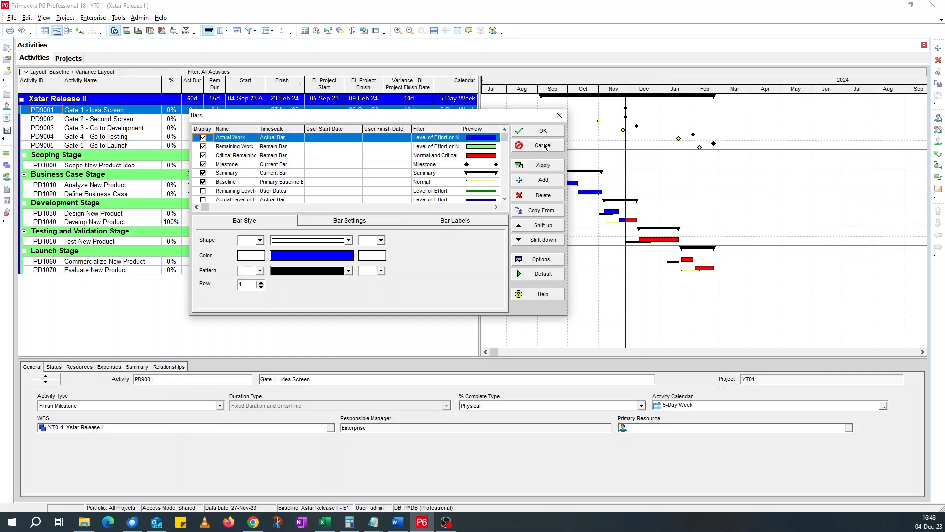
# Give the Baseline bar a right label showing Variance - BL Project Finish Date and apply it
pyautogui.click(541, 146)
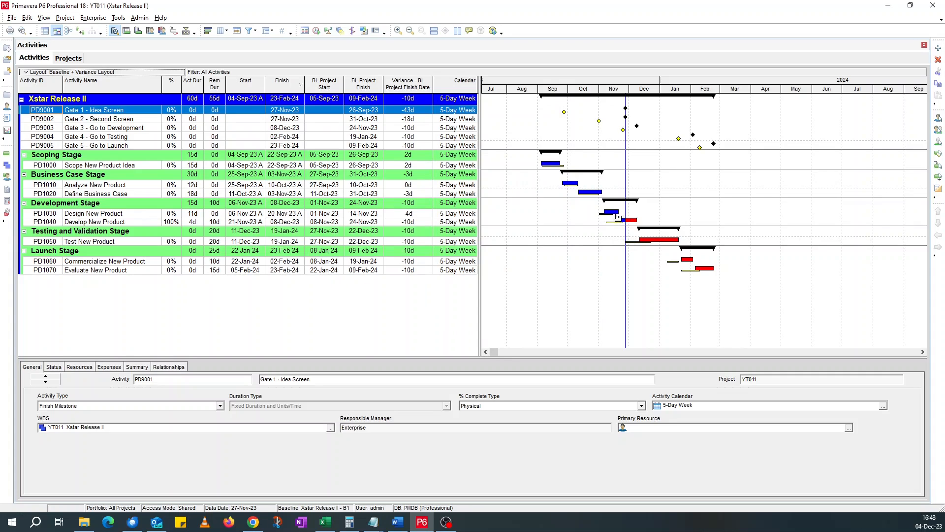
pyautogui.moveTo(610, 201)
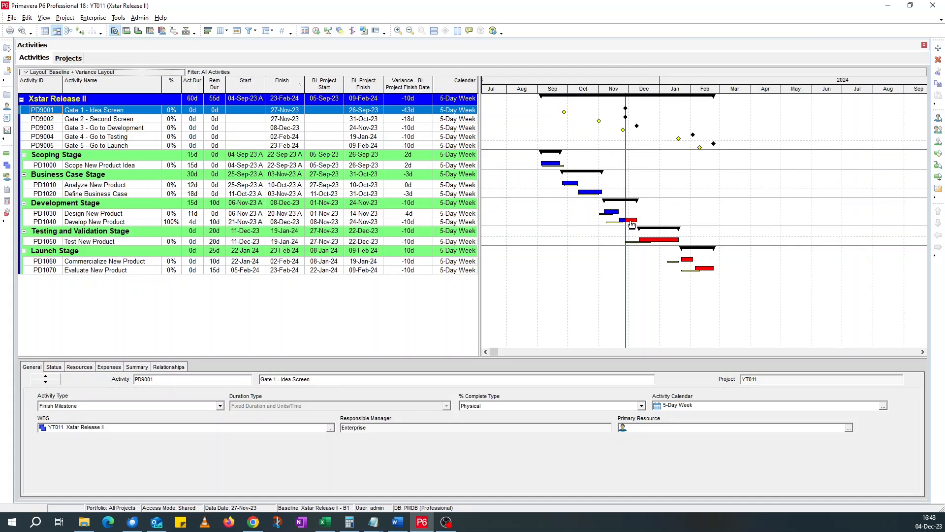
pyautogui.moveTo(646, 266)
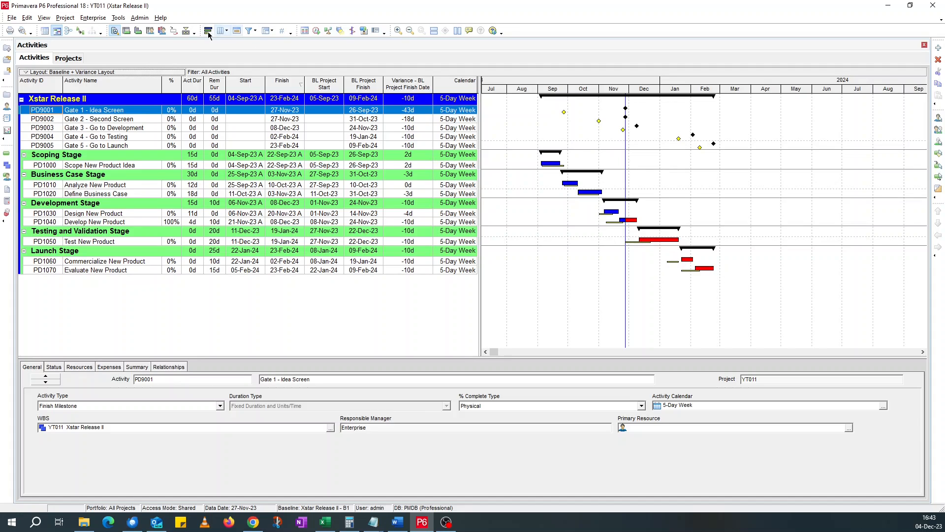
pyautogui.click(208, 30)
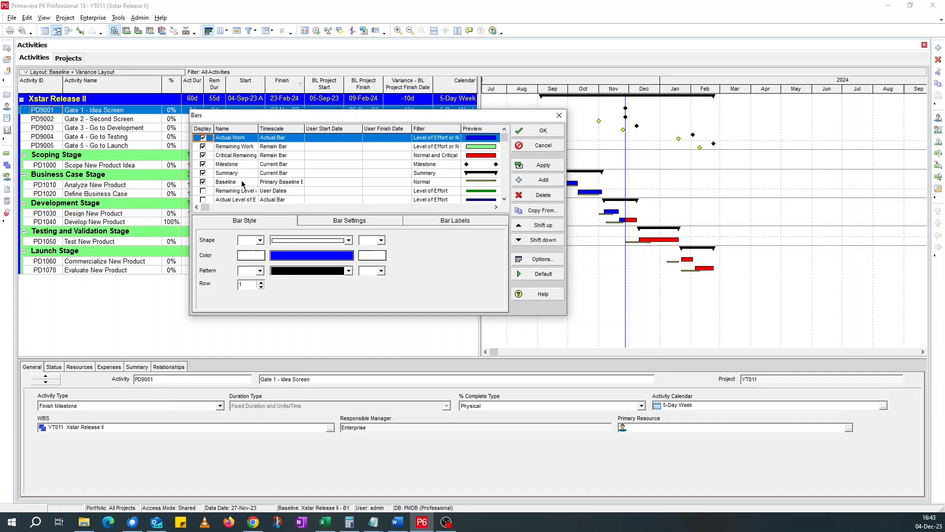
pyautogui.click(226, 181)
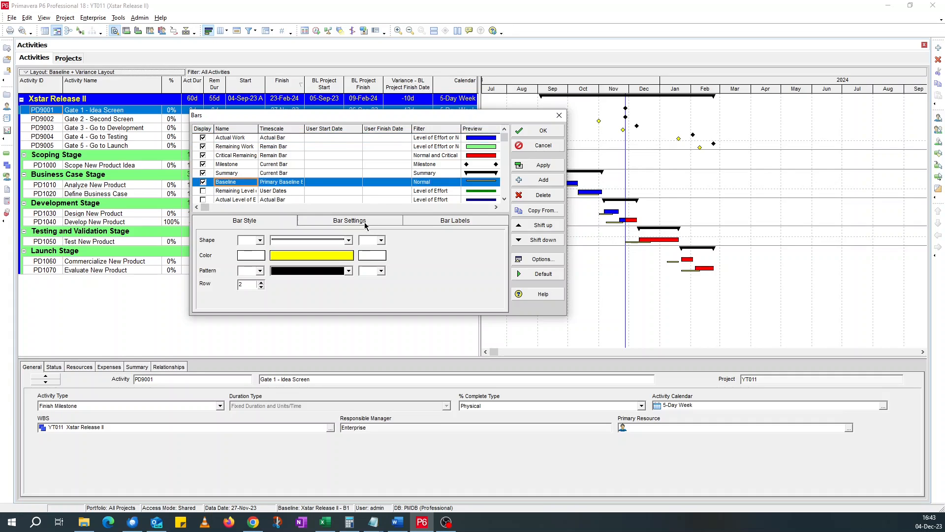
pyautogui.moveTo(446, 227)
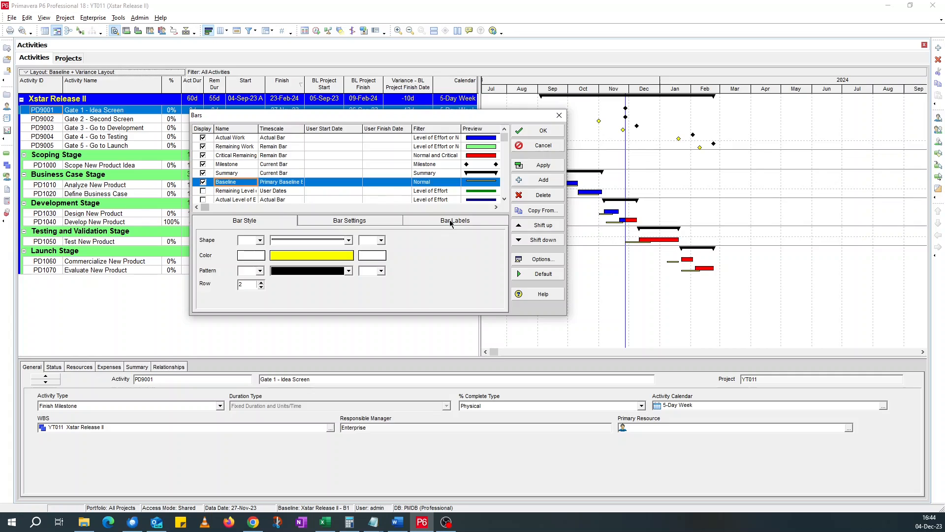
pyautogui.click(455, 219)
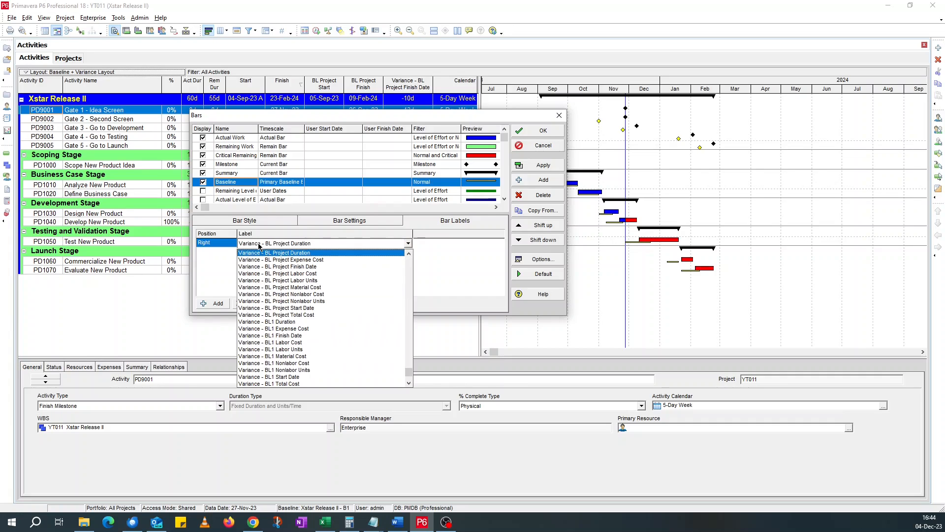
pyautogui.click(277, 267)
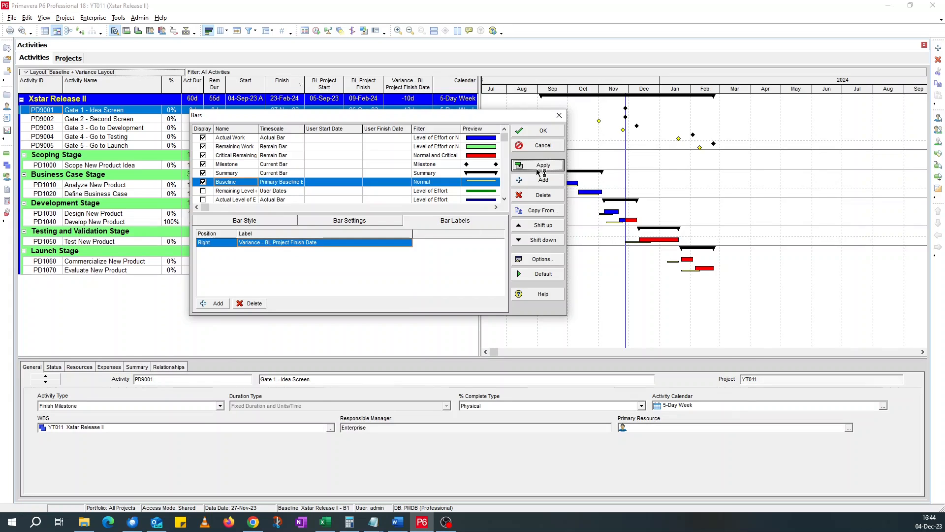
pyautogui.click(541, 164)
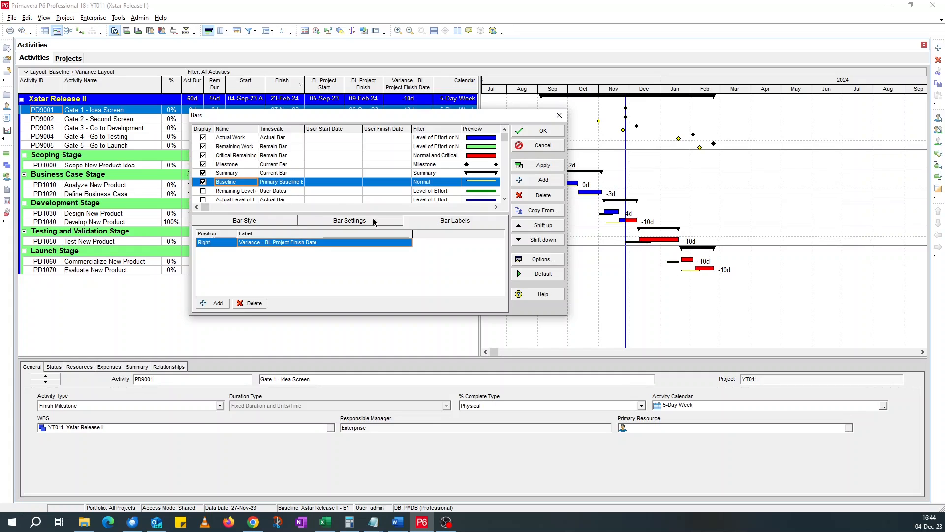
pyautogui.moveTo(644, 278)
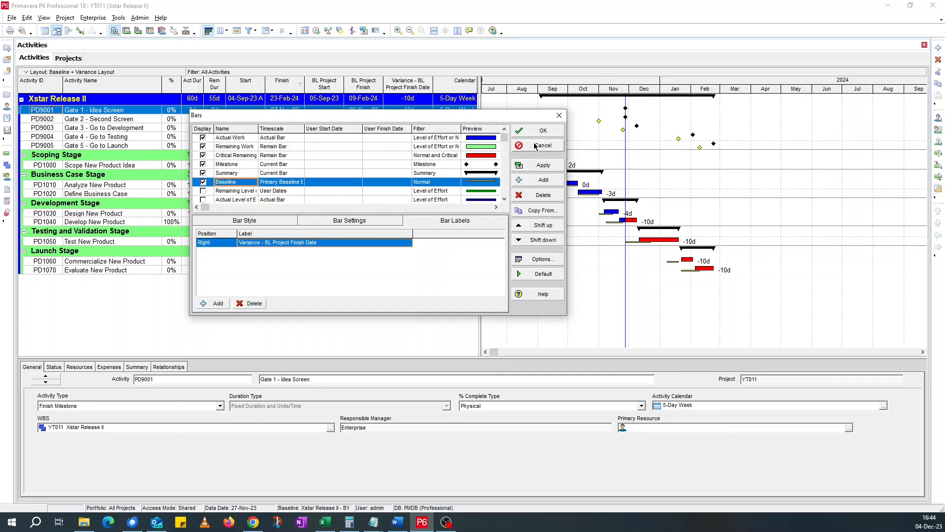
# Remove the variance label from the Baseline bar again, leaving the chart unlabelled
pyautogui.click(542, 145)
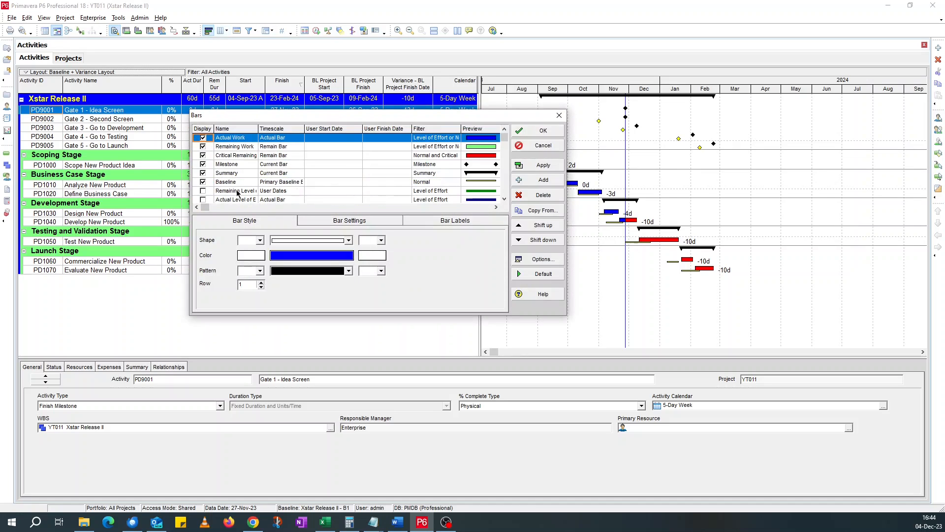
pyautogui.click(455, 219)
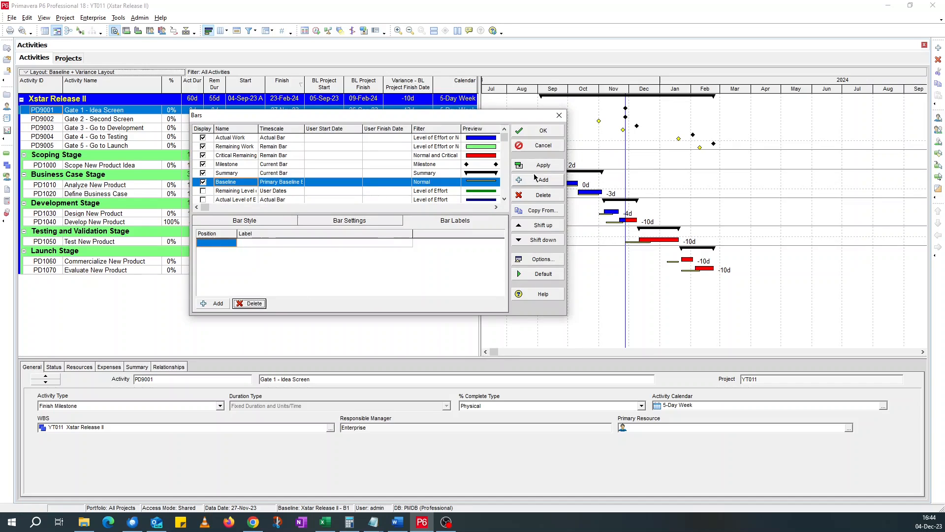
pyautogui.click(542, 130)
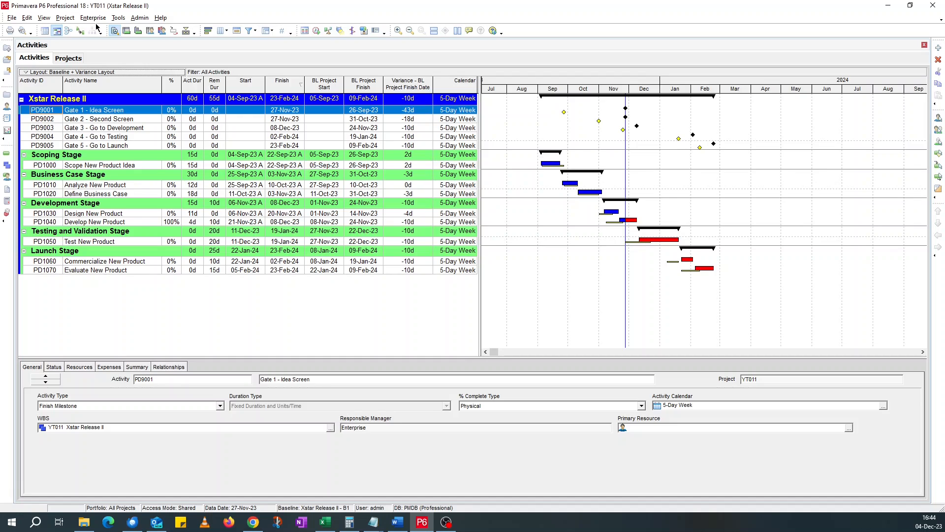
pyautogui.moveTo(692, 284)
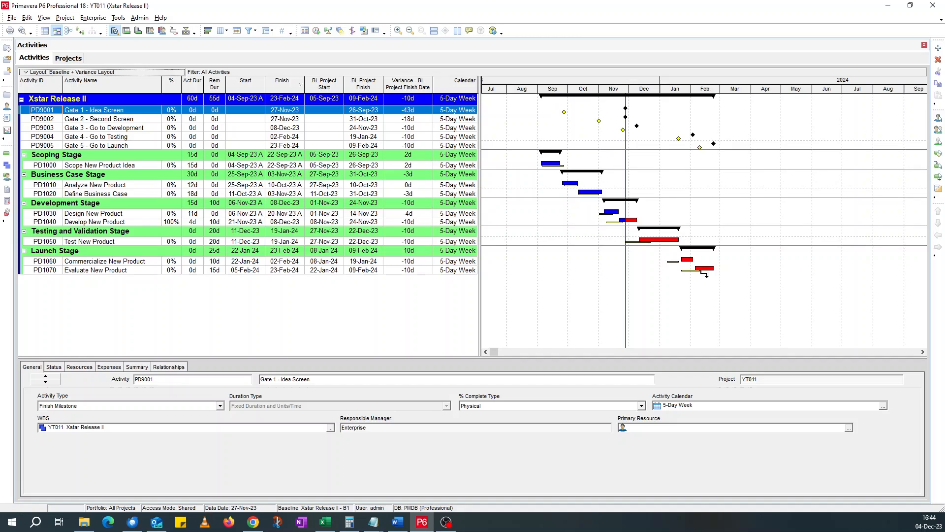
pyautogui.moveTo(700, 276)
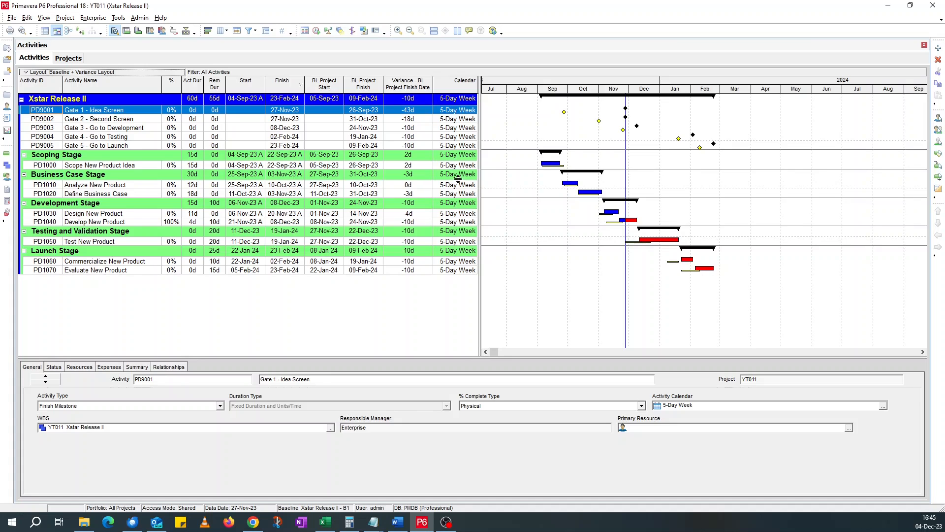
# Bring up Enterprise > User Defined Fields for activities
pyautogui.click(93, 18)
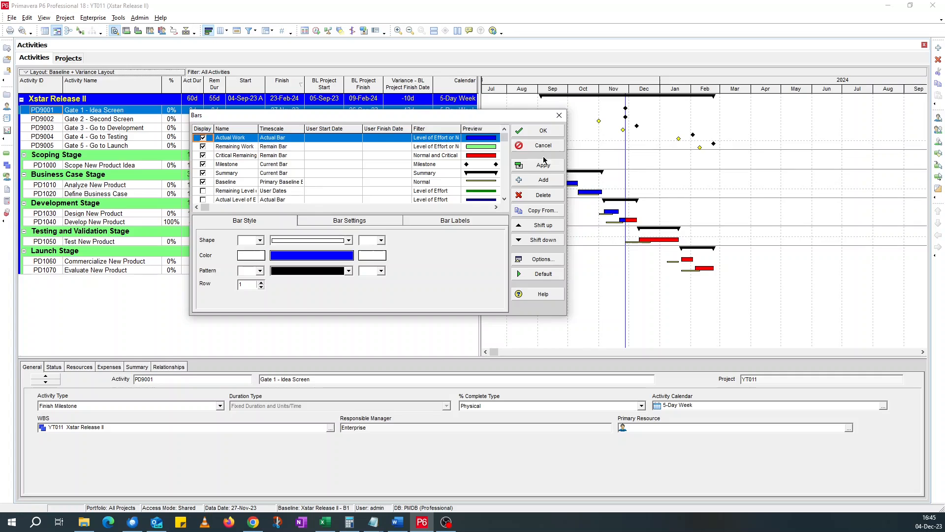
pyautogui.click(542, 130)
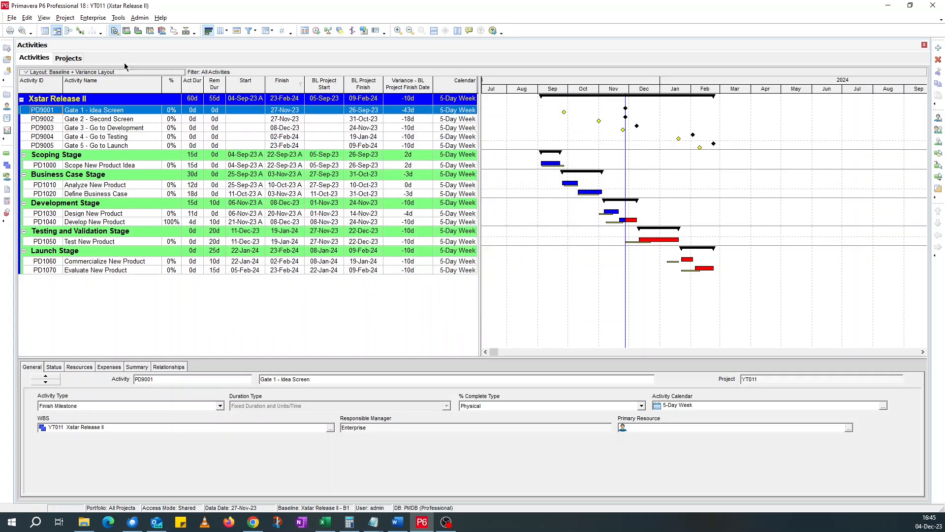
pyautogui.click(92, 18)
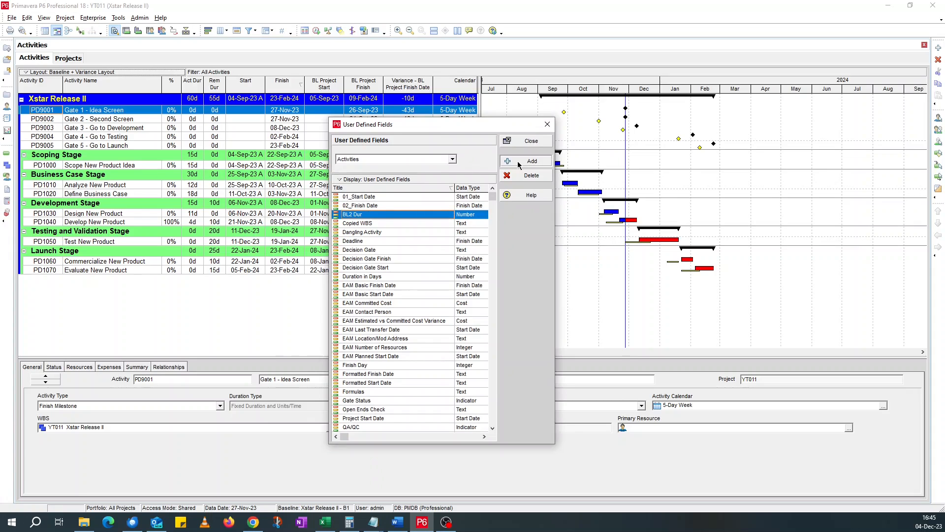
# Add a first activity field named Behind Bar Start Date with Start Date data type
pyautogui.click(530, 161)
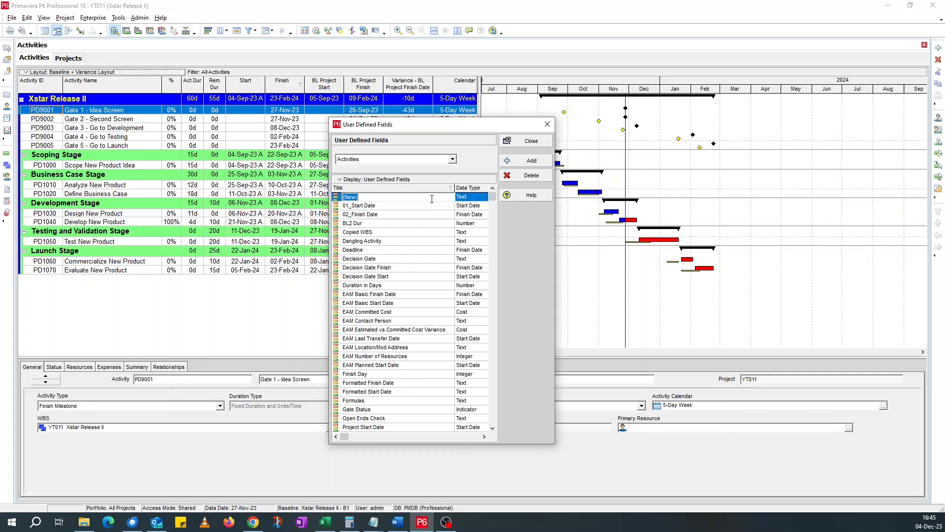
pyautogui.write('1 Behind Start Date')
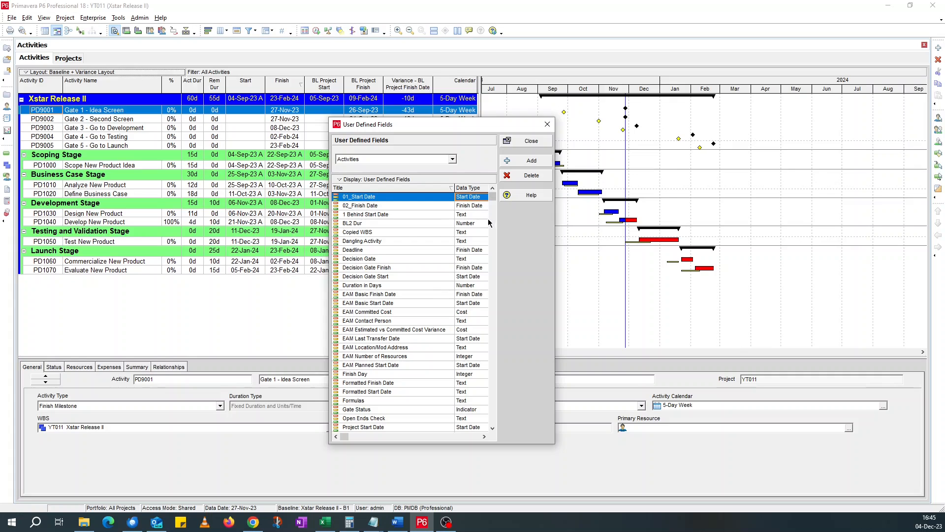
pyautogui.click(485, 215)
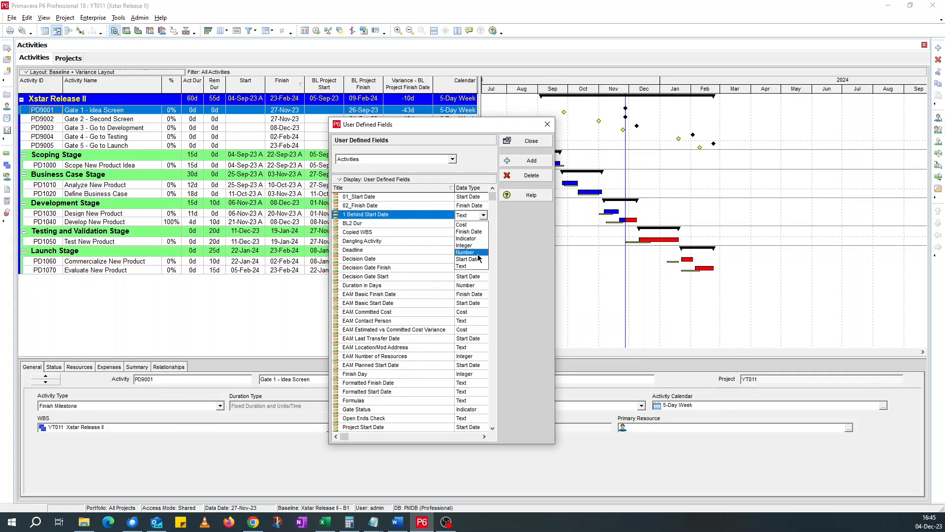
pyautogui.click(530, 160)
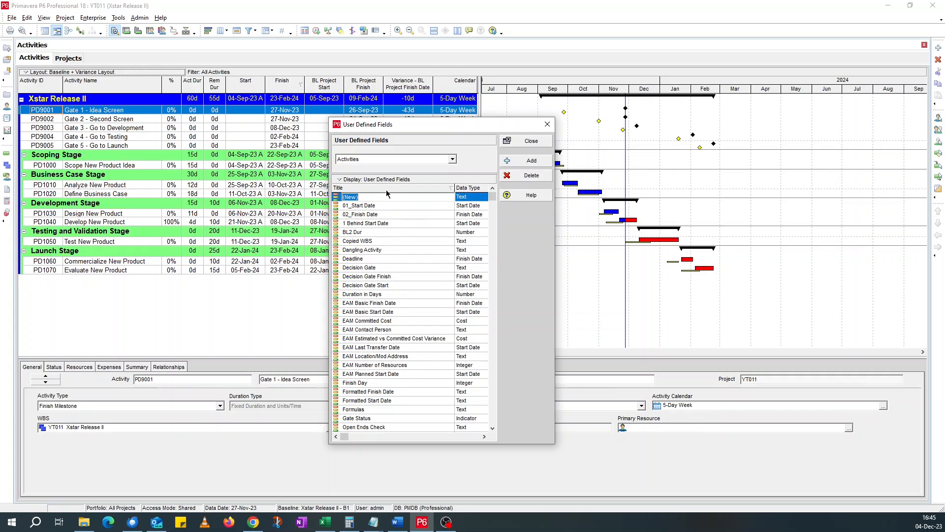
# Add a second field, Behind Bar Finish Date, with Finish Date data type
pyautogui.write('2 Behind')
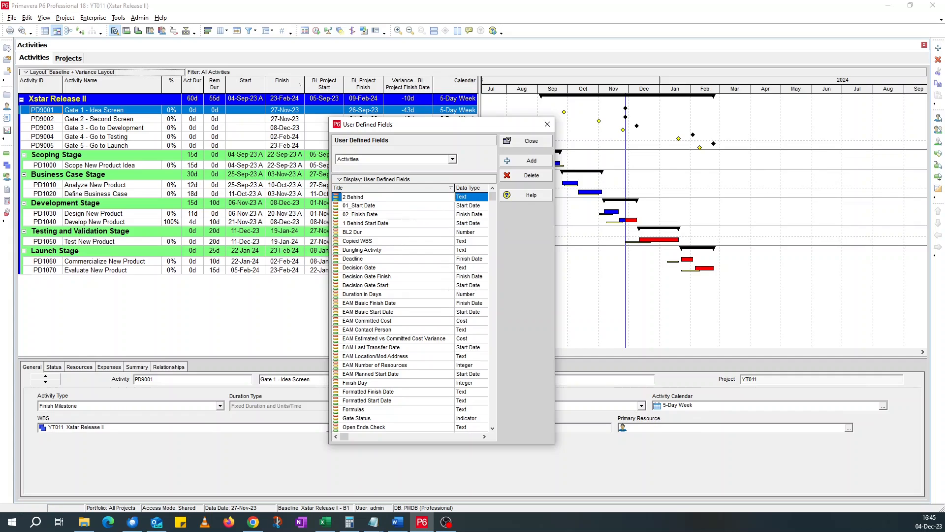
pyautogui.write('F')
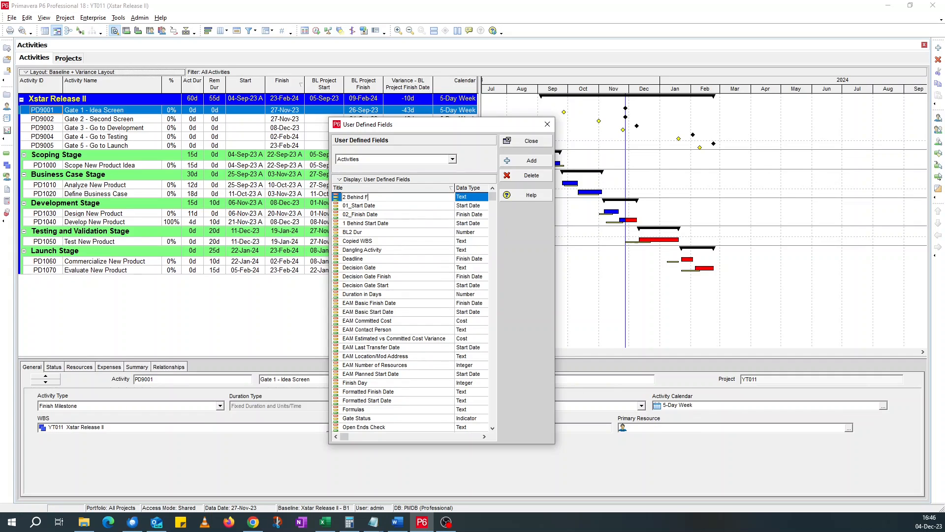
pyautogui.write('inish')
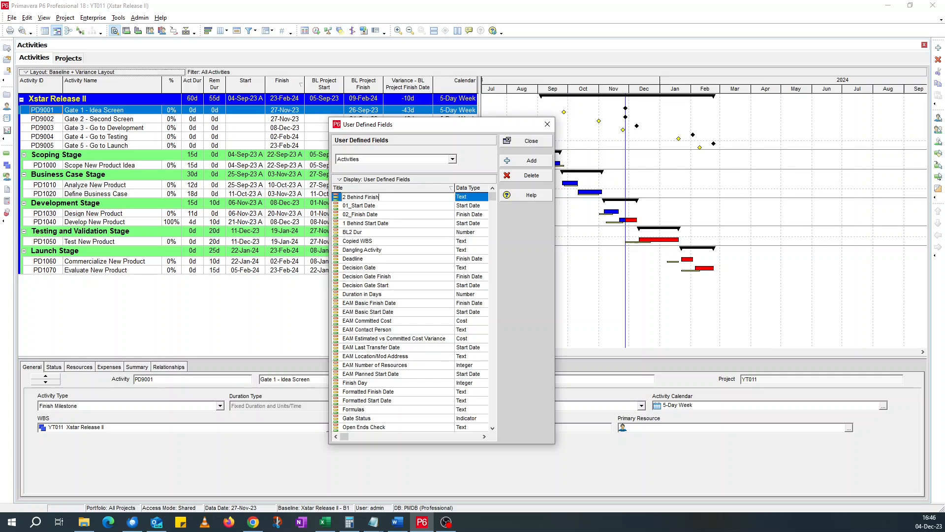
pyautogui.write('Date')
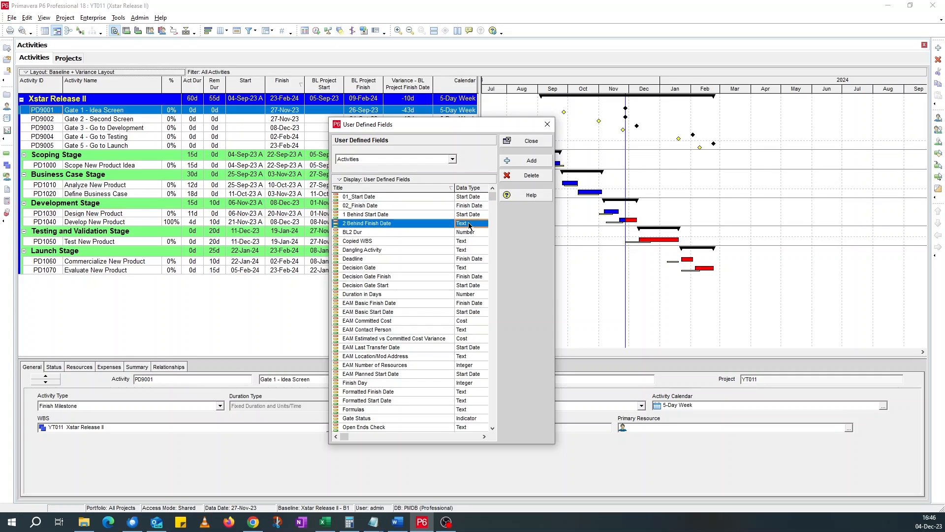
pyautogui.click(486, 223)
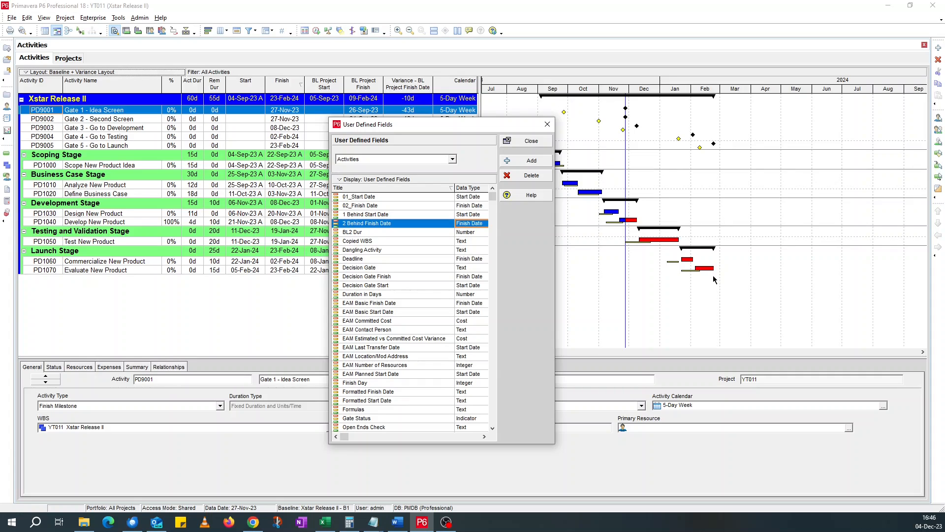
pyautogui.moveTo(565, 301)
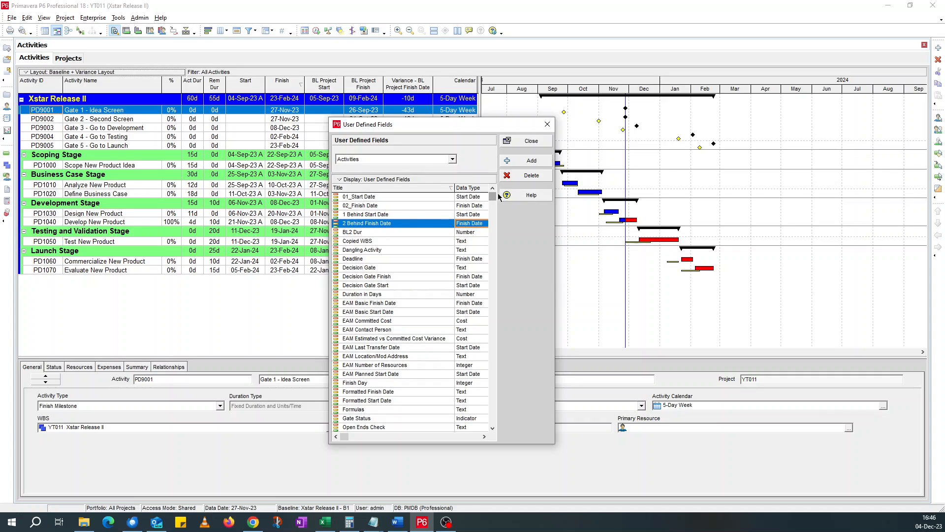
# Add a third text field Behind Bar Text and tidy the field names to drop their numbers
pyautogui.click(530, 159)
pyautogui.write('3 Behind')
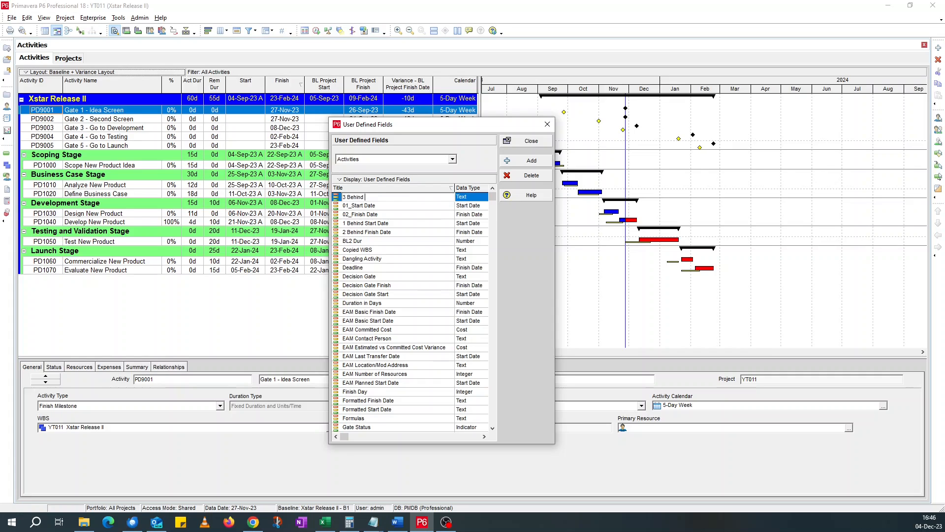
pyautogui.write('Bar')
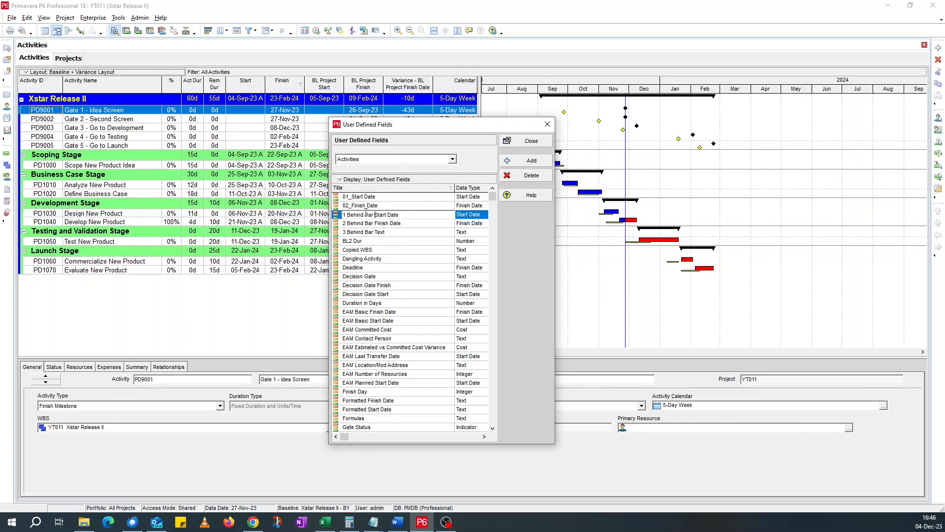
pyautogui.moveTo(346, 224)
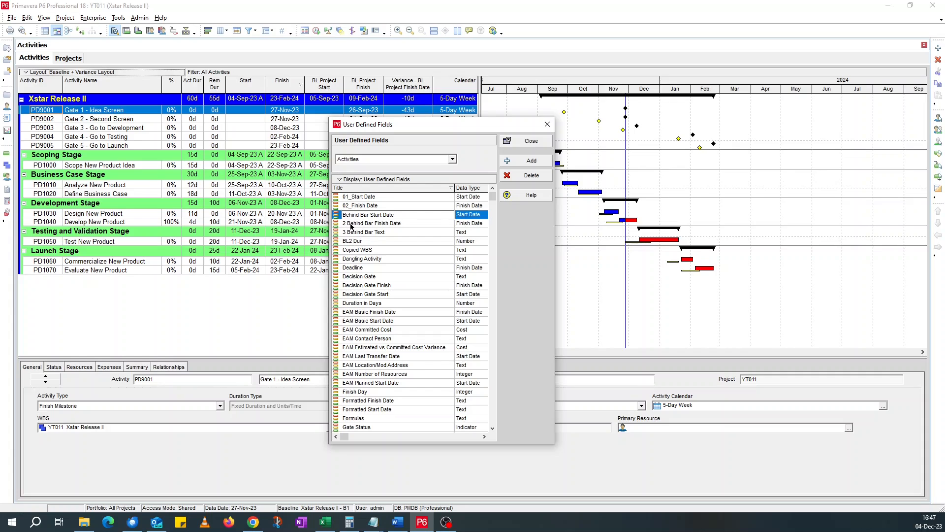
pyautogui.click(364, 232)
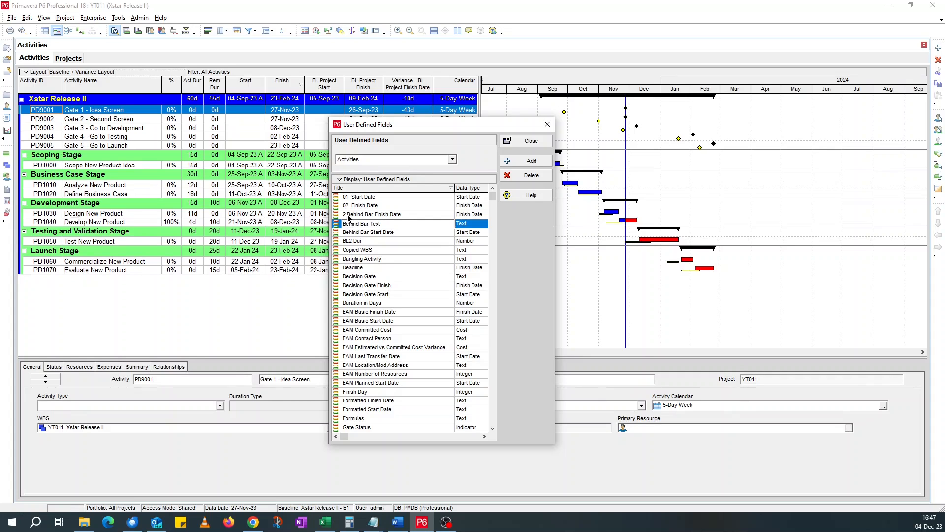
pyautogui.click(372, 214)
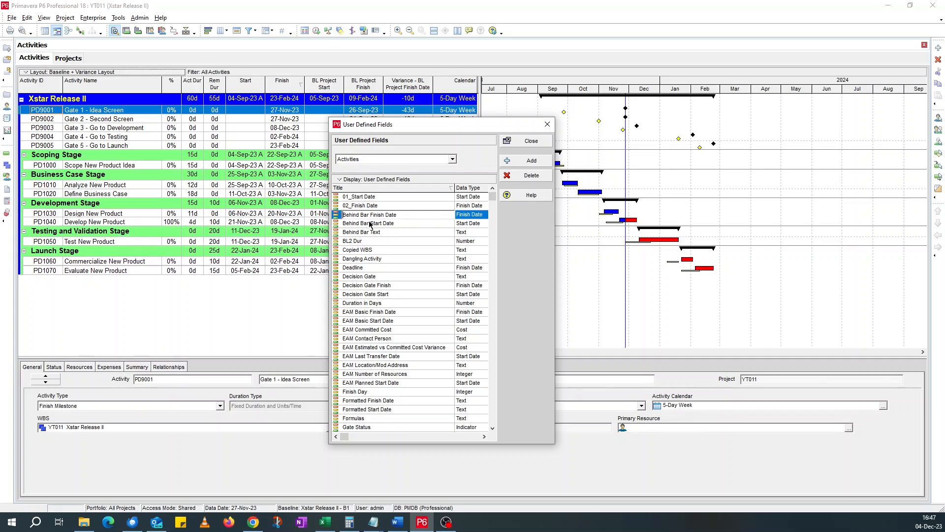
pyautogui.click(368, 213)
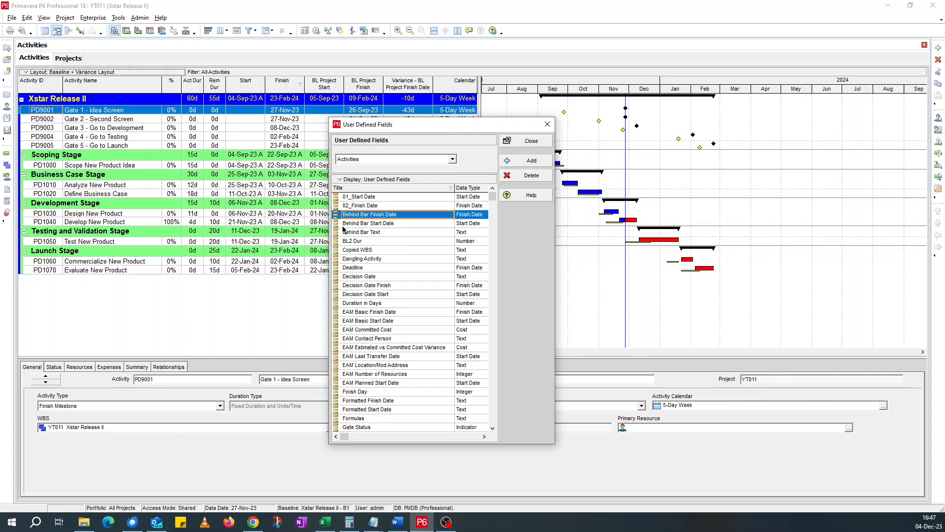
pyautogui.moveTo(533, 143)
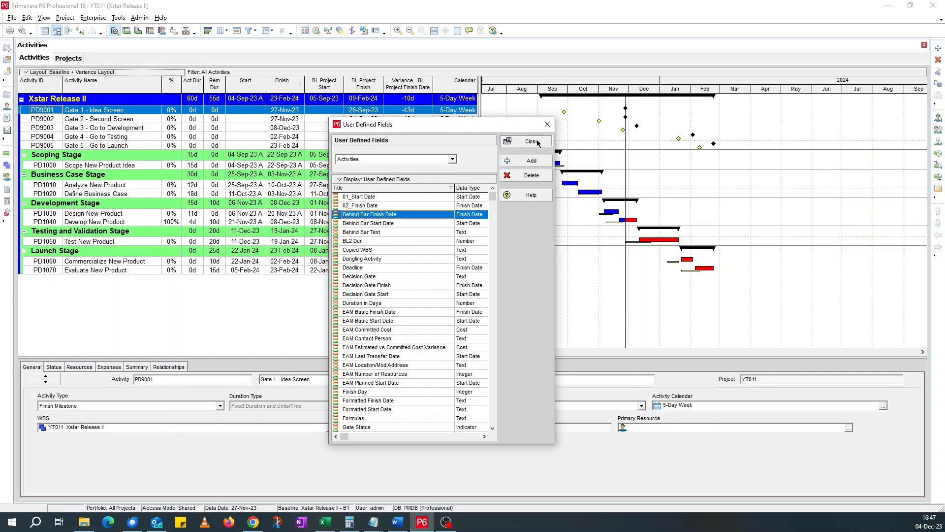
# Add the Behind Bar Start Date, Finish Date and Text fields as activity table columns
pyautogui.click(526, 141)
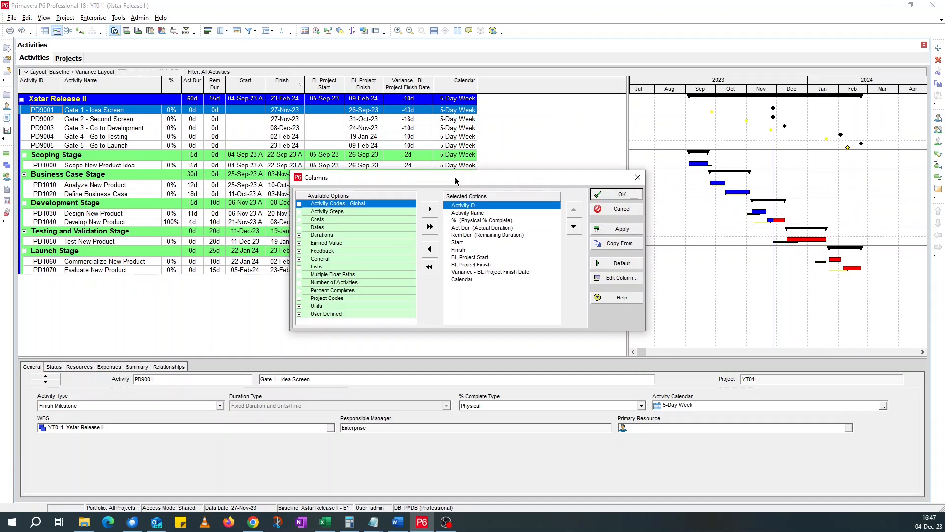
pyautogui.click(298, 313)
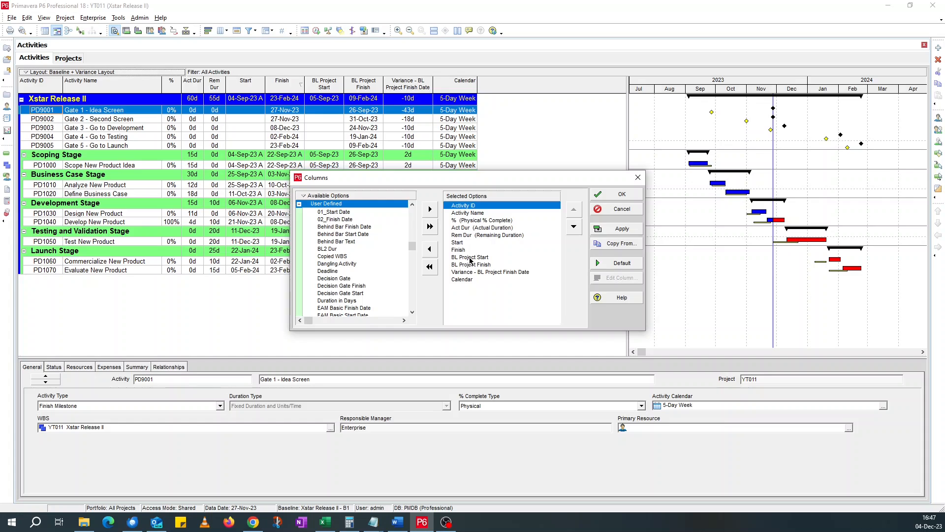
pyautogui.click(458, 249)
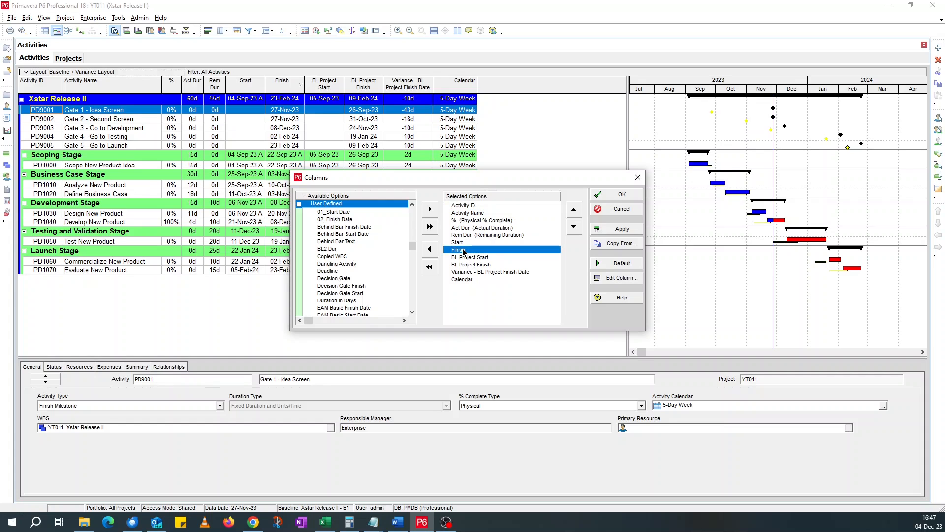
pyautogui.click(470, 265)
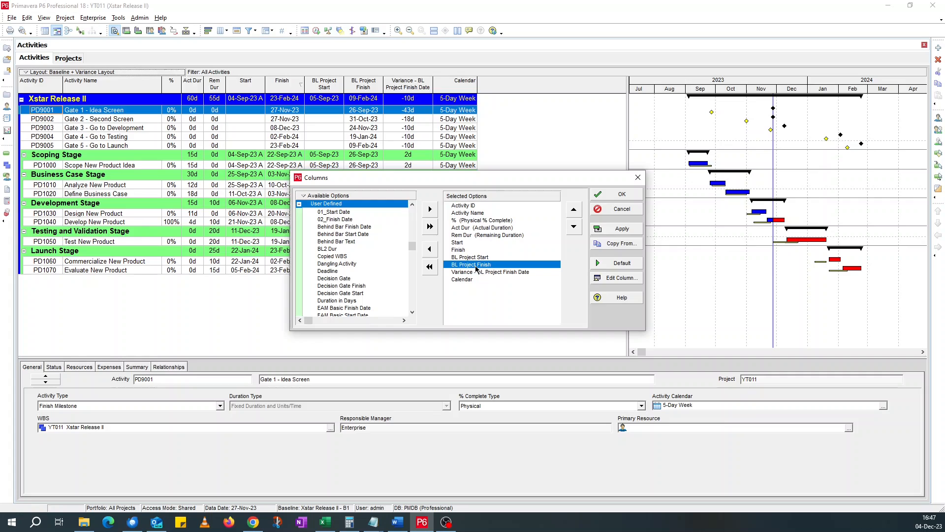
pyautogui.moveTo(479, 275)
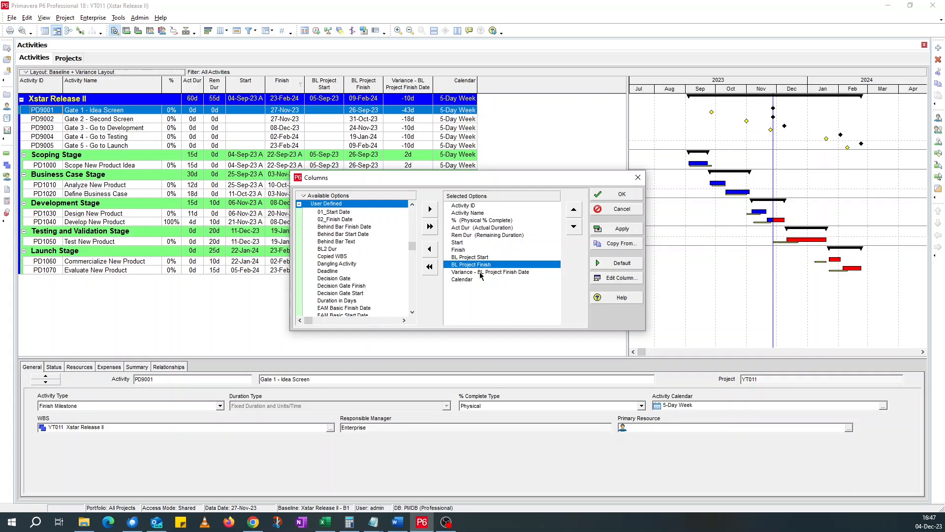
pyautogui.click(490, 272)
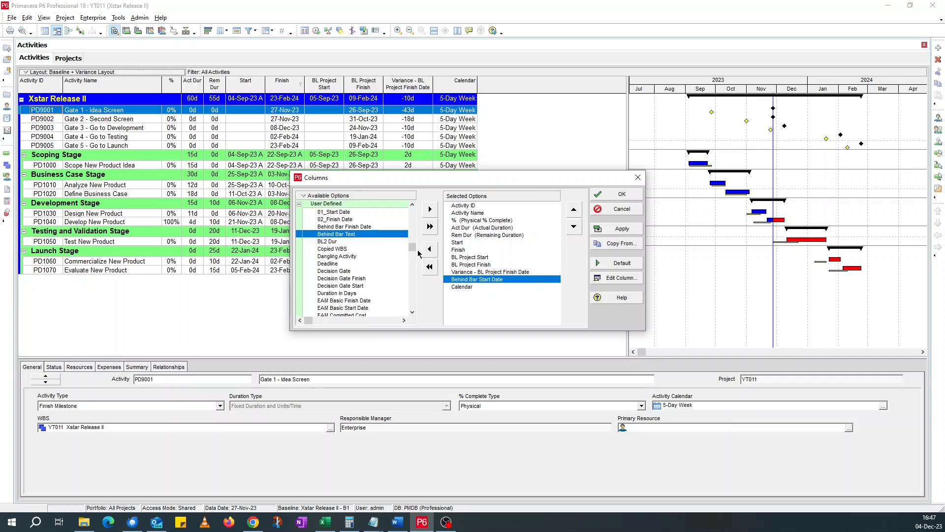
pyautogui.click(429, 208)
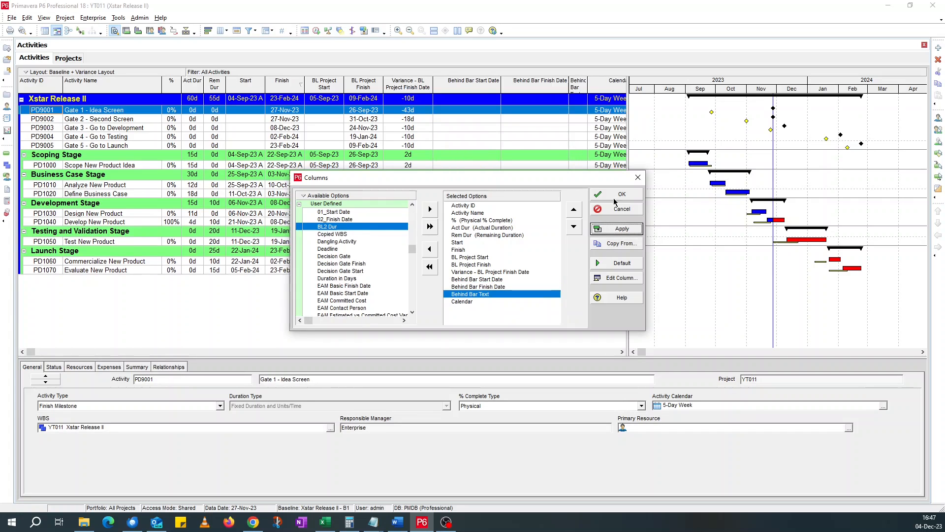
pyautogui.click(621, 194)
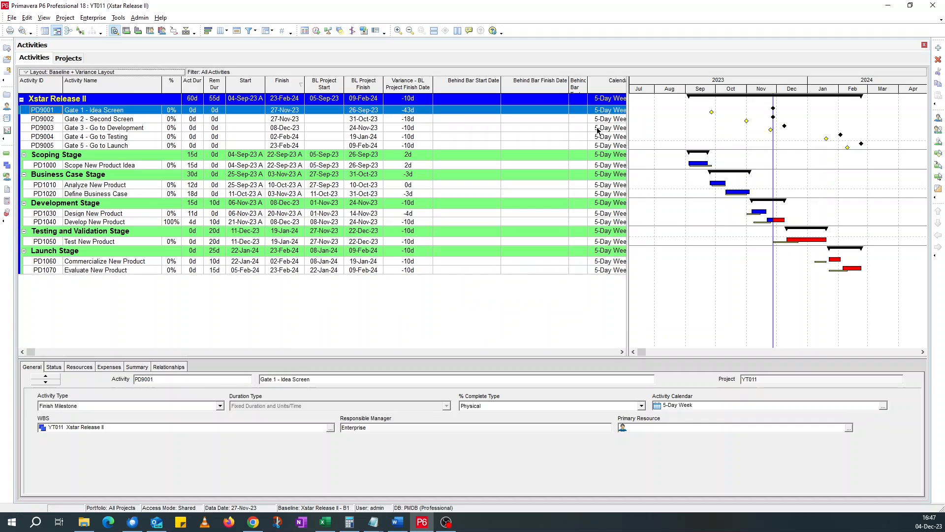
pyautogui.moveTo(482, 106)
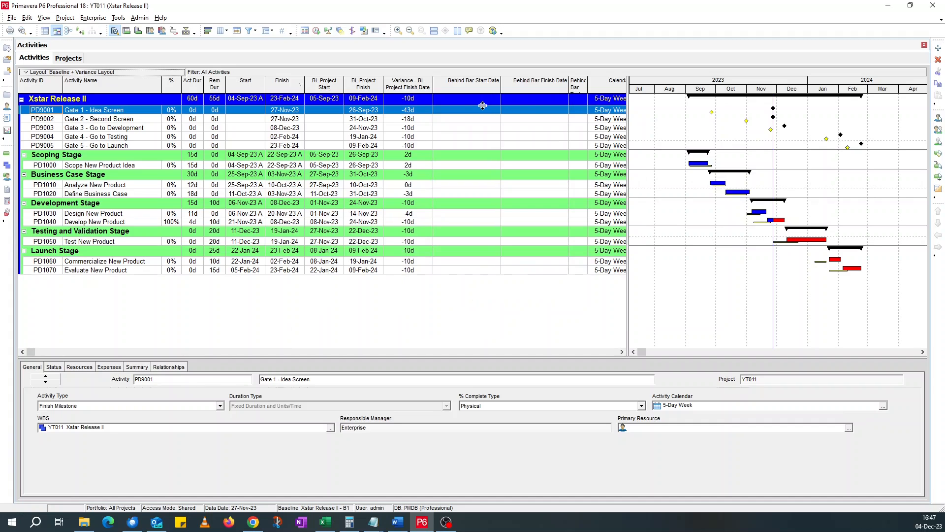
pyautogui.moveTo(496, 173)
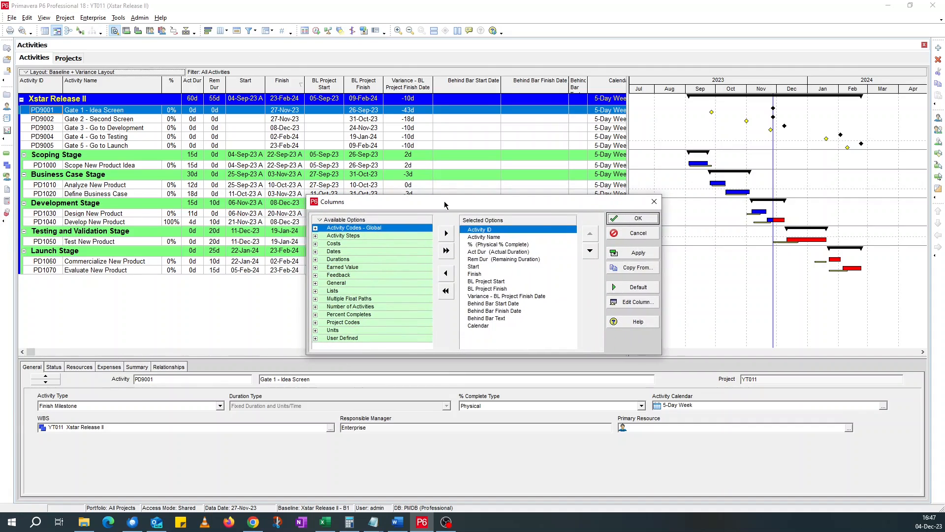
# Review the Finish and Behind Bar Start Date column settings without changing them
pyautogui.click(474, 272)
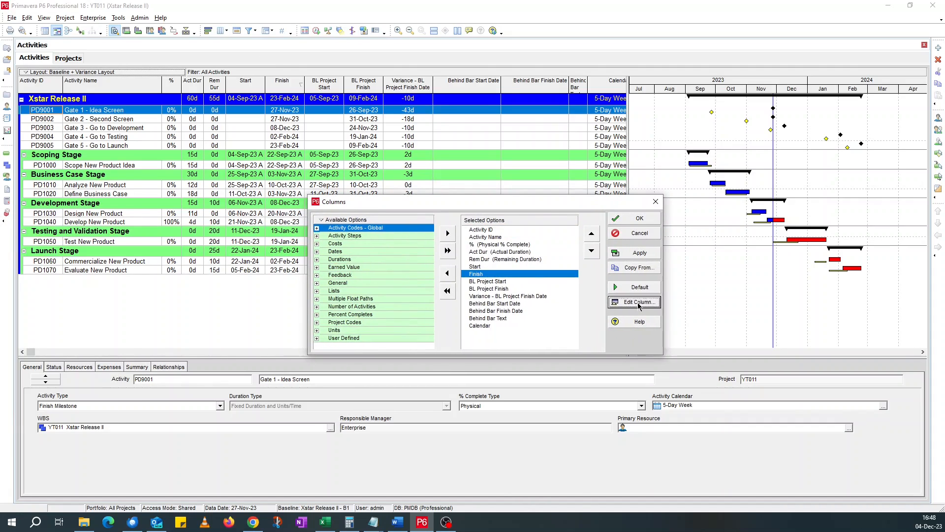
pyautogui.click(633, 303)
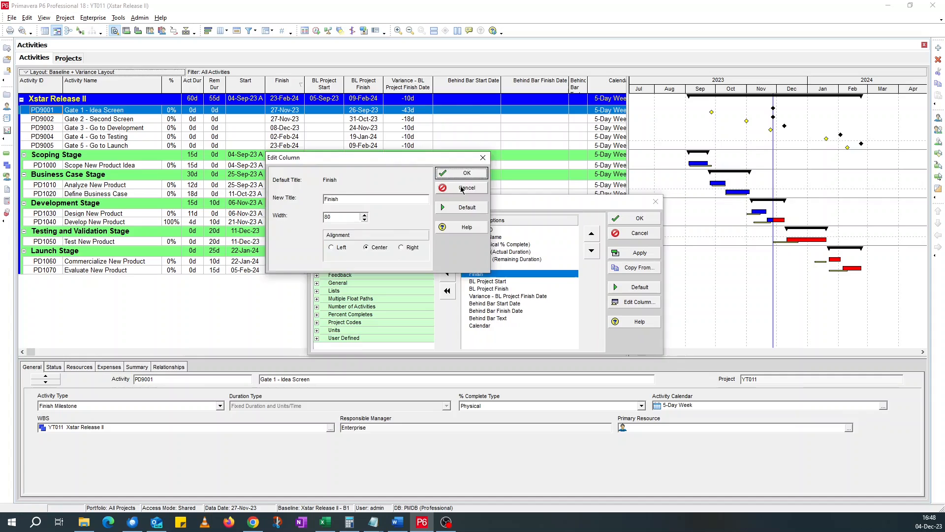
pyautogui.click(461, 173)
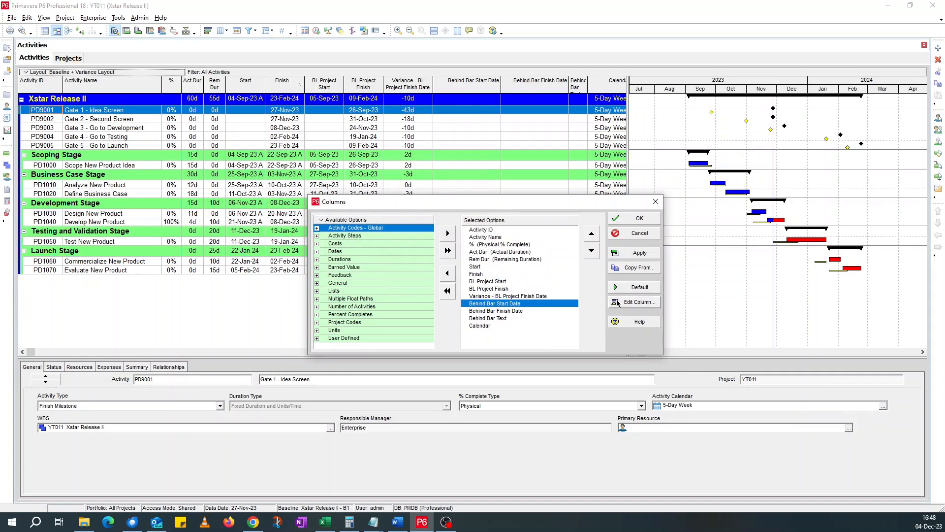
pyautogui.click(633, 303)
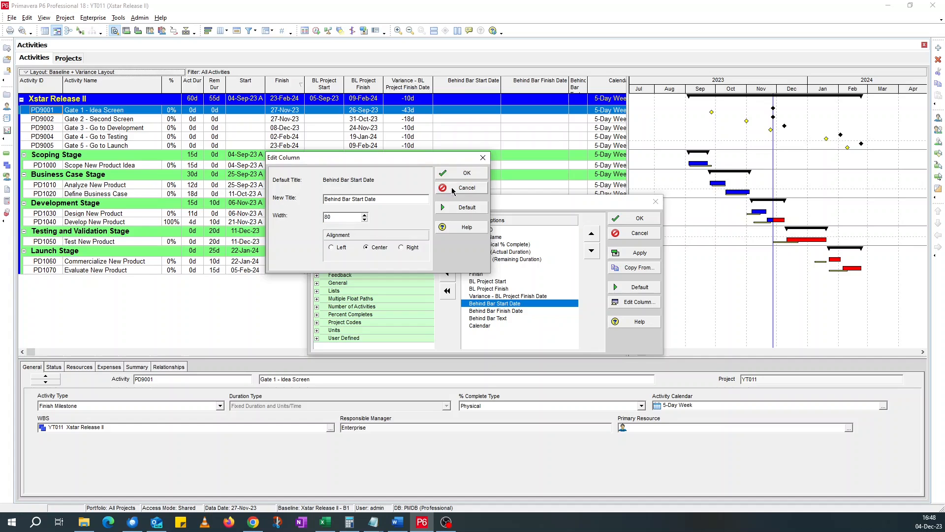
pyautogui.click(466, 172)
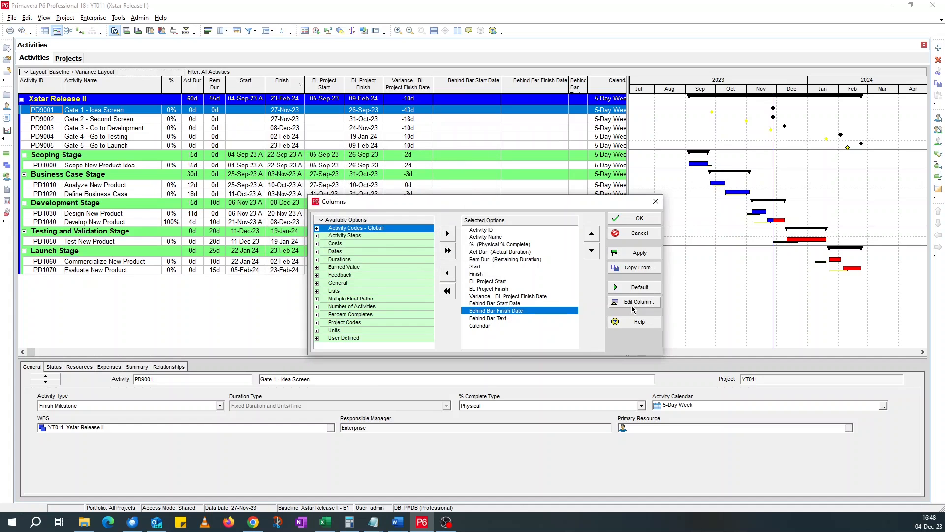
pyautogui.click(634, 301)
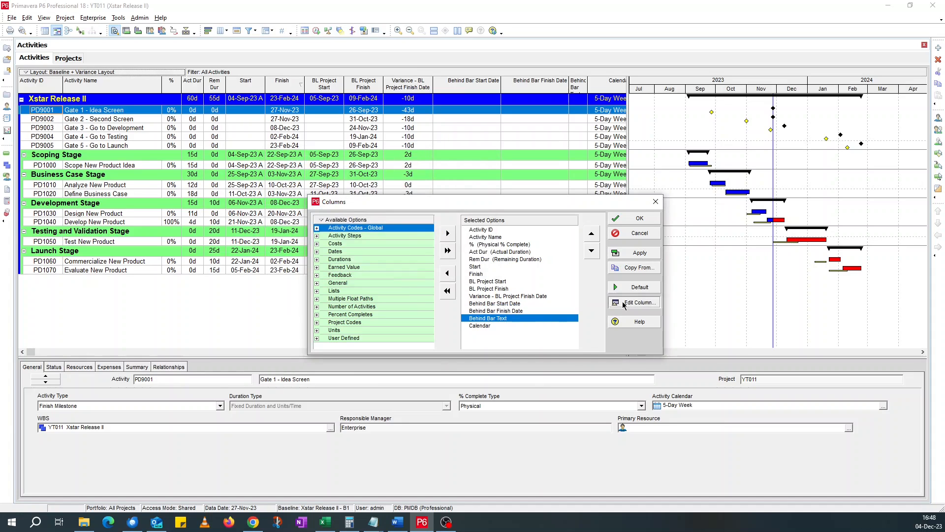
# Set the Behind Bar Text column width to 120 and close the column setup
pyautogui.click(633, 303)
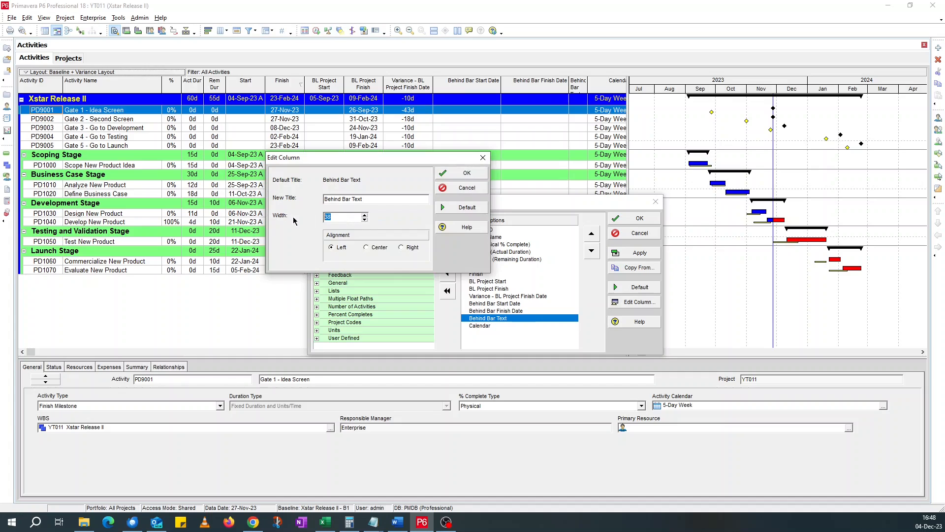
pyautogui.write('120')
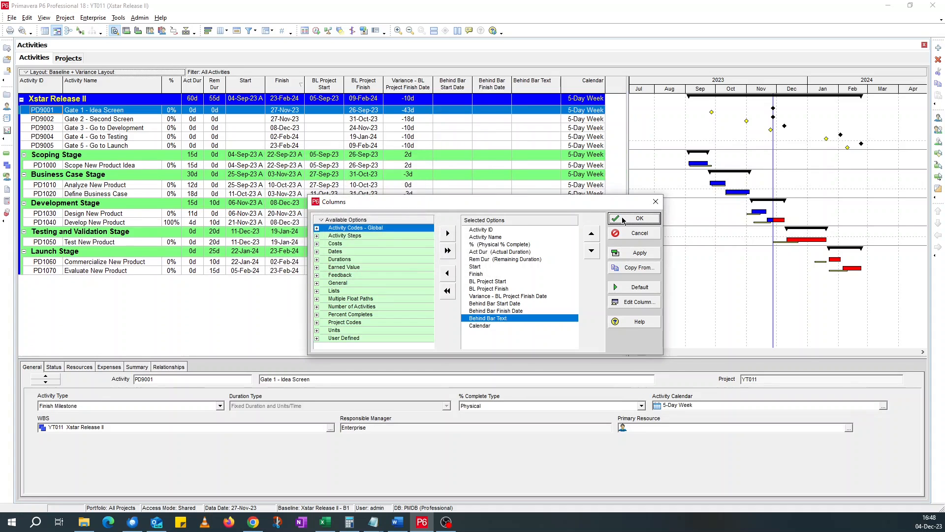
pyautogui.click(639, 218)
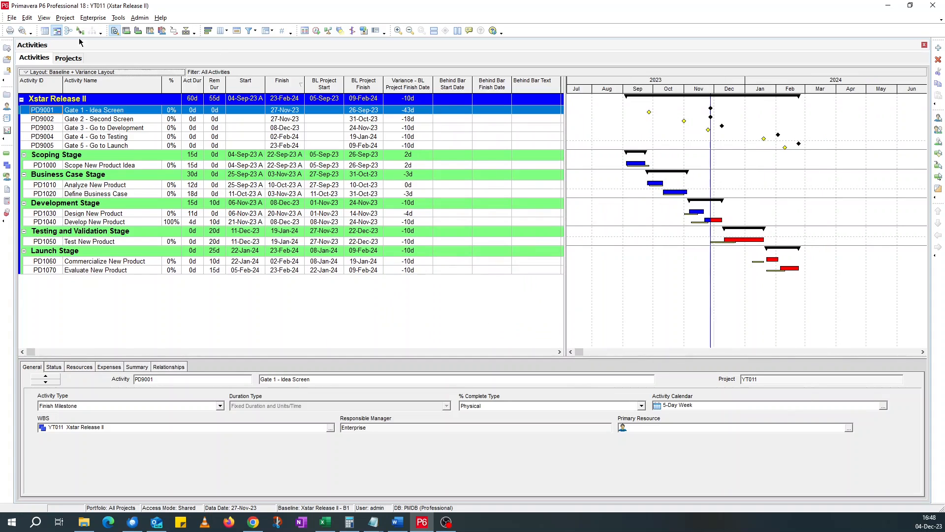
pyautogui.click(42, 72)
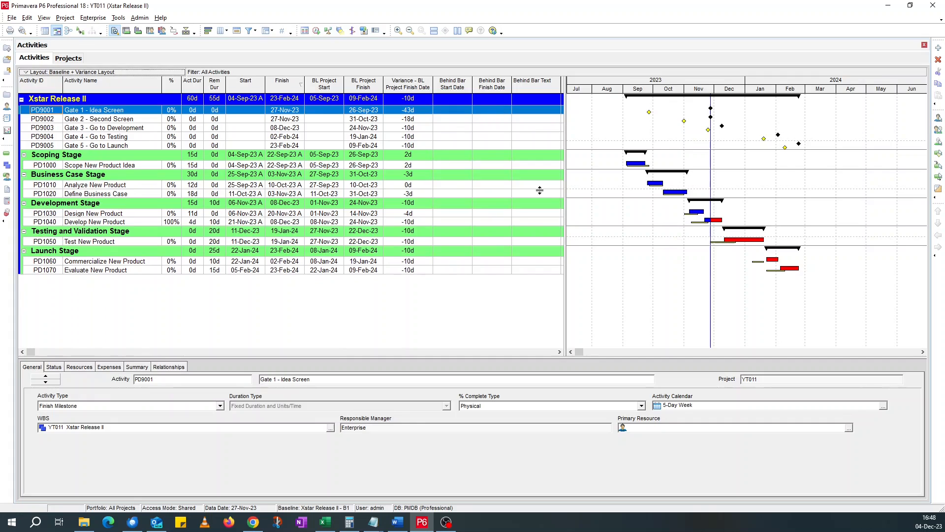
pyautogui.moveTo(441, 151)
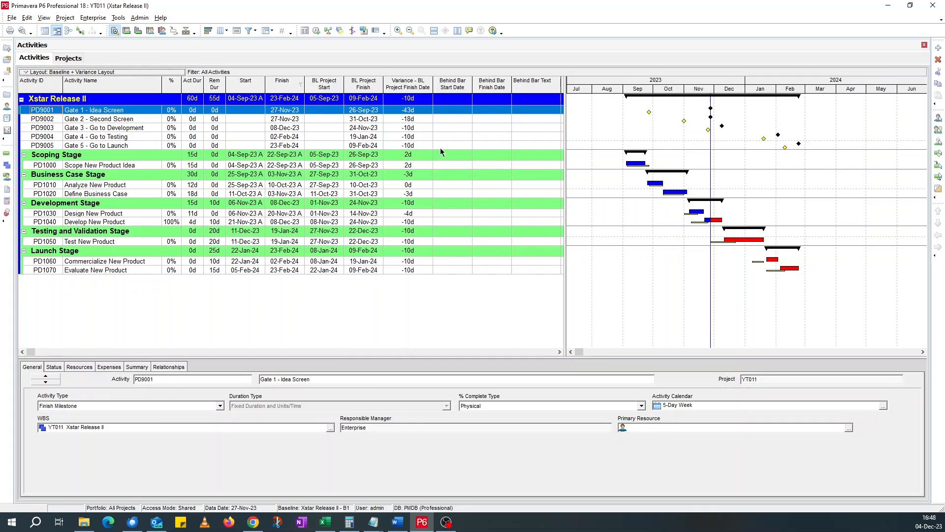
pyautogui.moveTo(626, 271)
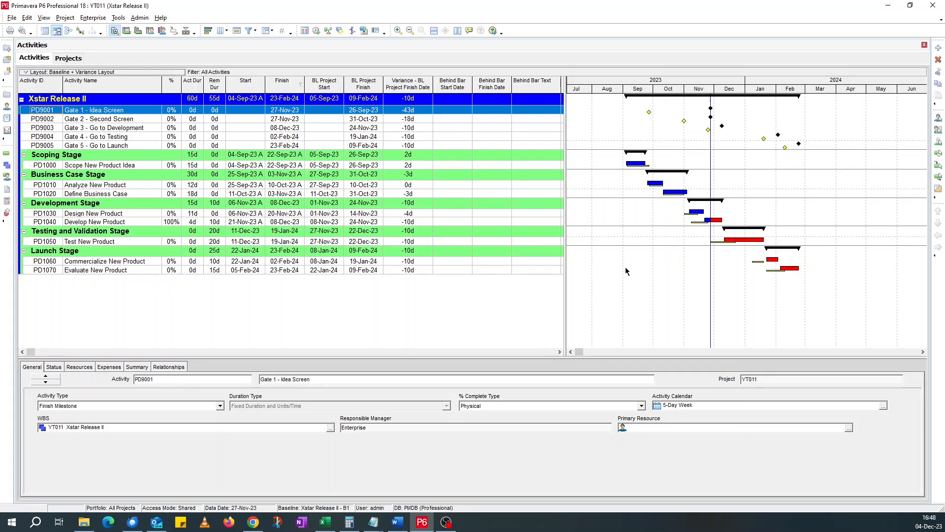
pyautogui.moveTo(517, 208)
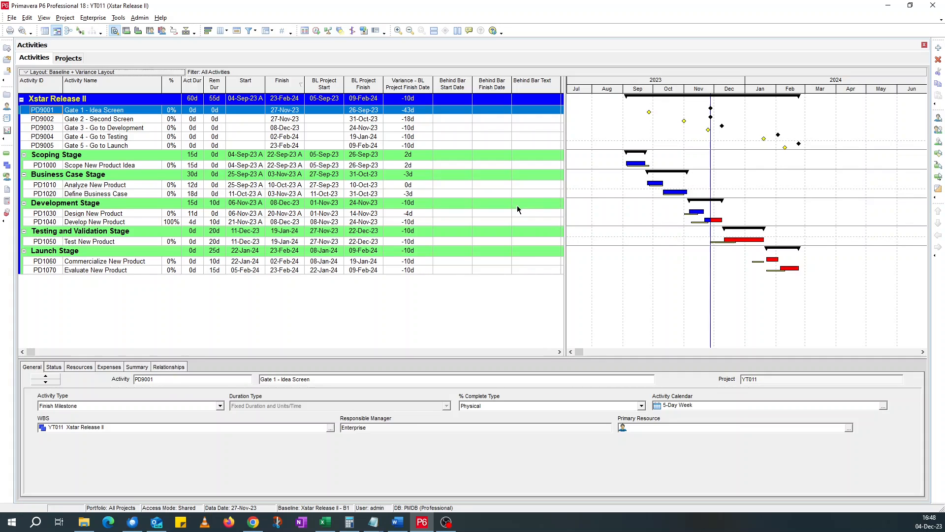
pyautogui.moveTo(486, 160)
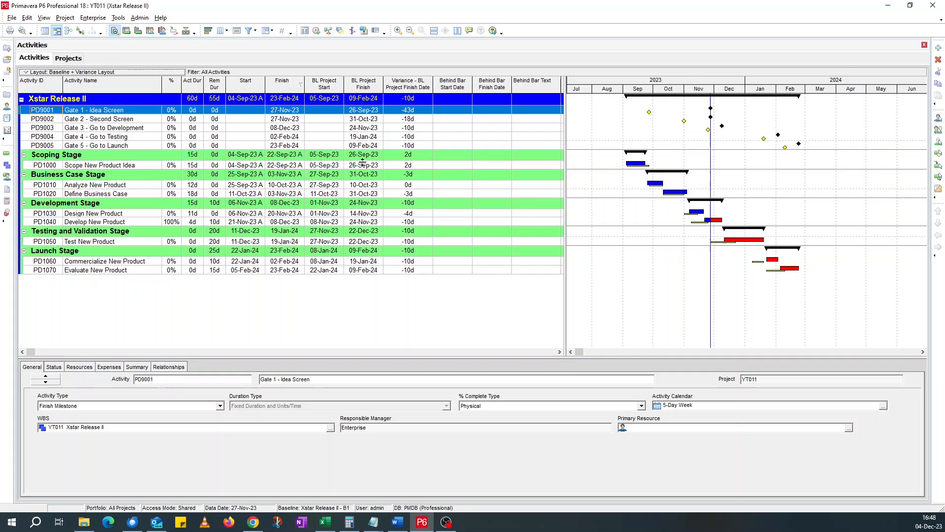
pyautogui.moveTo(445, 149)
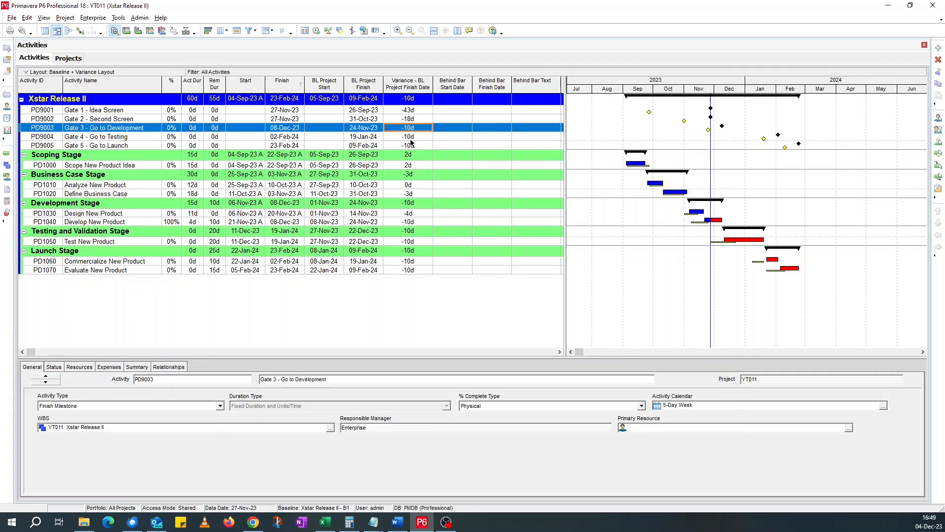
pyautogui.click(96, 194)
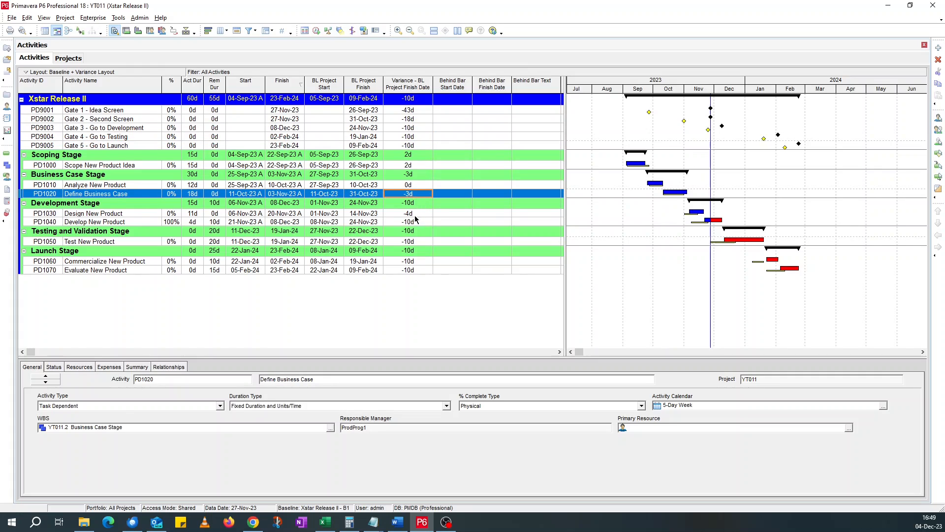
pyautogui.click(94, 221)
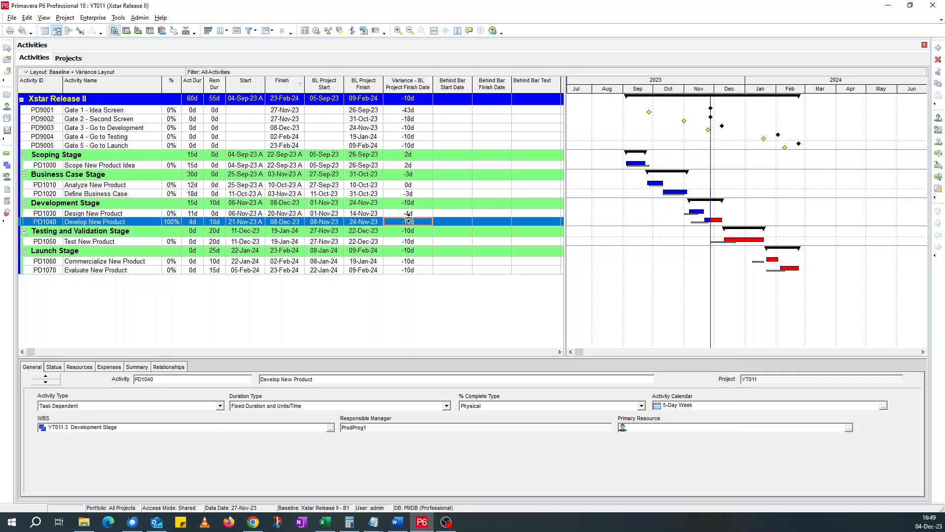
pyautogui.click(91, 241)
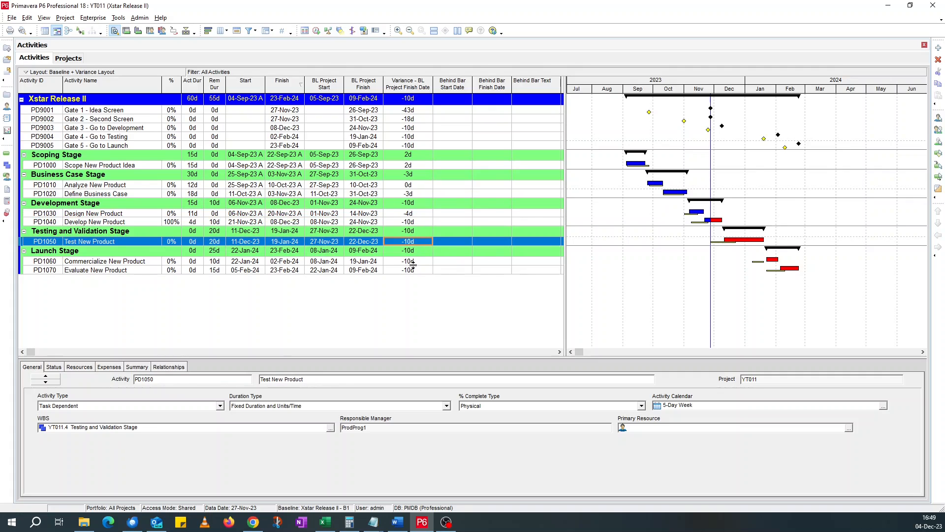
pyautogui.click(97, 270)
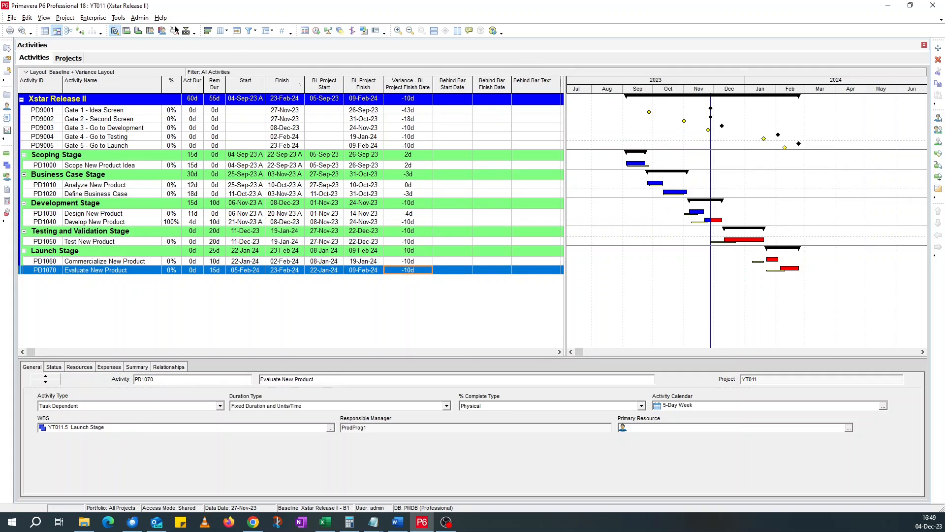
# Bring up the Tools menu to reach Global Change
pyautogui.click(118, 17)
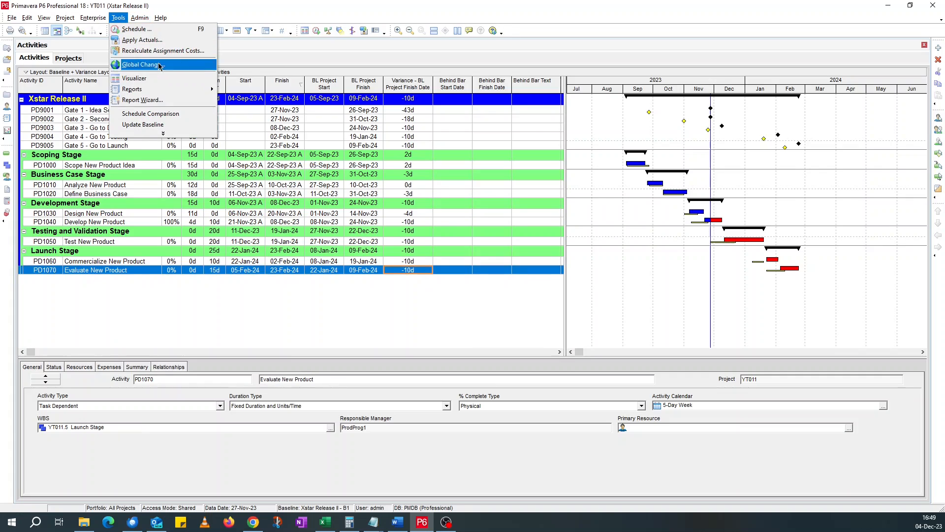
pyautogui.moveTo(497, 238)
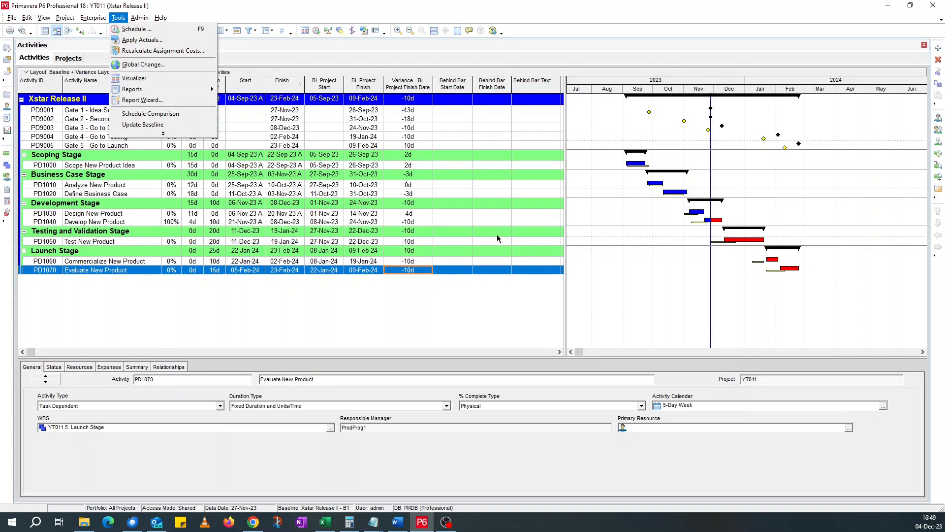
pyautogui.moveTo(543, 284)
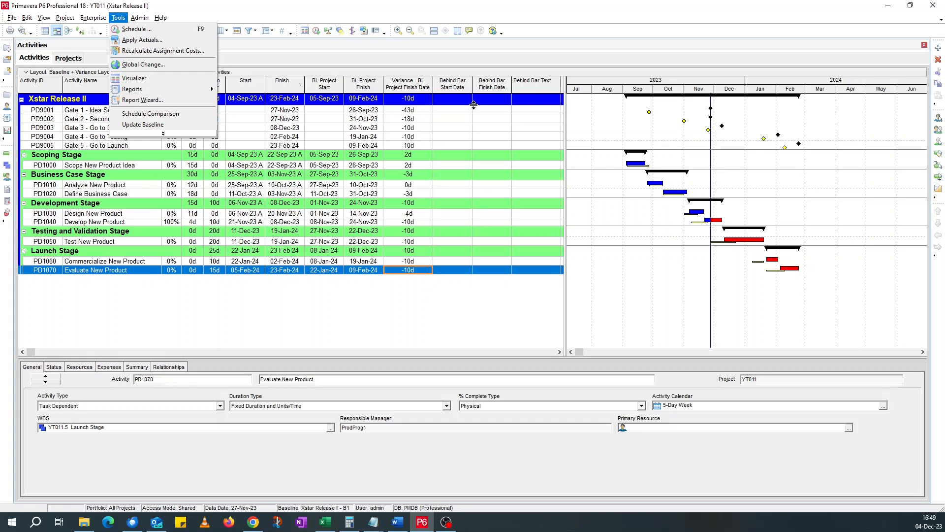
pyautogui.moveTo(496, 125)
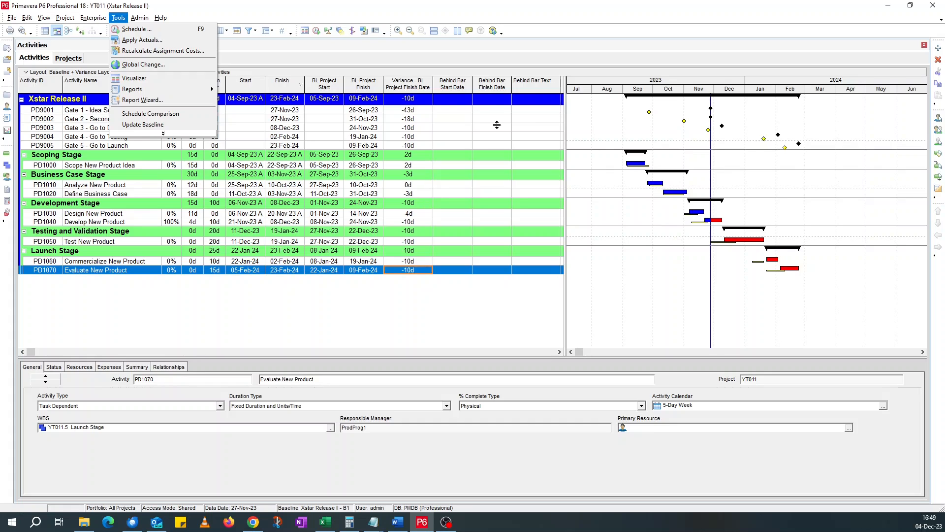
pyautogui.moveTo(452, 125)
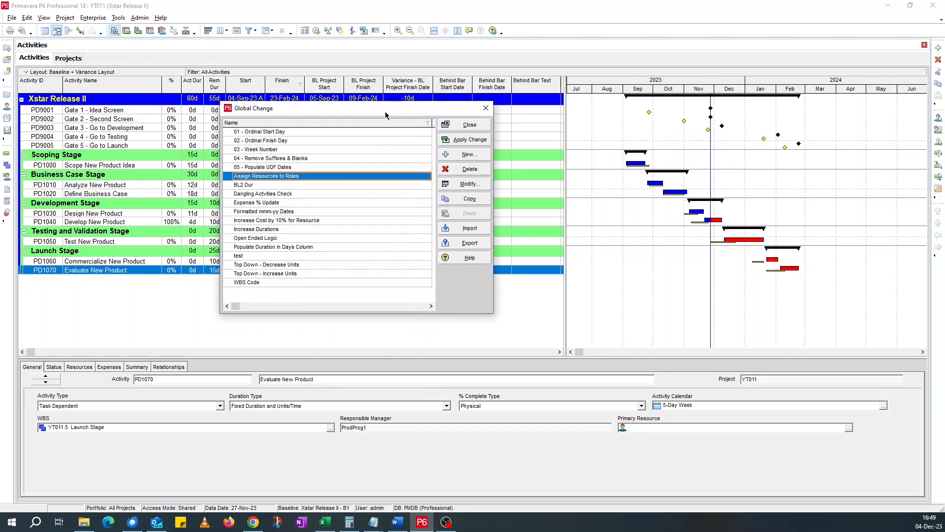
pyautogui.moveTo(414, 149)
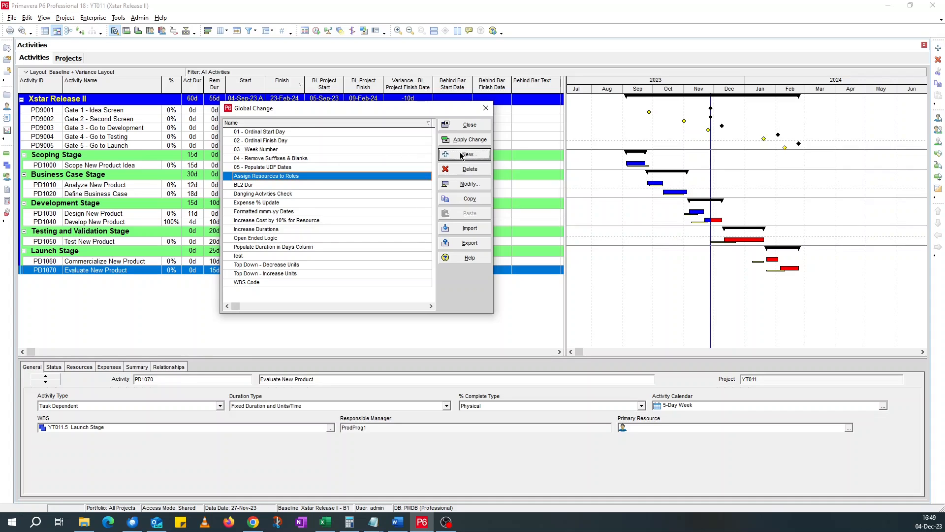
# Create a new global change named 06 - Behind Schedule Dates
pyautogui.click(469, 154)
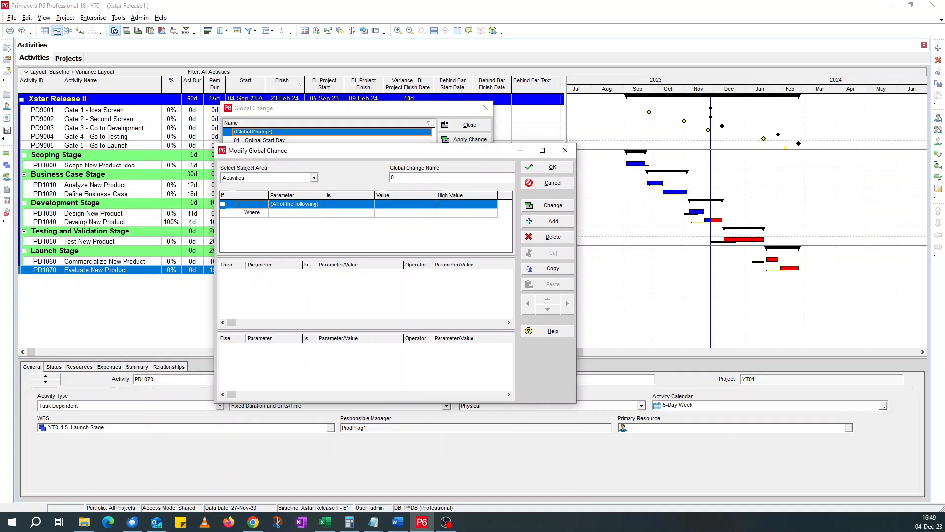
pyautogui.write('06 -')
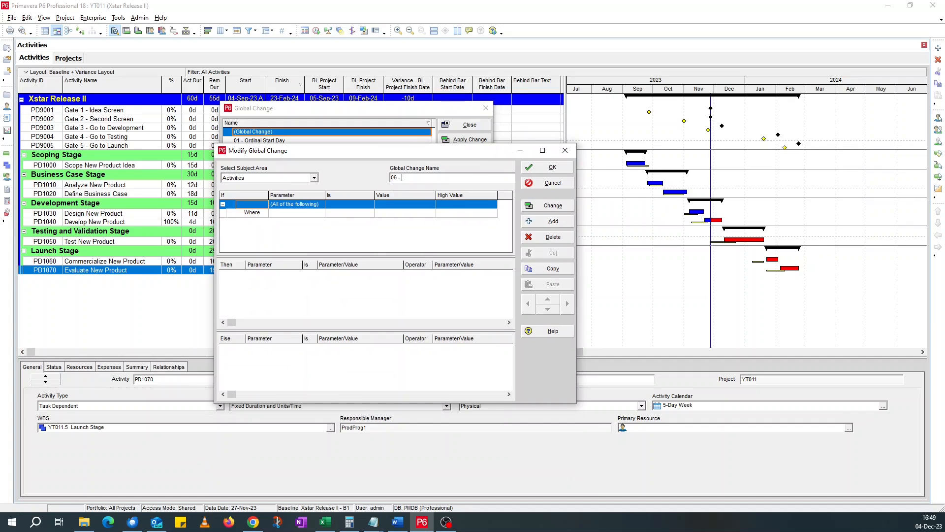
pyautogui.write('Behind Schedule')
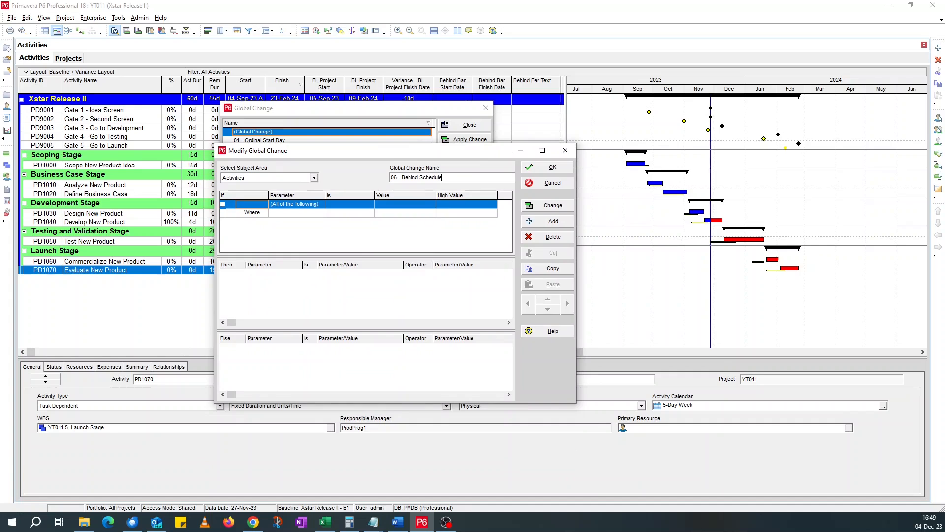
pyautogui.write('Date')
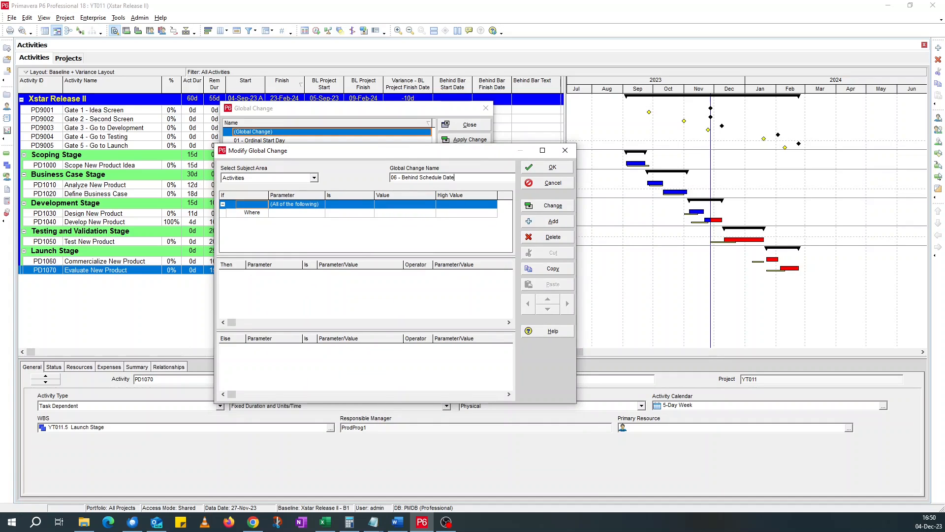
# Set the Where condition to Variance - BL Project Finish Date is less than 0
pyautogui.click(296, 212)
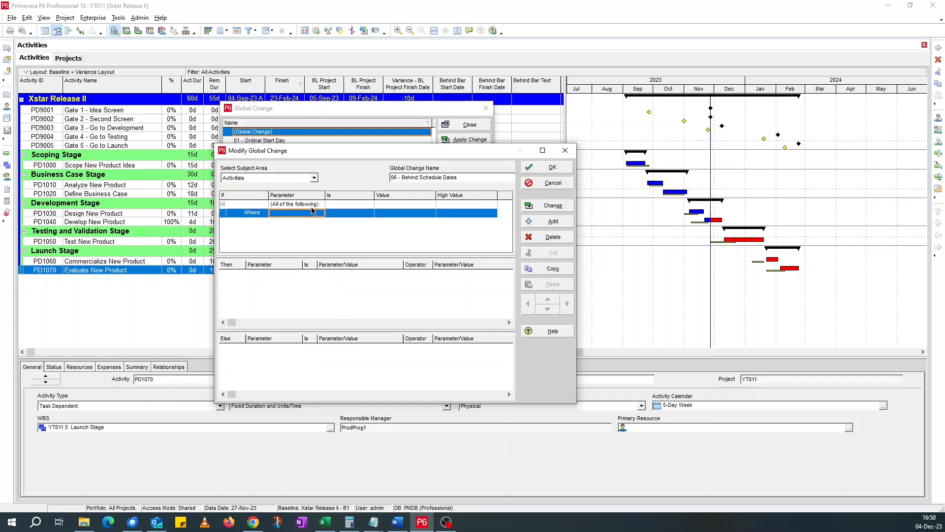
pyautogui.moveTo(431, 107)
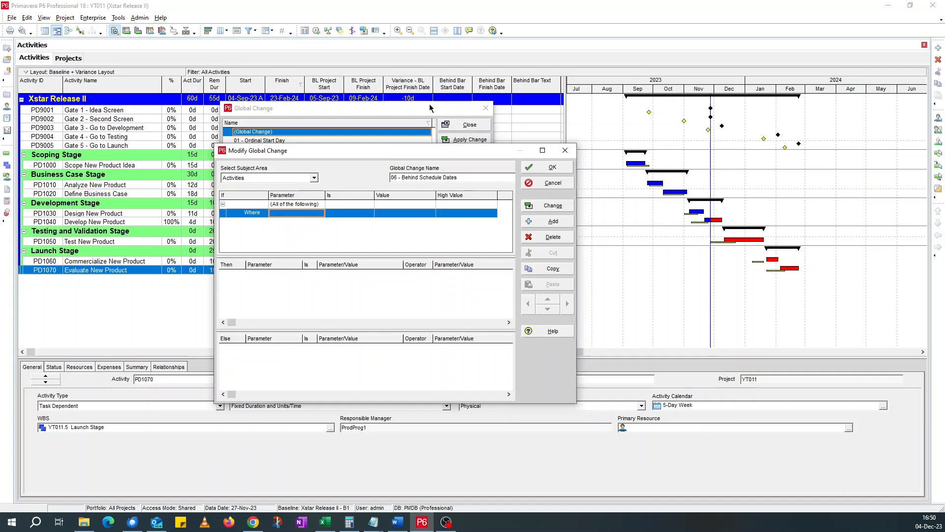
pyautogui.moveTo(314, 219)
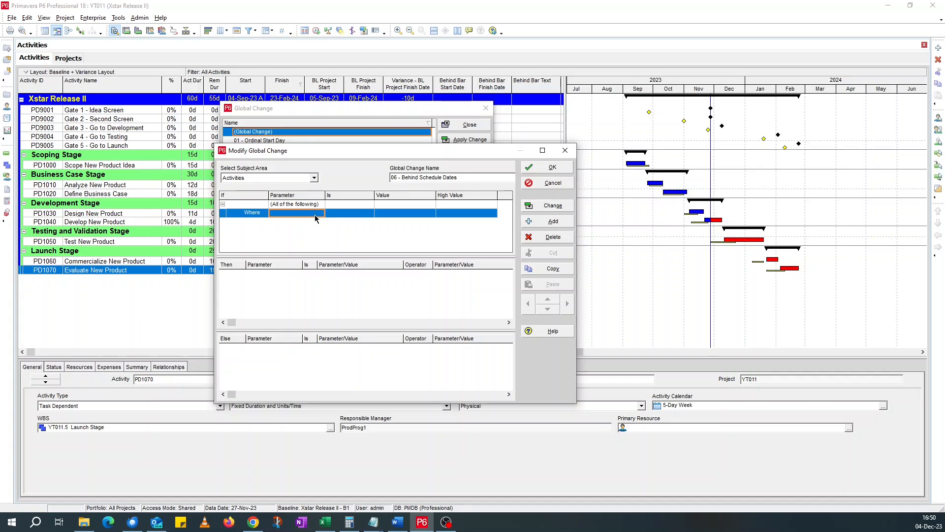
pyautogui.click(319, 214)
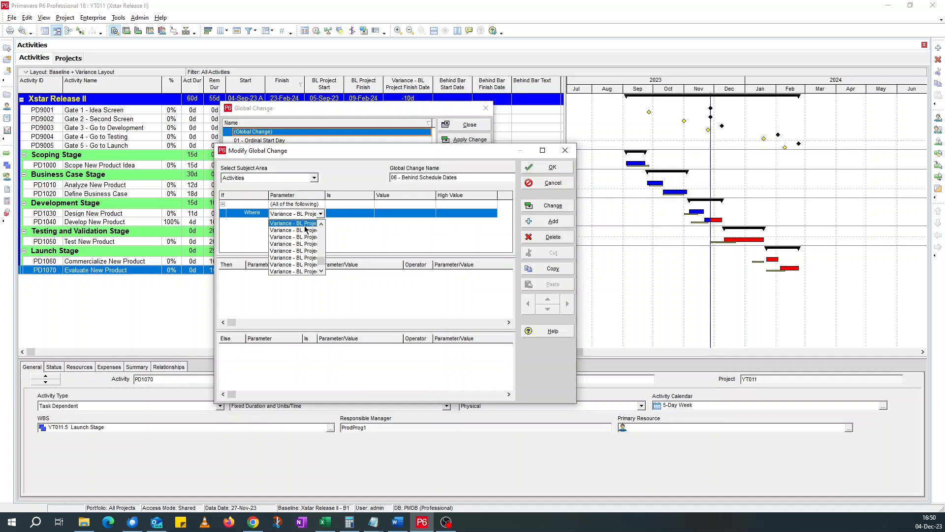
pyautogui.click(296, 223)
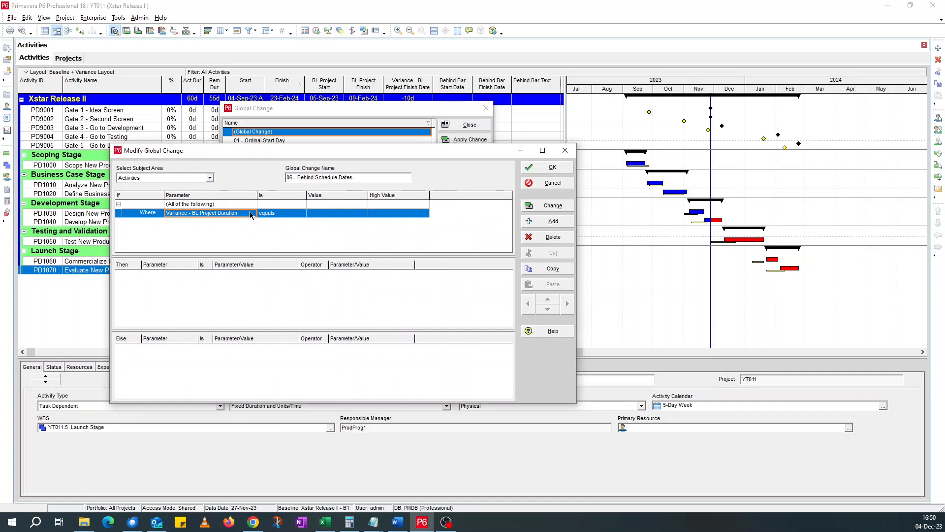
pyautogui.click(253, 214)
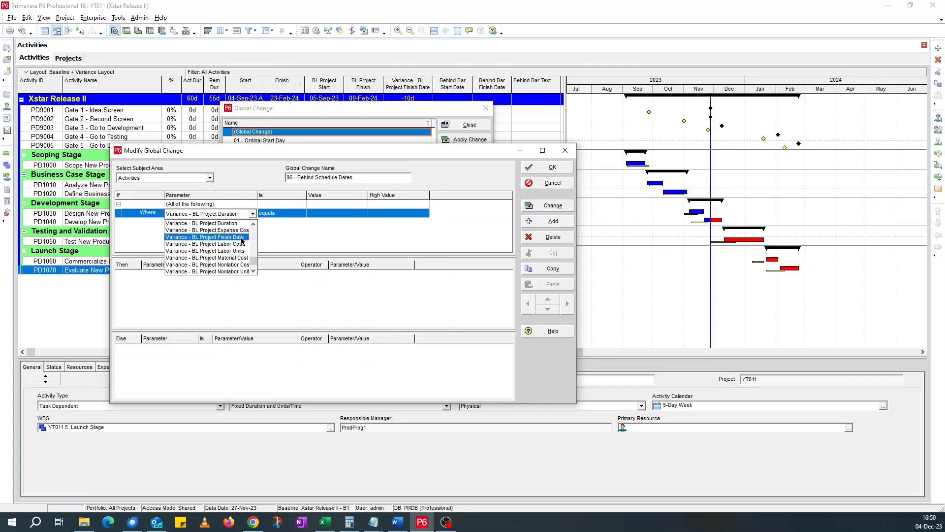
pyautogui.click(302, 214)
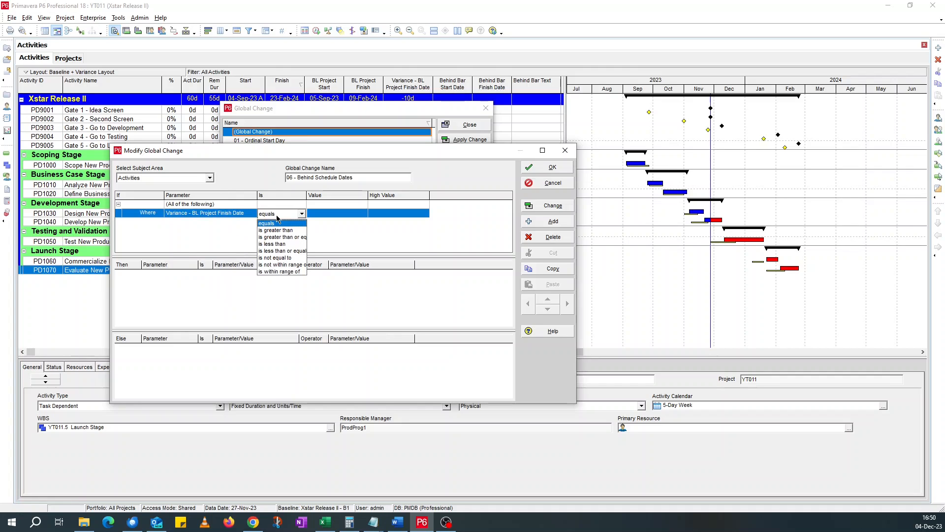
pyautogui.moveTo(282, 250)
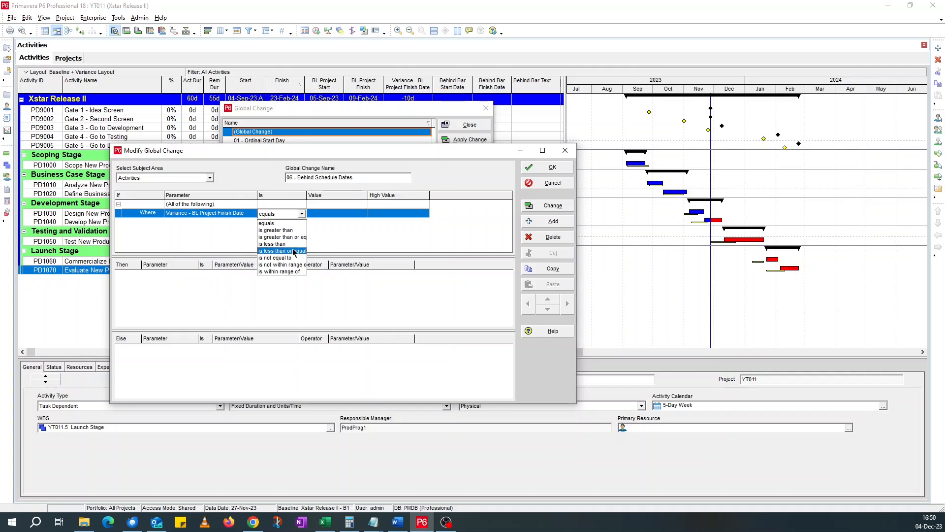
pyautogui.click(272, 243)
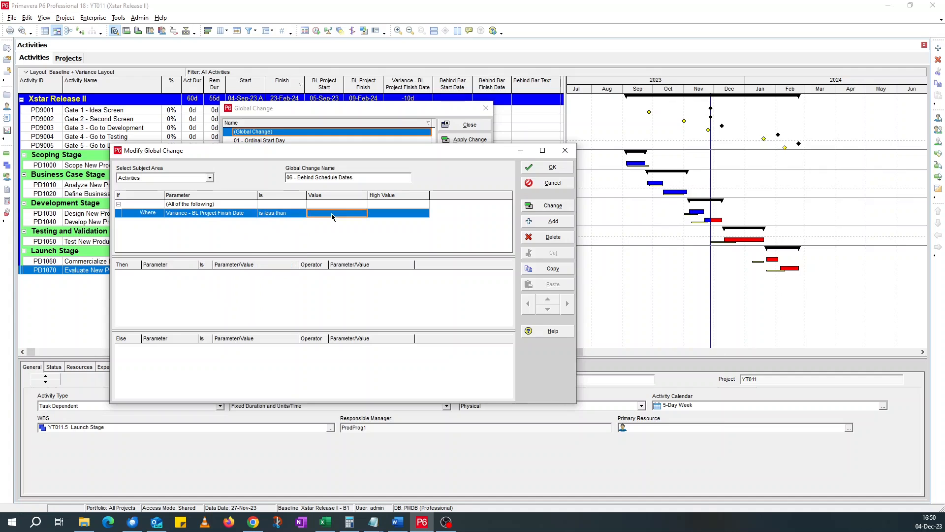
pyautogui.write('0d')
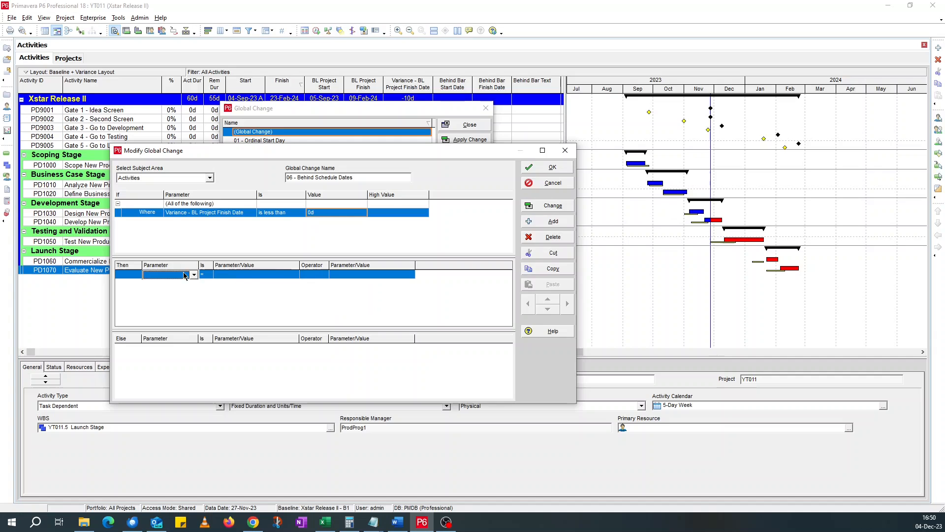
# Make the first Then row Behind Bar Start Date = BL Project Finish
pyautogui.click(193, 275)
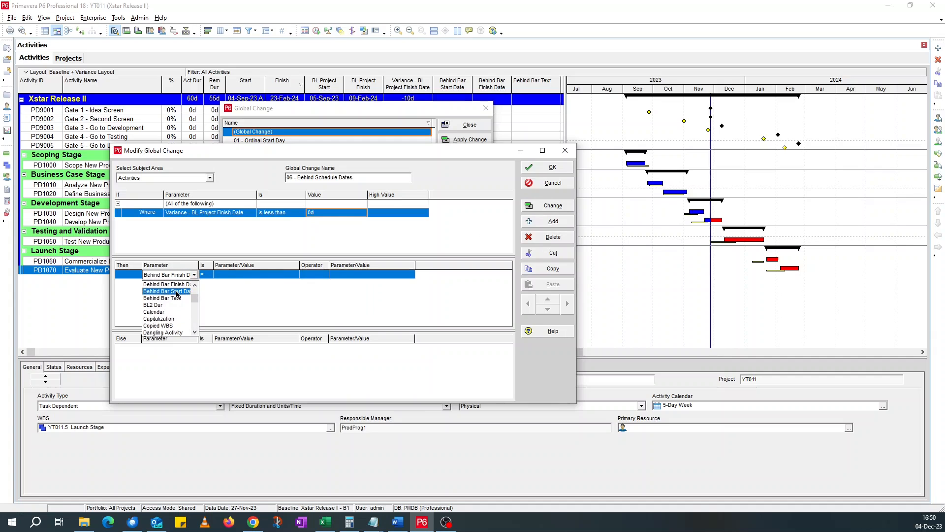
pyautogui.click(165, 292)
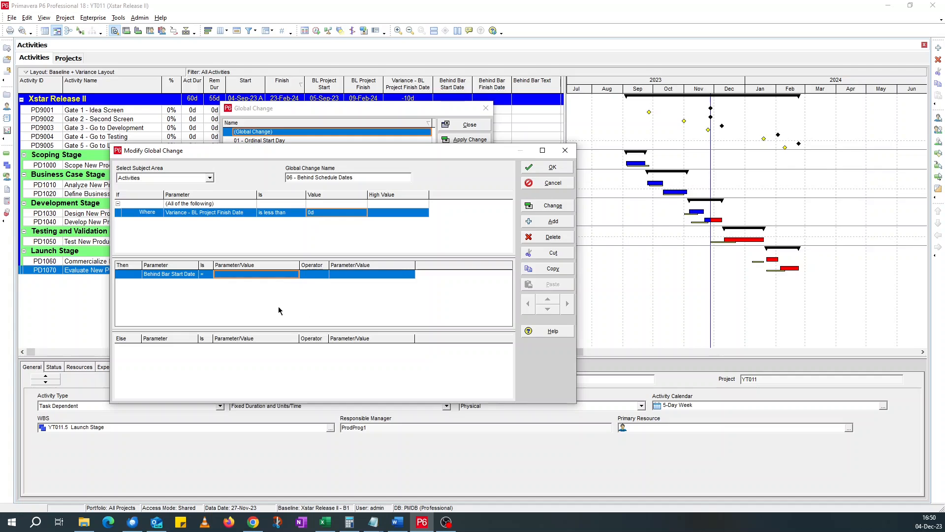
pyautogui.click(295, 275)
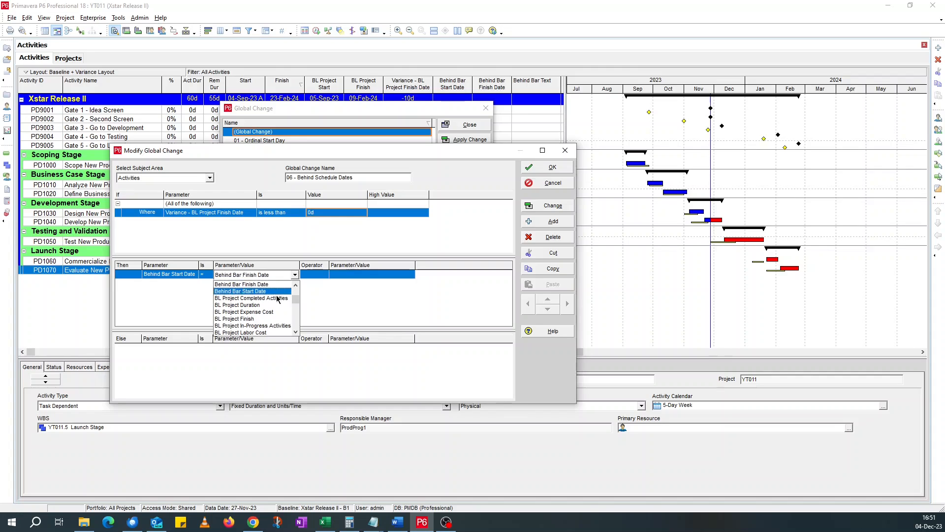
pyautogui.click(234, 318)
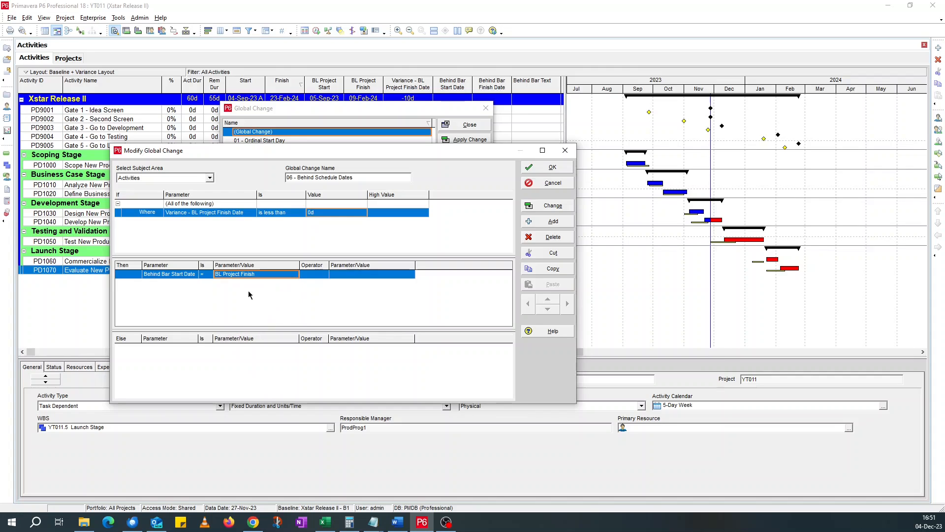
# Add a second Then row Behind Bar Finish Date = Finish
pyautogui.click(552, 220)
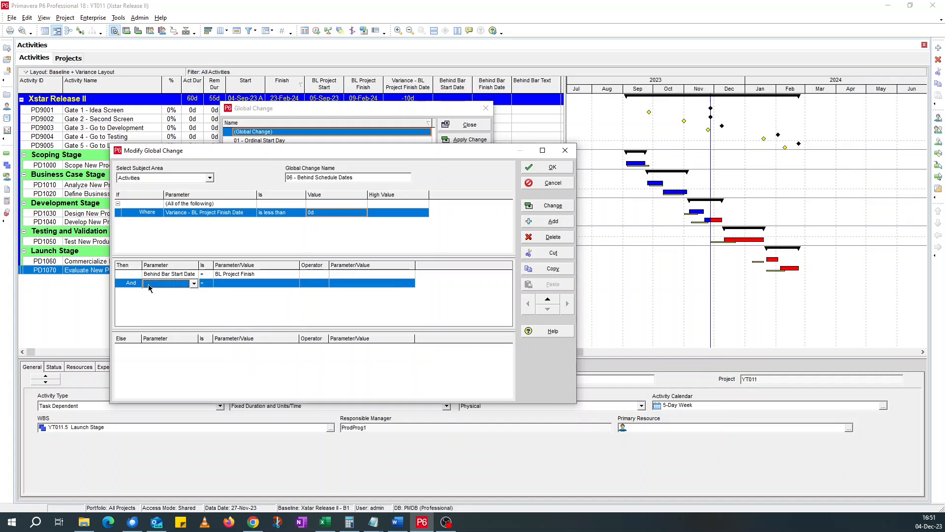
pyautogui.click(193, 284)
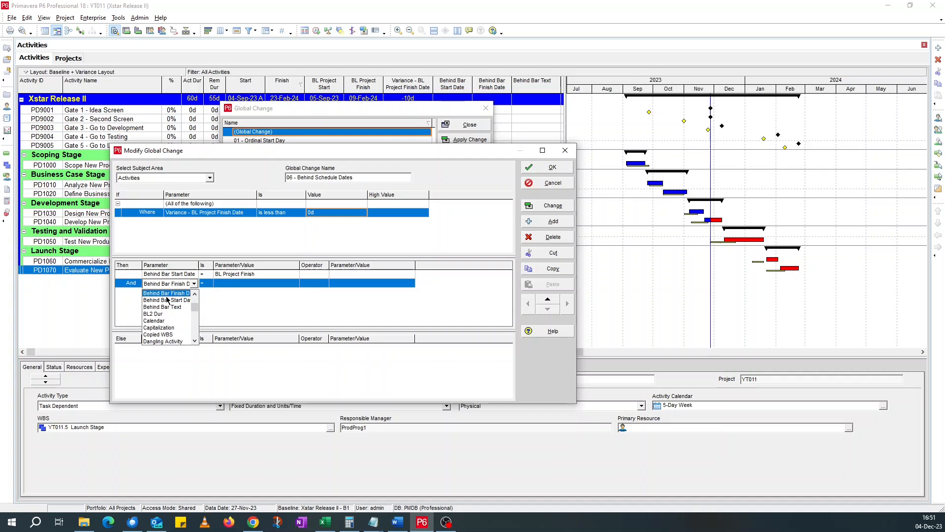
pyautogui.click(167, 294)
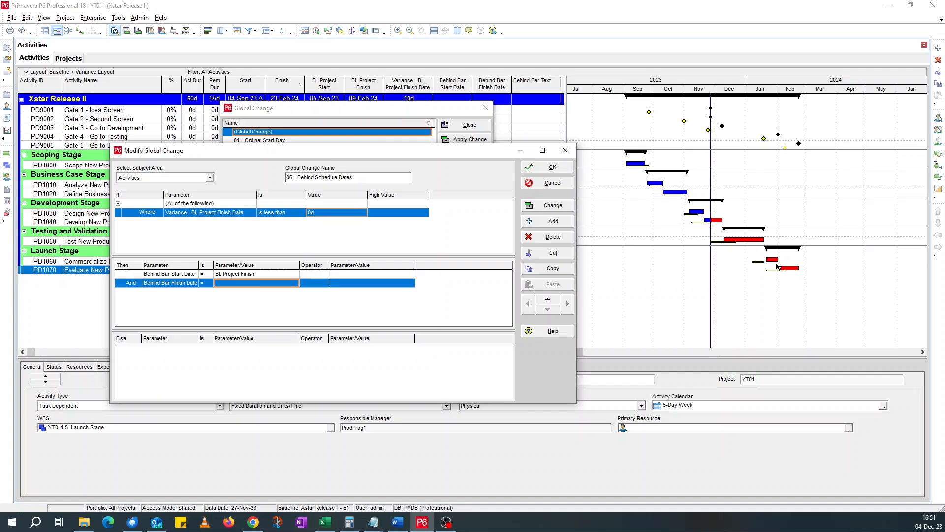
pyautogui.moveTo(272, 286)
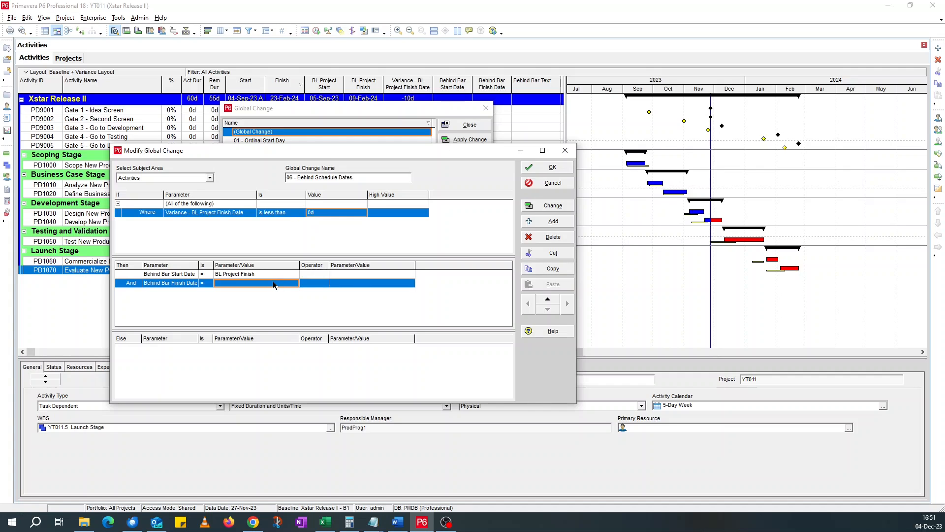
pyautogui.click(293, 284)
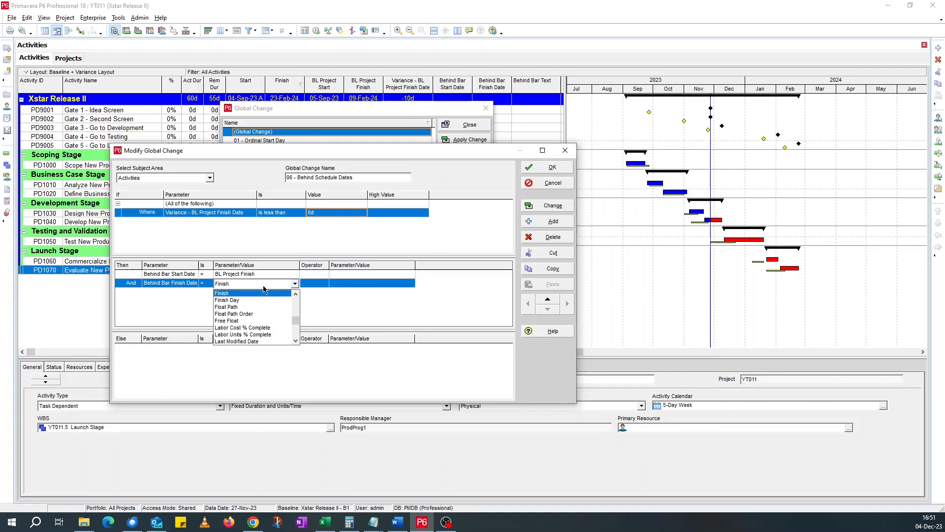
pyautogui.click(222, 292)
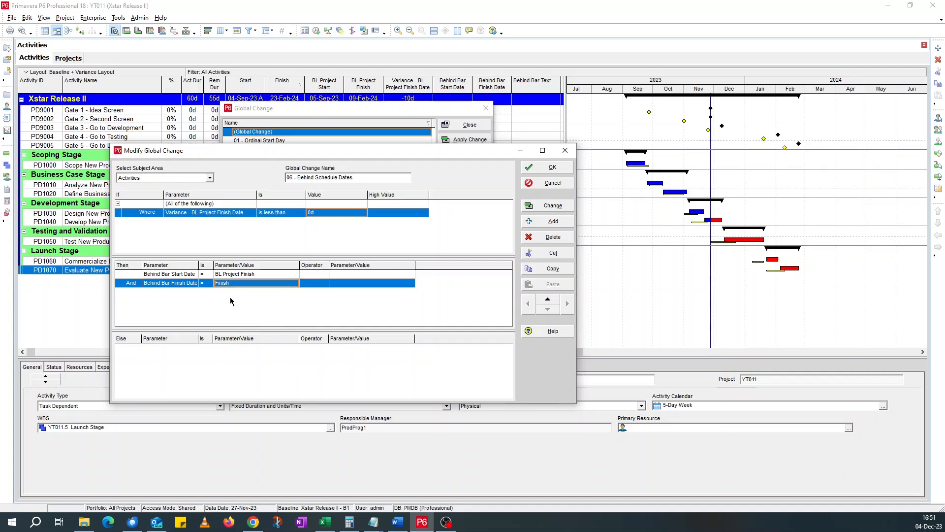
pyautogui.moveTo(217, 294)
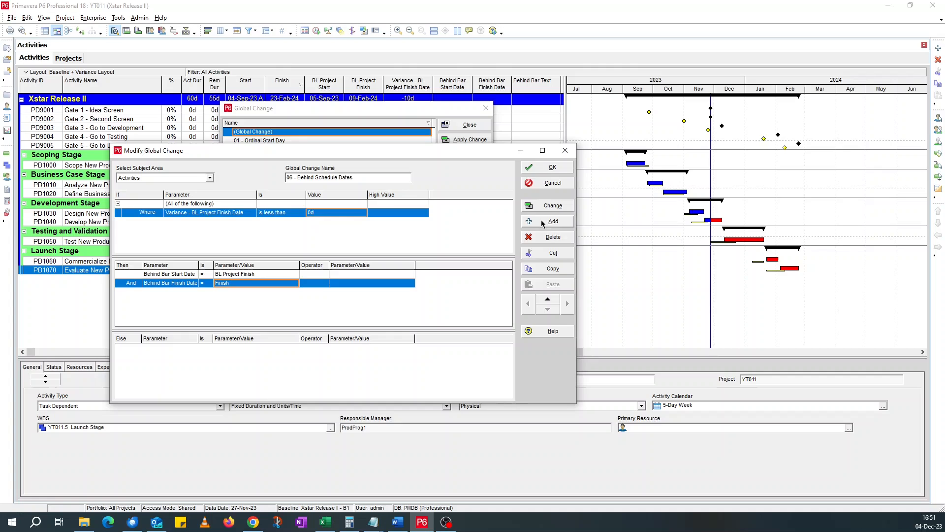
# Add a third Then row setting Behind Bar Text to Variance - BL Project Finish Date
pyautogui.click(552, 222)
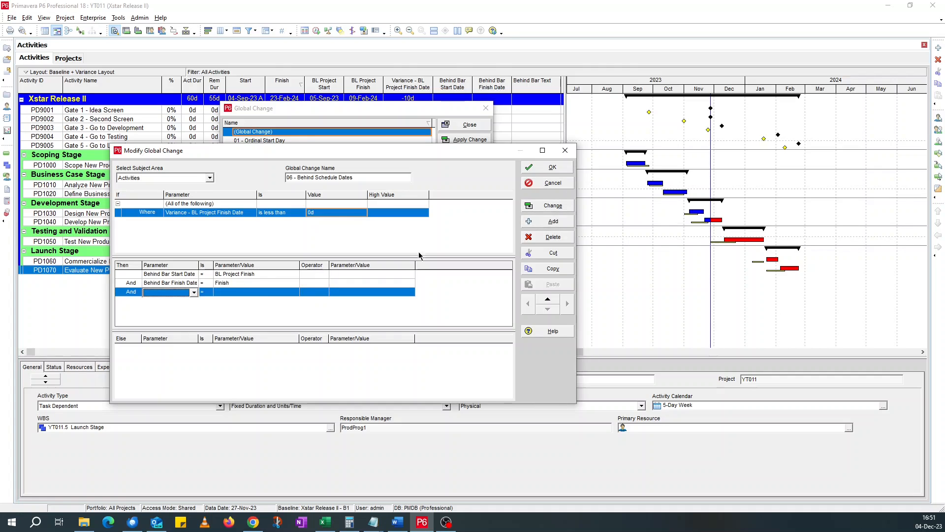
pyautogui.click(193, 292)
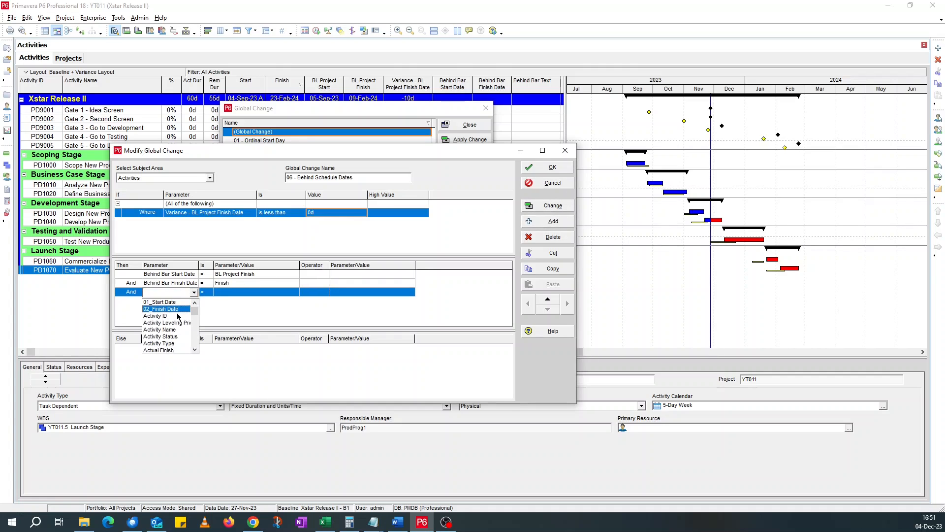
pyautogui.click(170, 291)
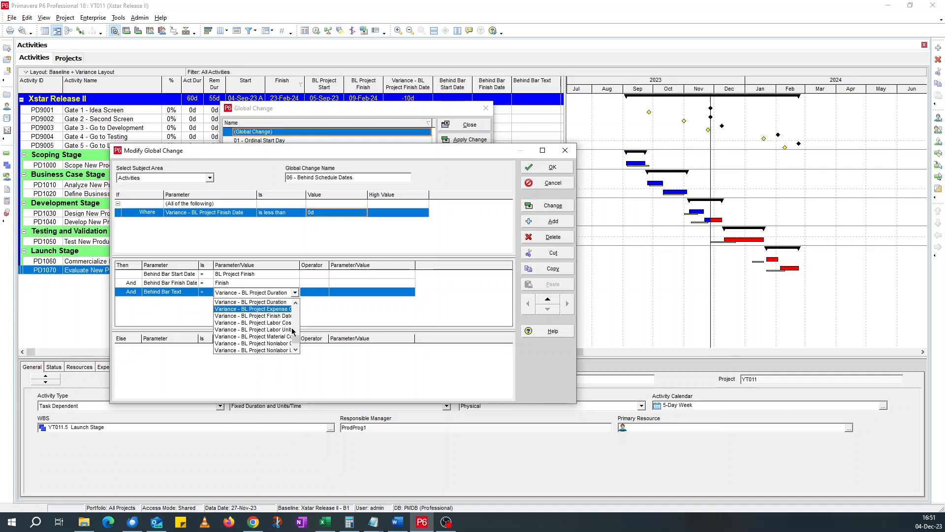
pyautogui.moveTo(253, 323)
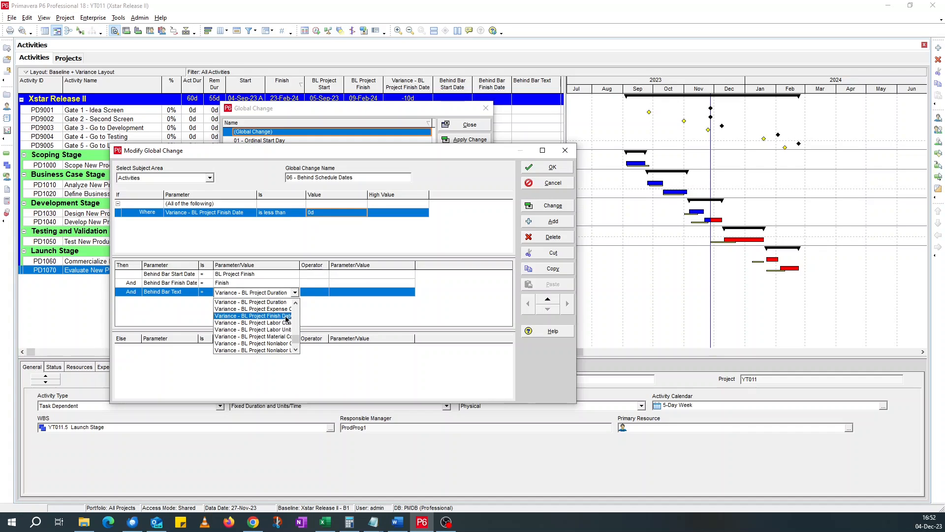
pyautogui.click(252, 316)
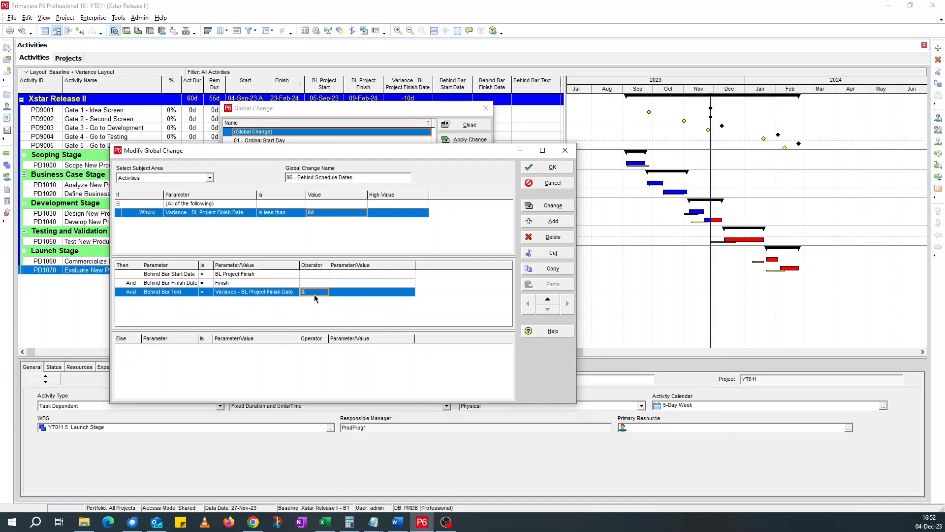
# Append a custom text value _Late to the Behind Bar Text expression
pyautogui.click(372, 291)
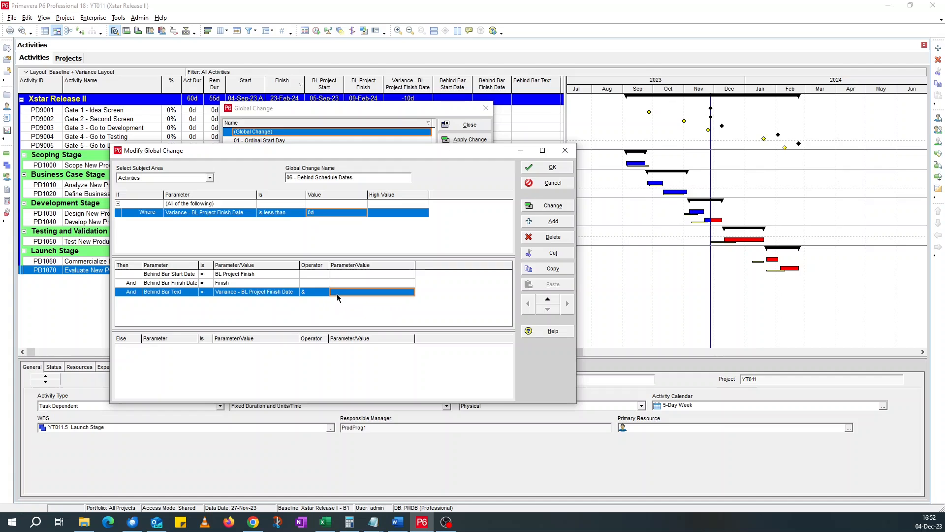
pyautogui.click(411, 291)
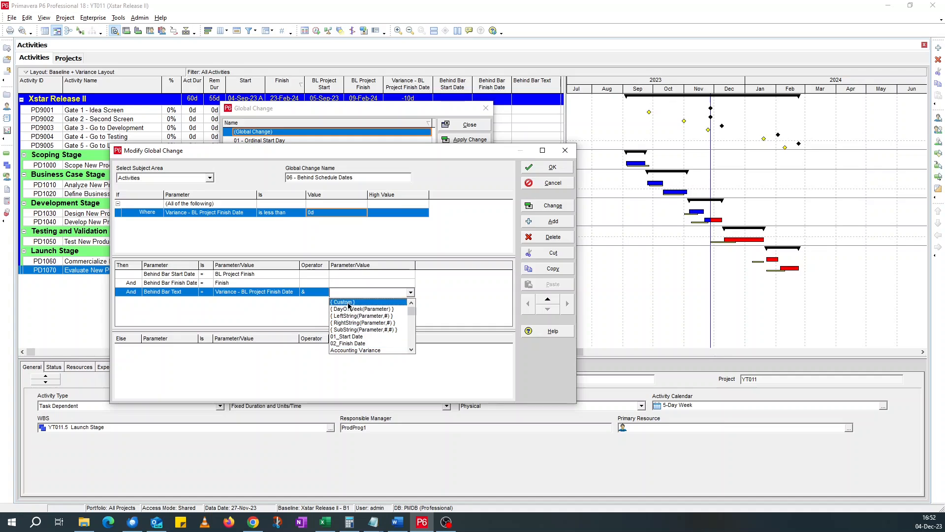
pyautogui.click(344, 302)
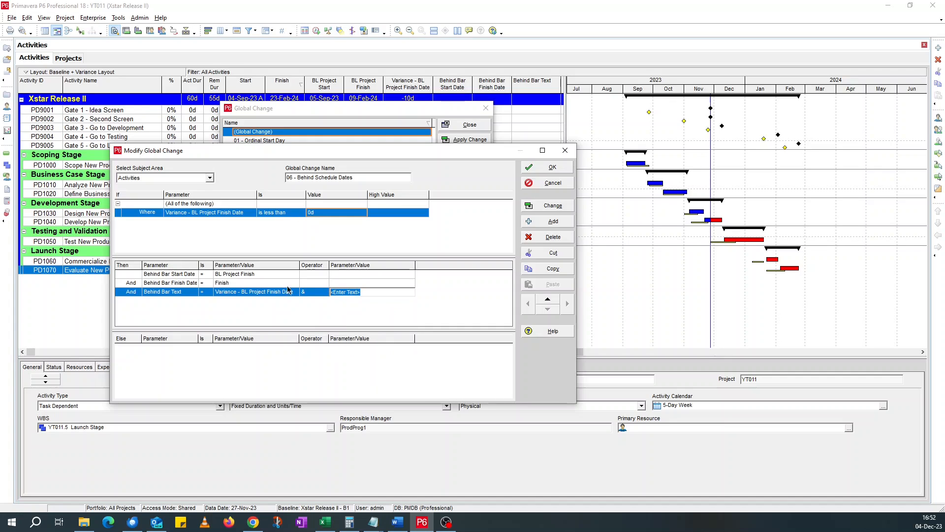
pyautogui.write('_lat')
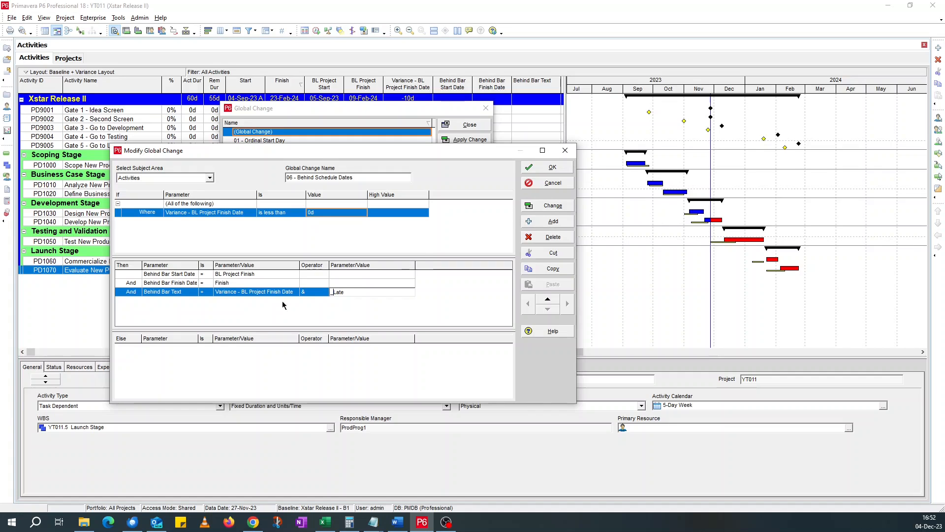
pyautogui.click(372, 292)
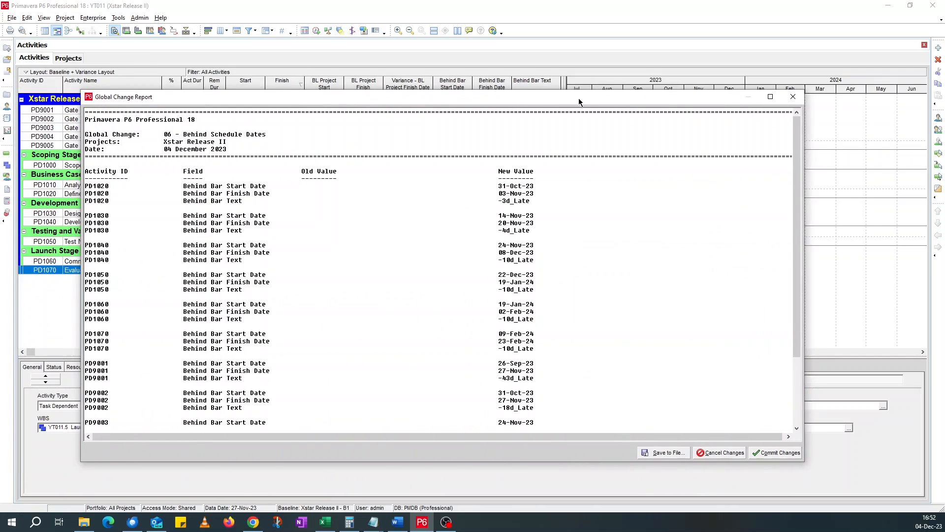
# Commit the Global Change Report results to the activities without saving a log file
pyautogui.click(770, 97)
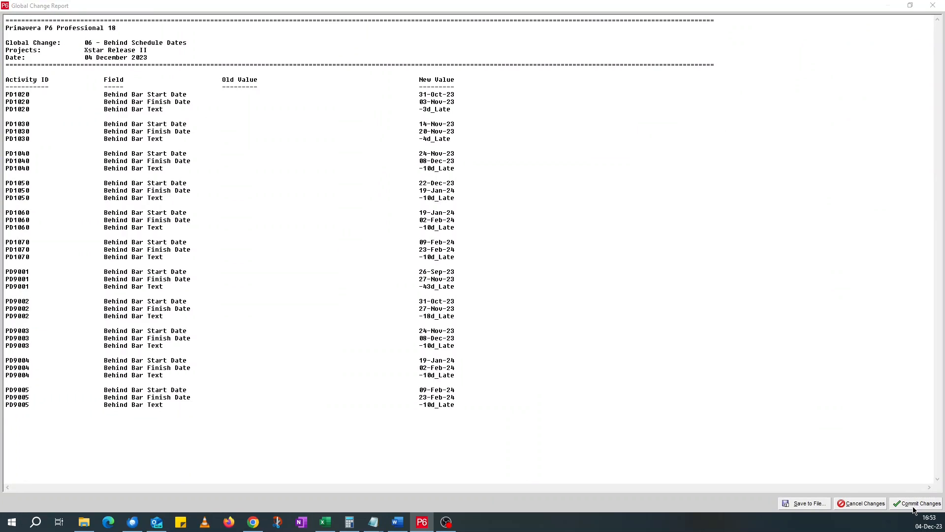
pyautogui.click(919, 504)
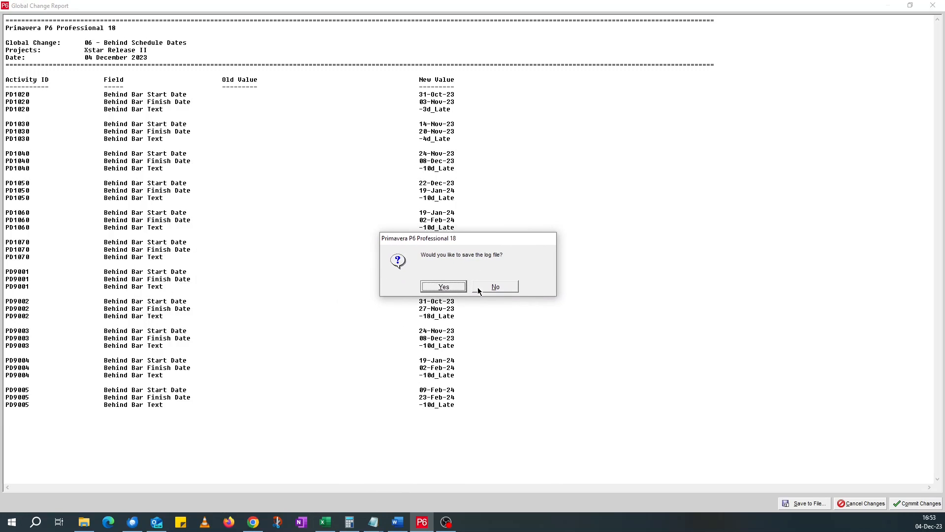
pyautogui.click(496, 286)
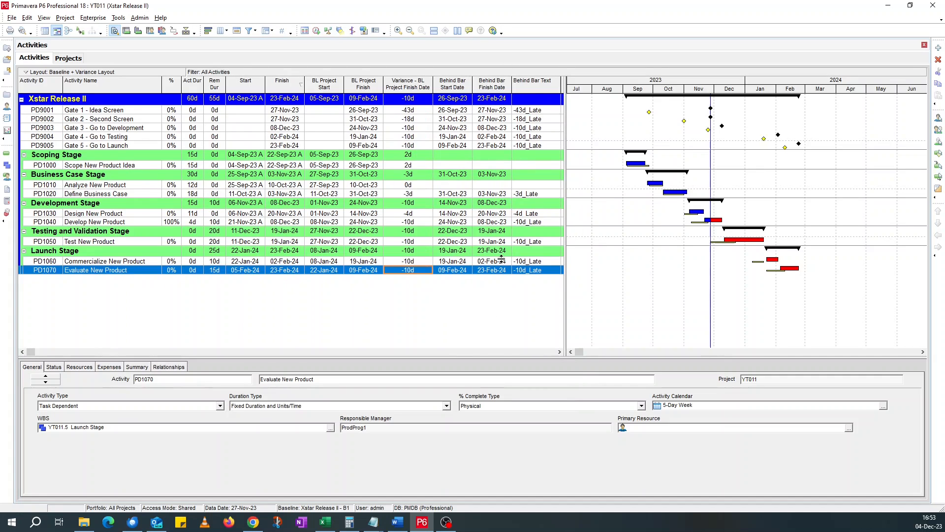
pyautogui.moveTo(668, 202)
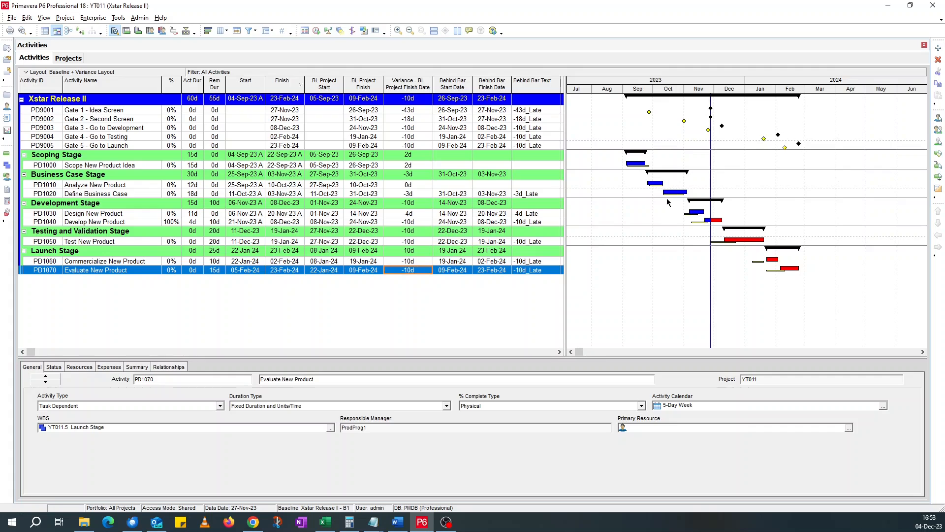
pyautogui.moveTo(745, 234)
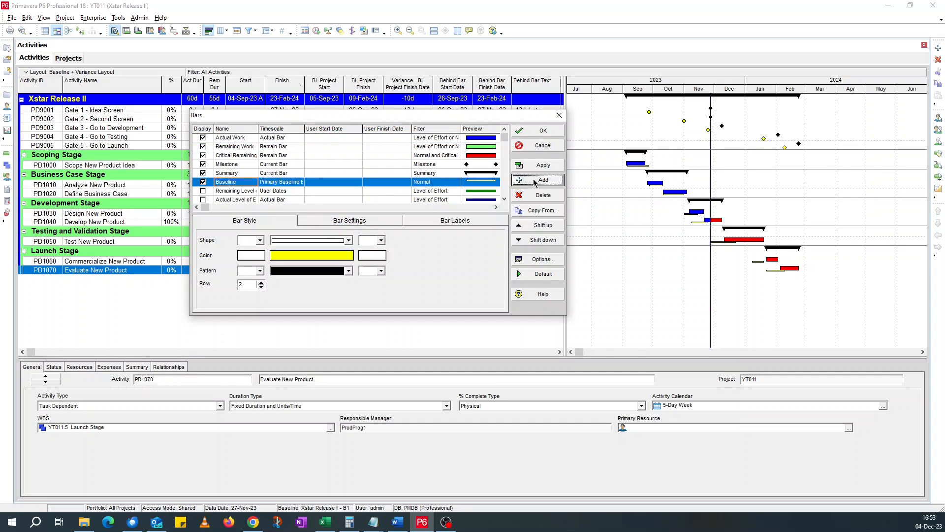
# Add a new bar named 'Behind Bar' to the Gantt chart
pyautogui.click(541, 179)
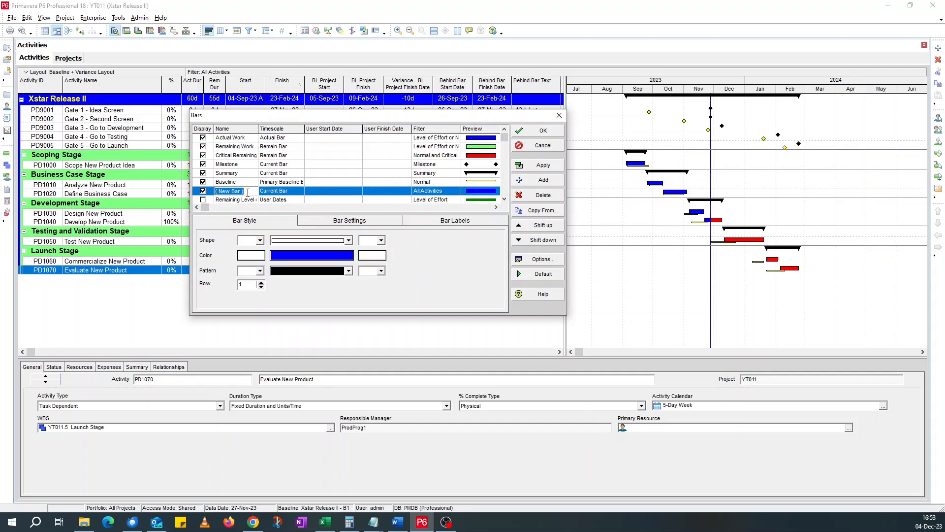
pyautogui.write('Behind')
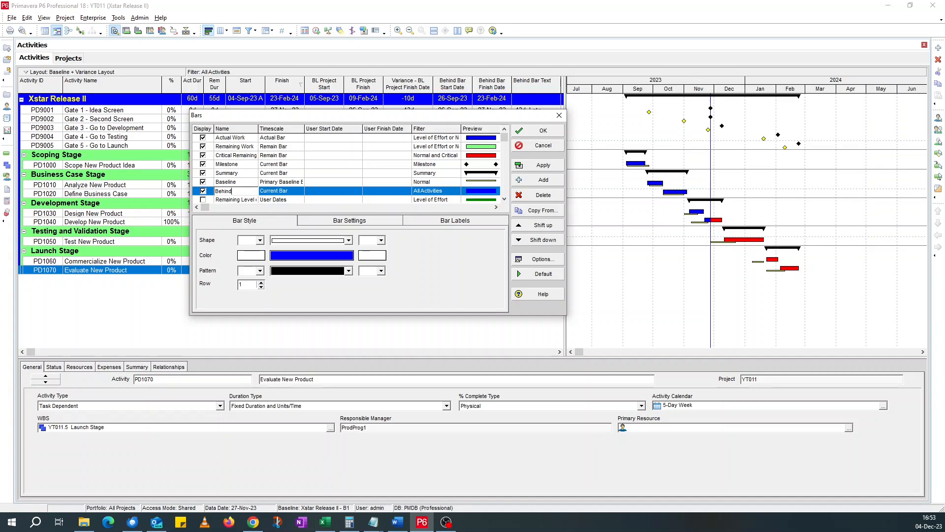
pyautogui.write('Bar')
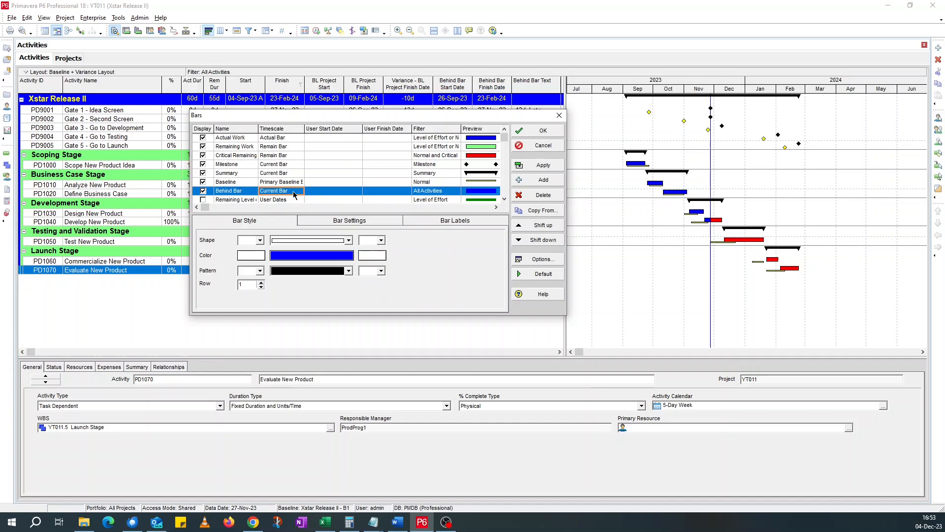
# Set its timescale to User Dates spanning Behind Bar Start Date to Behind Bar Finish Date
pyautogui.click(296, 191)
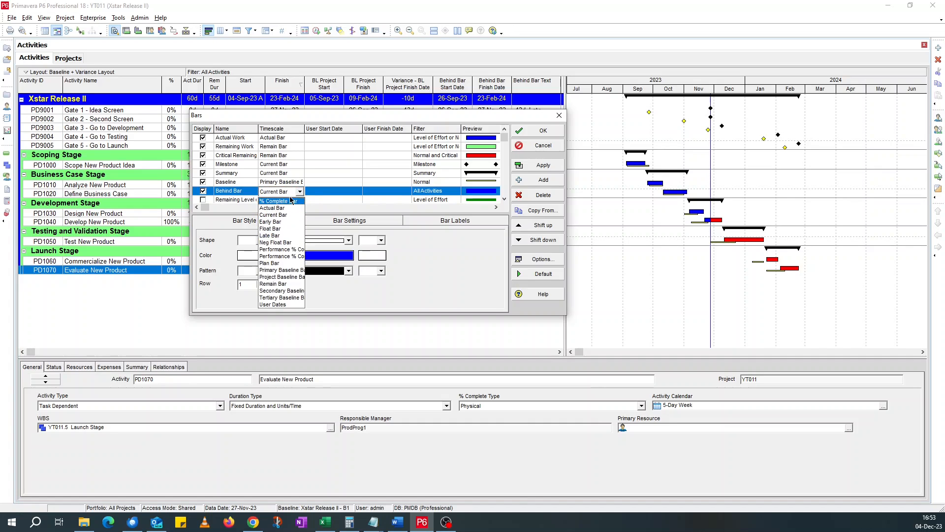
pyautogui.click(273, 304)
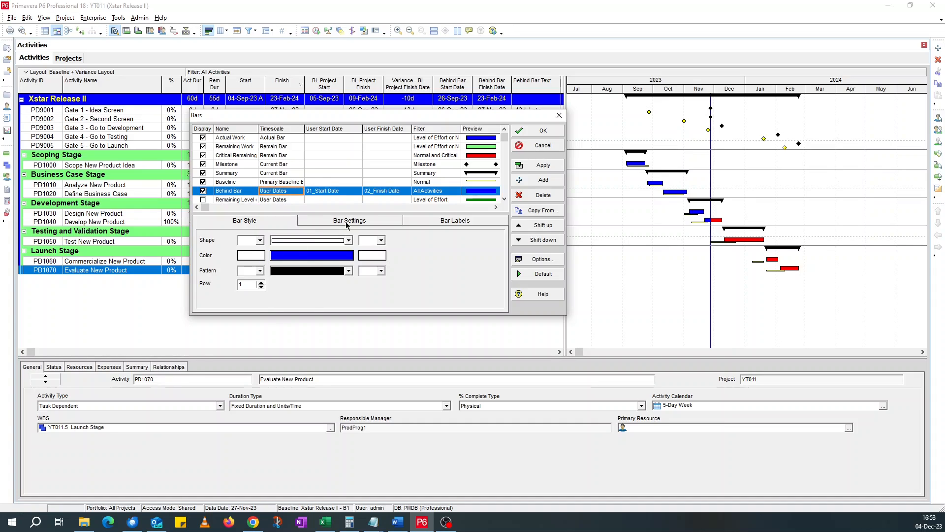
pyautogui.click(330, 191)
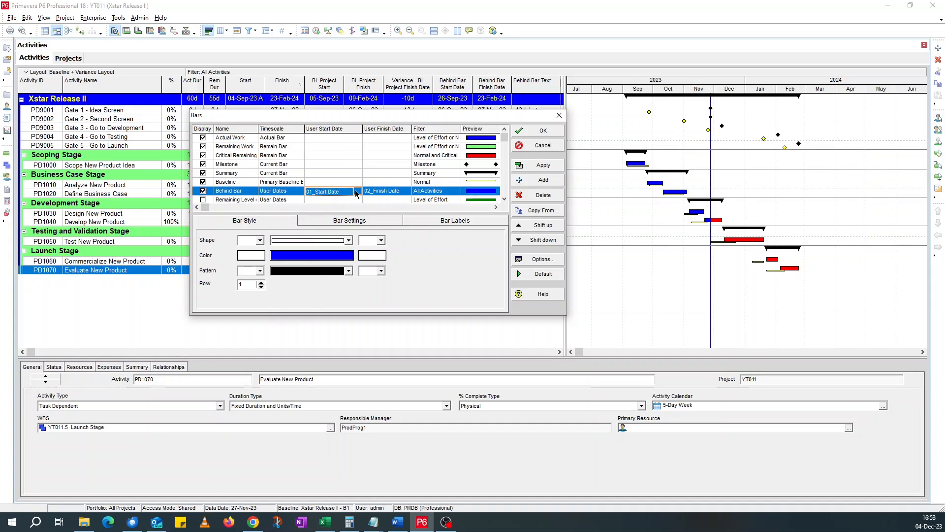
pyautogui.click(356, 191)
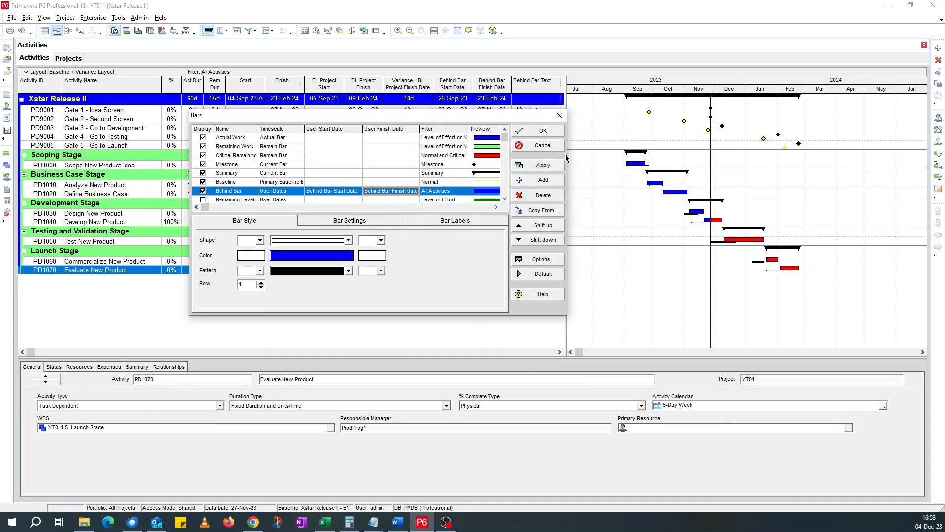
pyautogui.moveTo(192, 173)
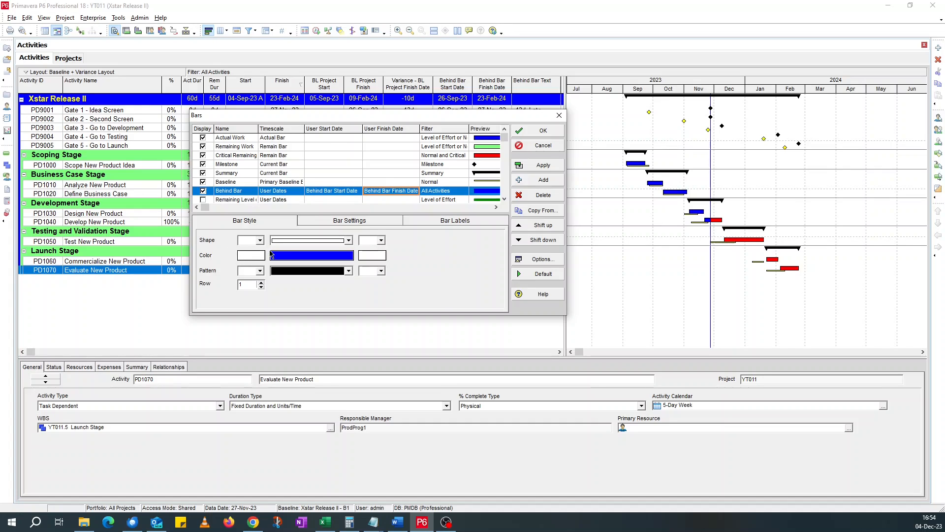
# Style the Behind Bar's start end solid purple, move it to row 2 and choose its body shape
pyautogui.click(263, 240)
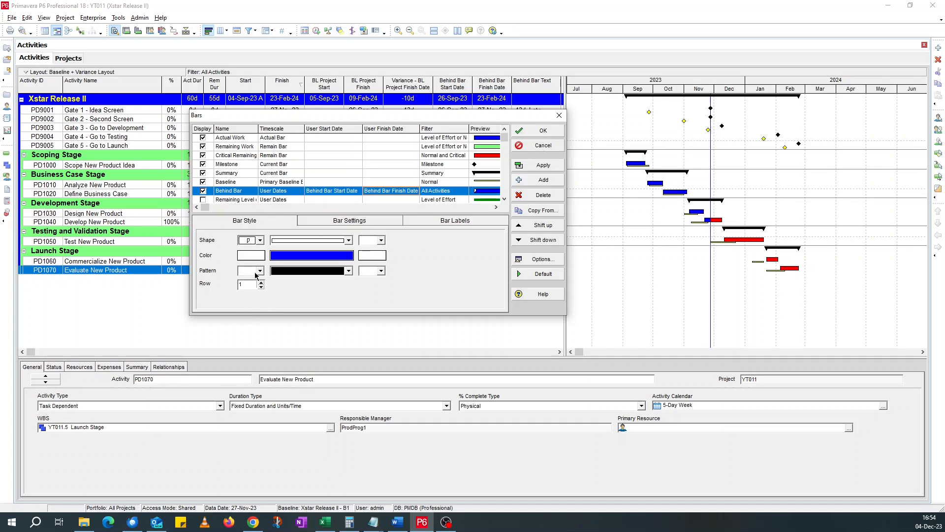
pyautogui.click(272, 255)
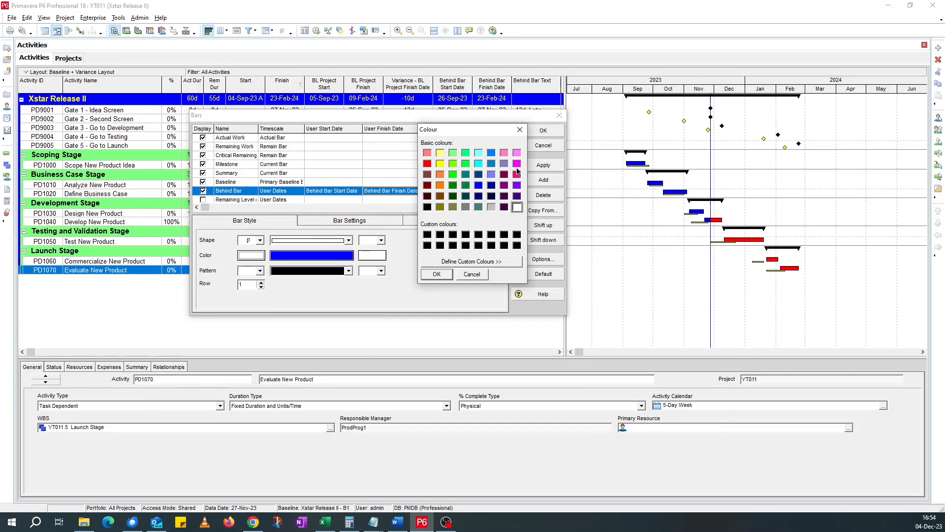
pyautogui.click(516, 163)
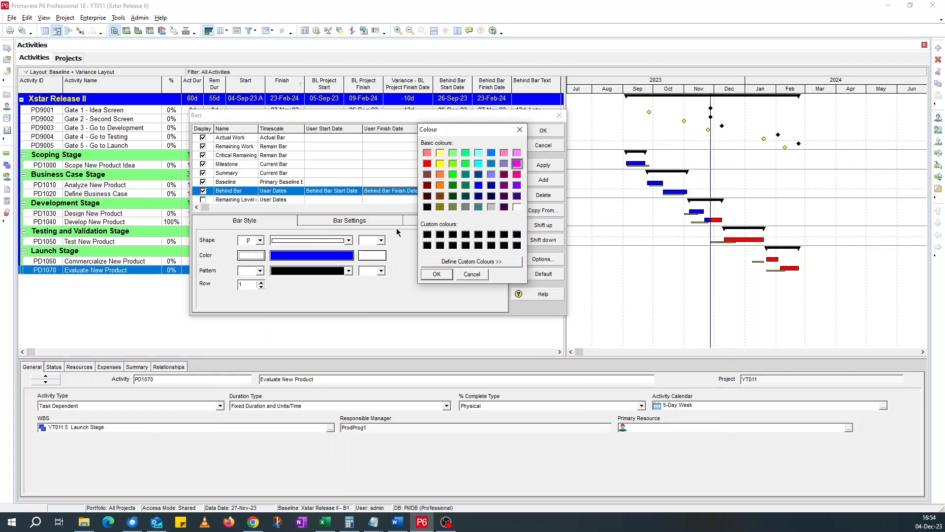
pyautogui.click(515, 187)
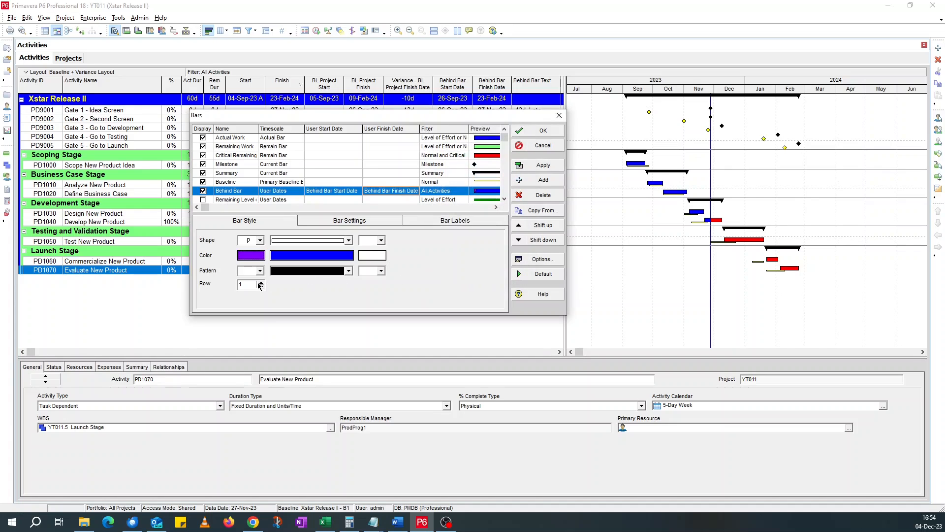
pyautogui.click(260, 284)
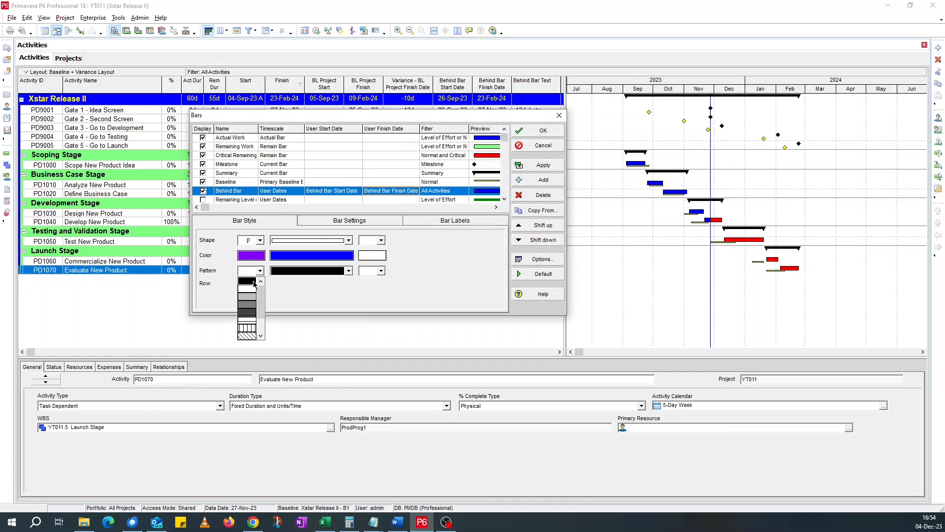
pyautogui.click(247, 283)
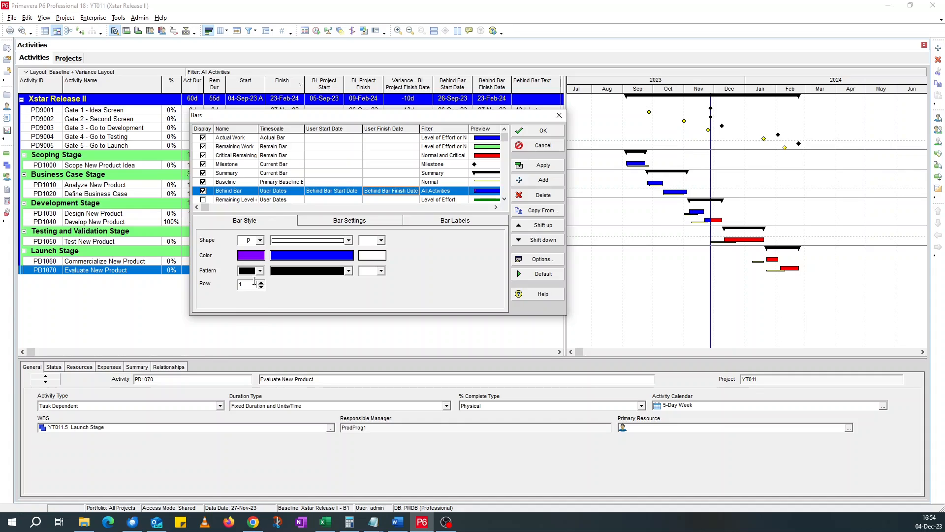
pyautogui.moveTo(323, 281)
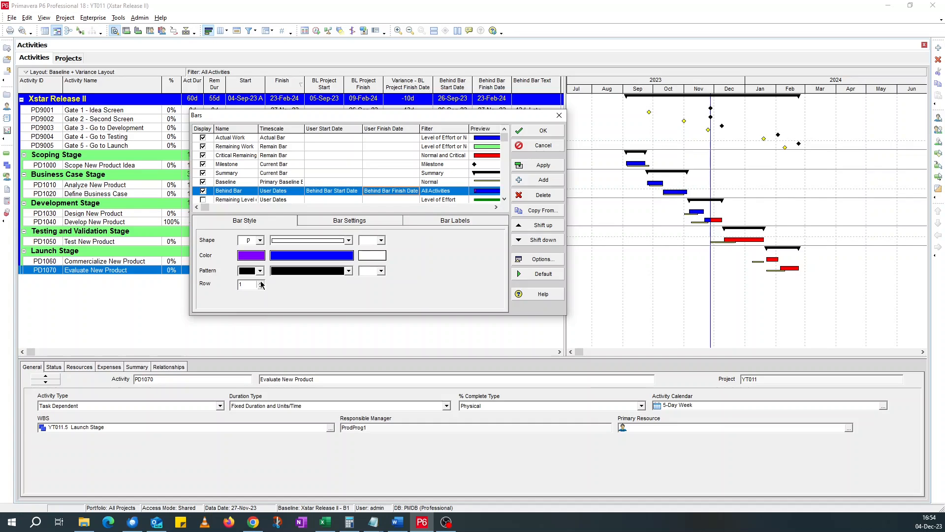
pyautogui.click(260, 282)
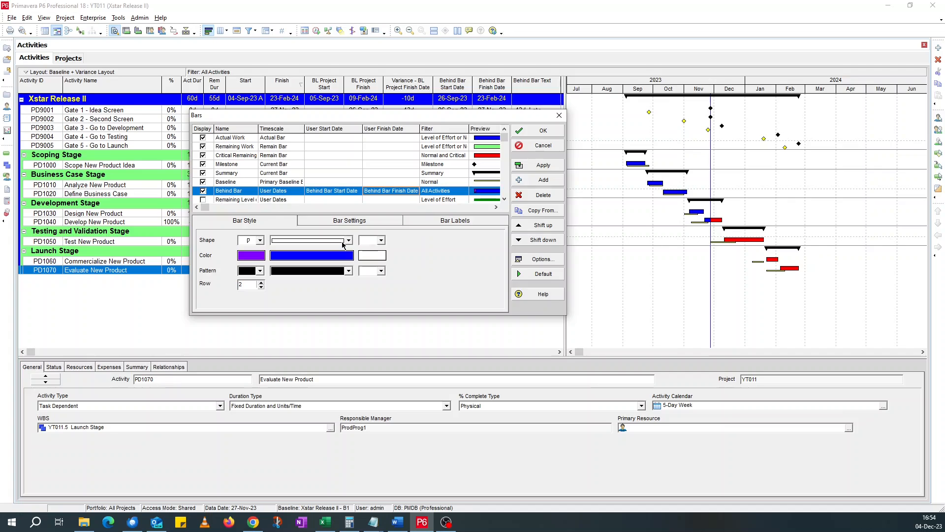
pyautogui.click(347, 255)
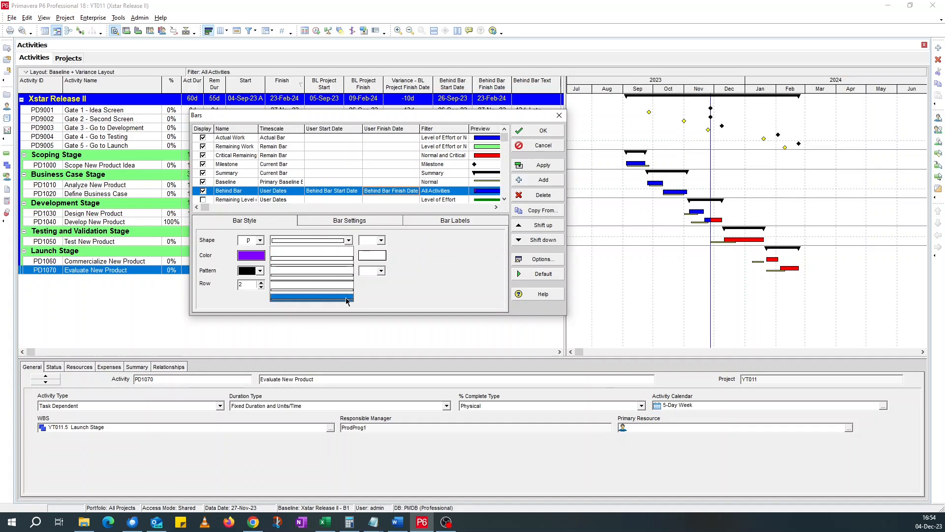
pyautogui.click(310, 296)
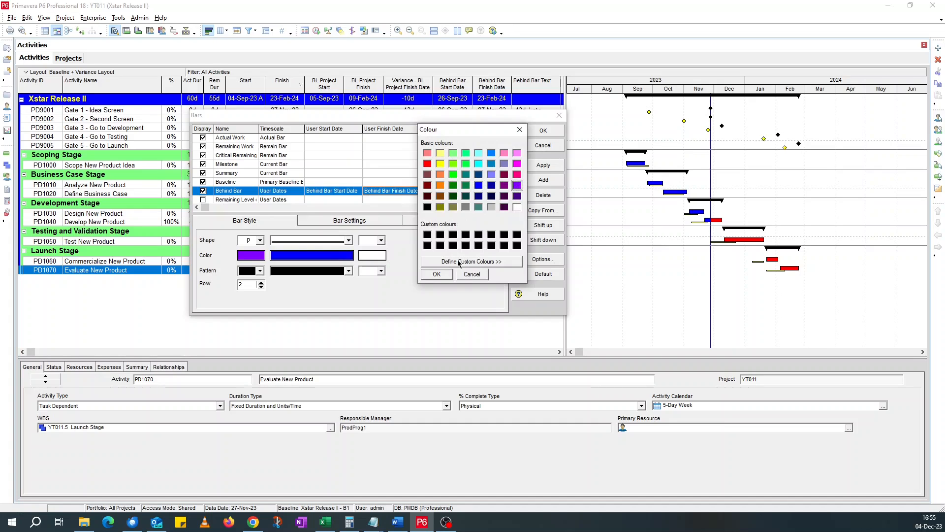
# Give the Behind Bar a purple end shape and apply the updated bar style
pyautogui.click(436, 274)
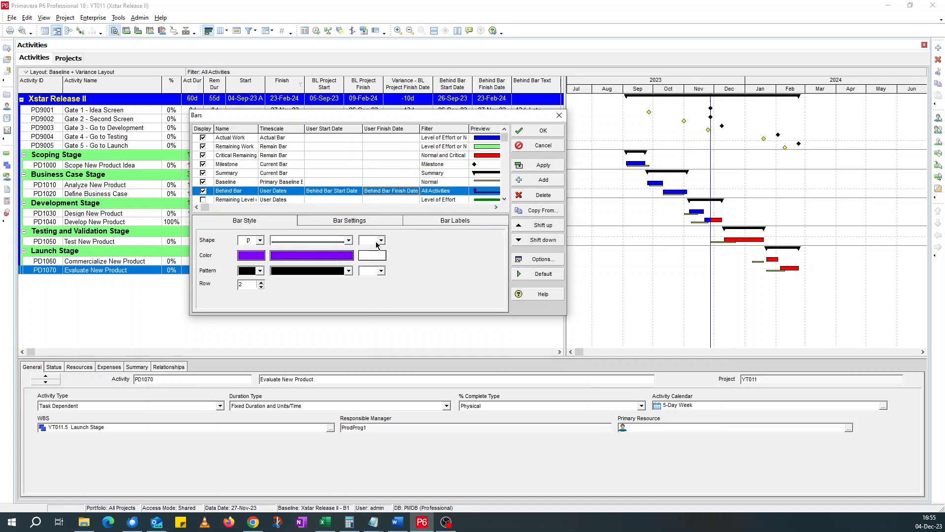
pyautogui.click(381, 241)
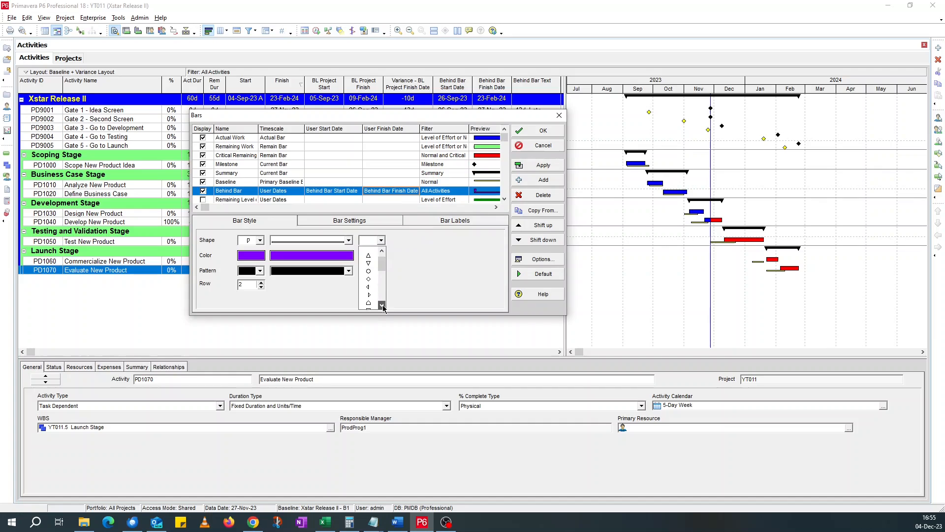
pyautogui.click(382, 305)
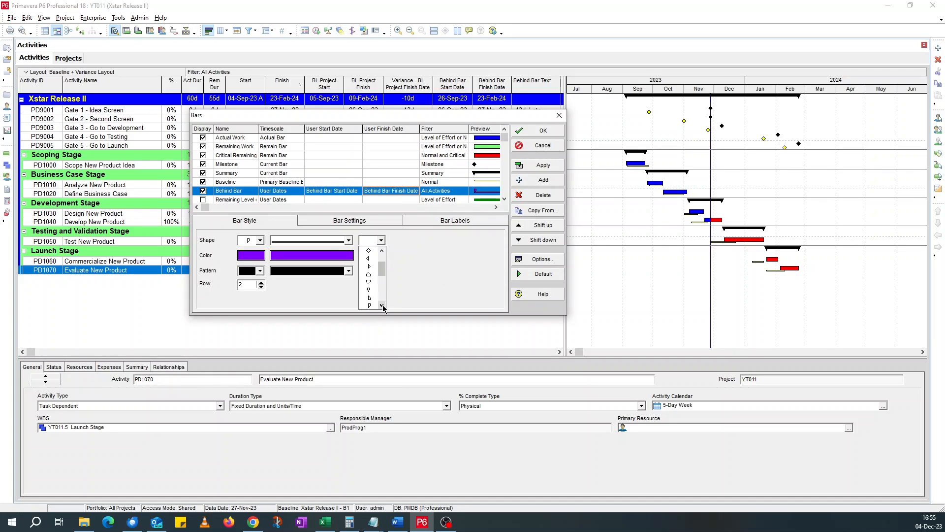
pyautogui.click(372, 255)
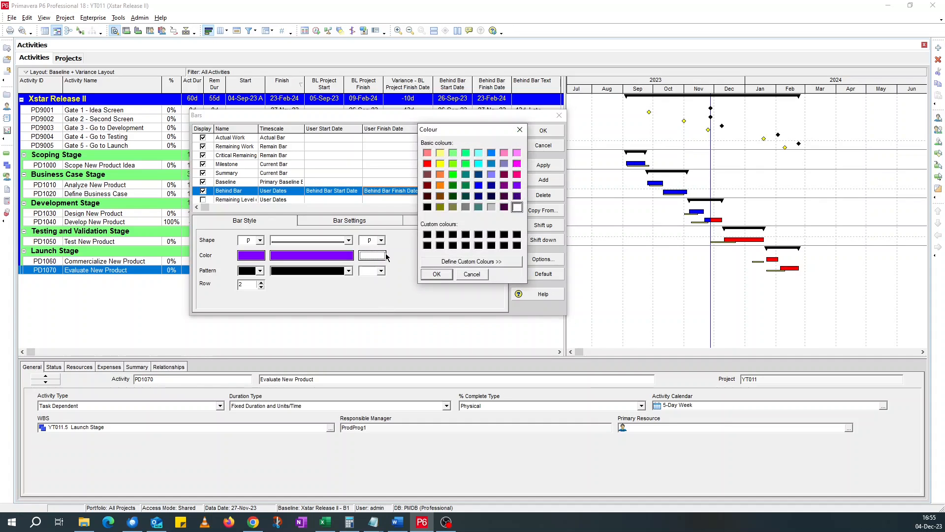
pyautogui.click(515, 185)
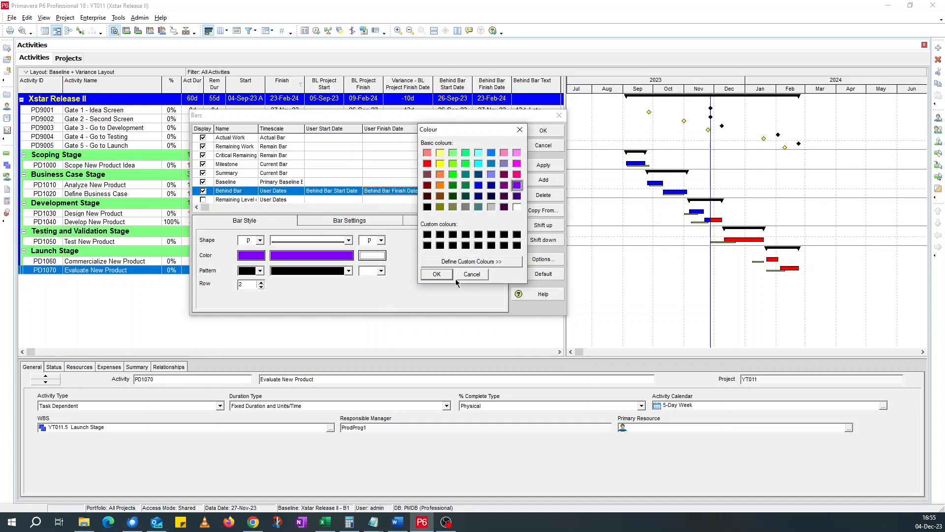
pyautogui.click(436, 274)
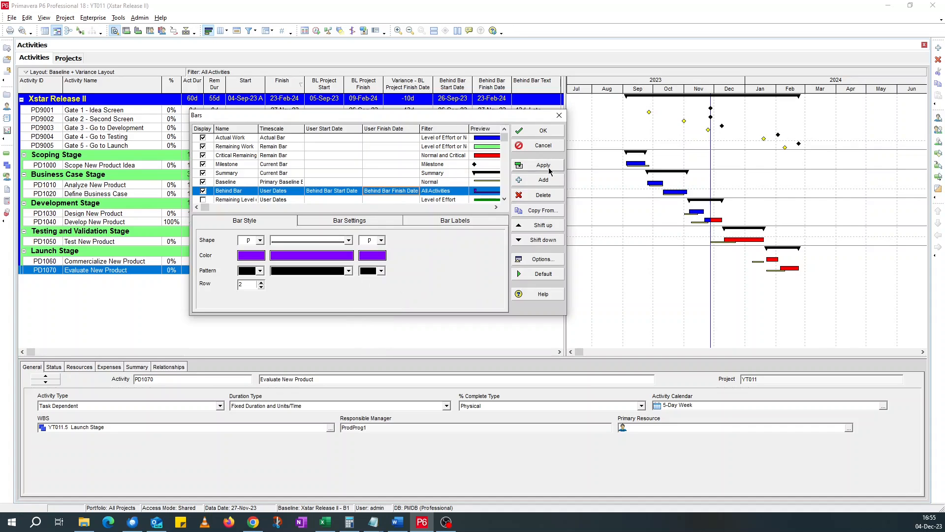
pyautogui.click(542, 164)
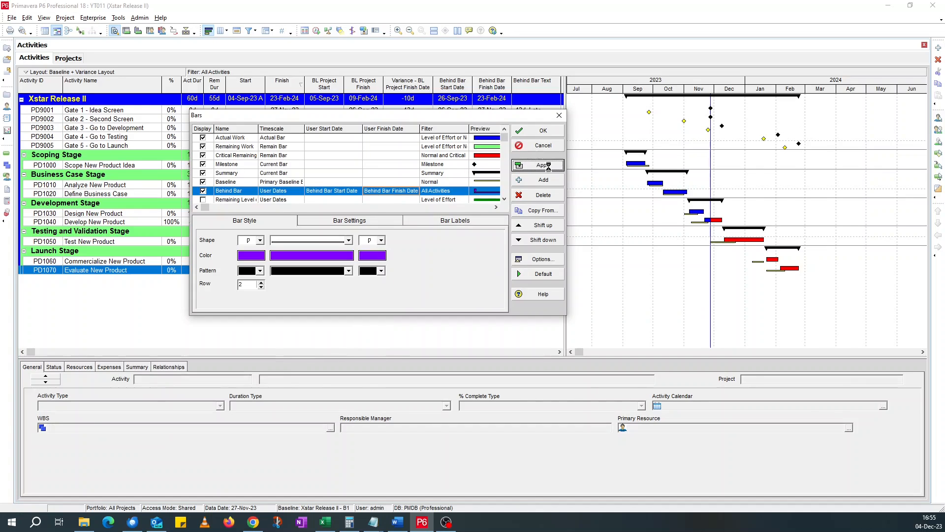
# Draw the purple Behind Bars on the chart and show the Behind Bar's empty label list
pyautogui.click(542, 165)
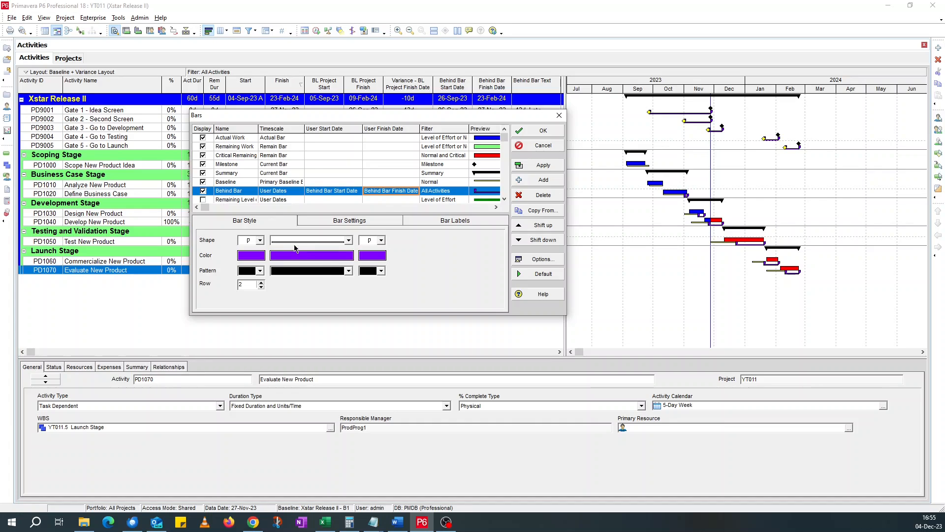
pyautogui.click(348, 219)
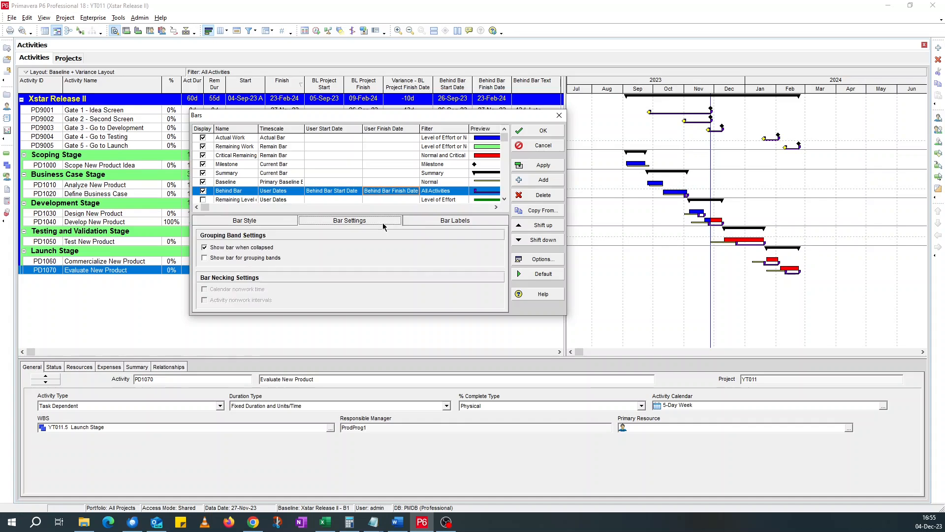
pyautogui.click(455, 220)
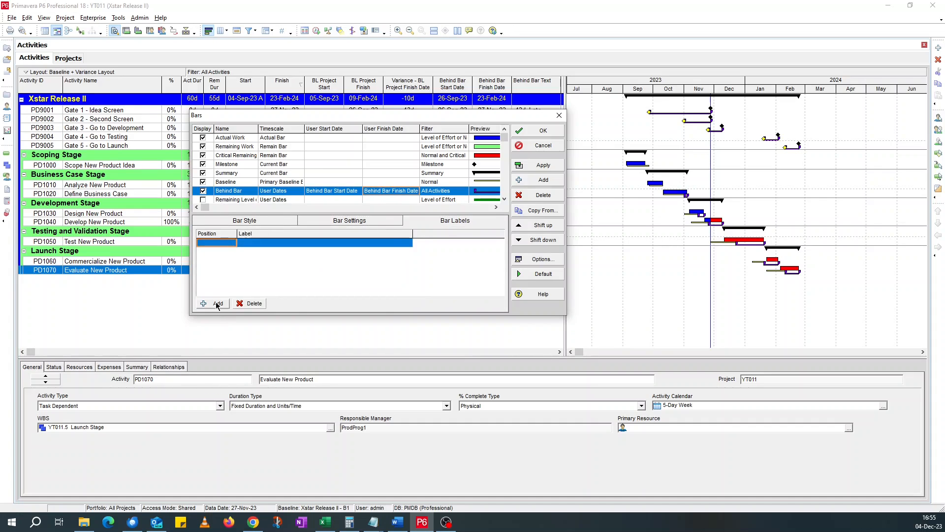
# Add a right-side Behind Bar Text label showing values like -10d_Late, then close bar settings
pyautogui.click(210, 302)
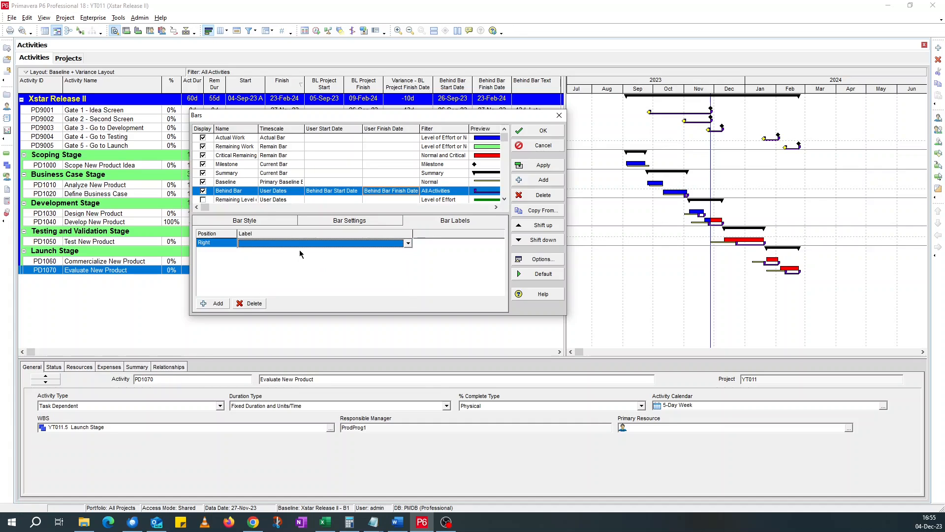
pyautogui.click(407, 243)
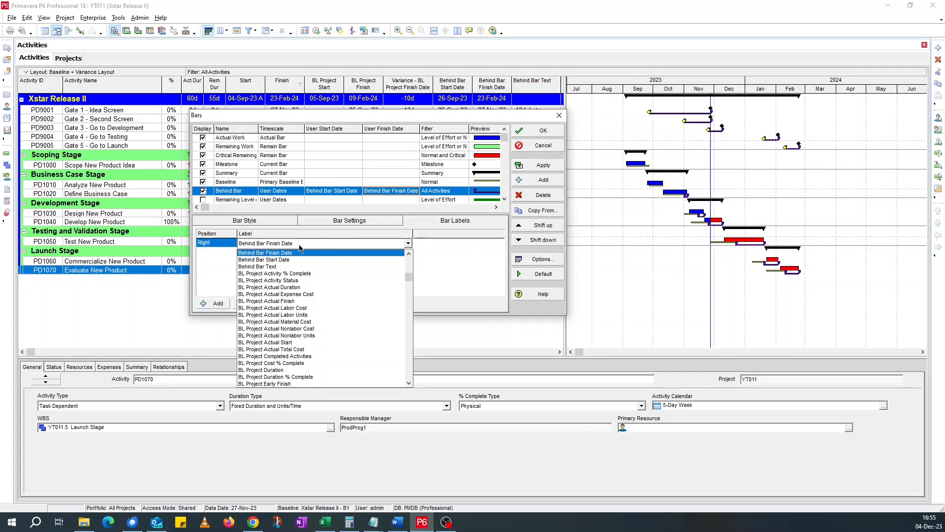
pyautogui.click(258, 266)
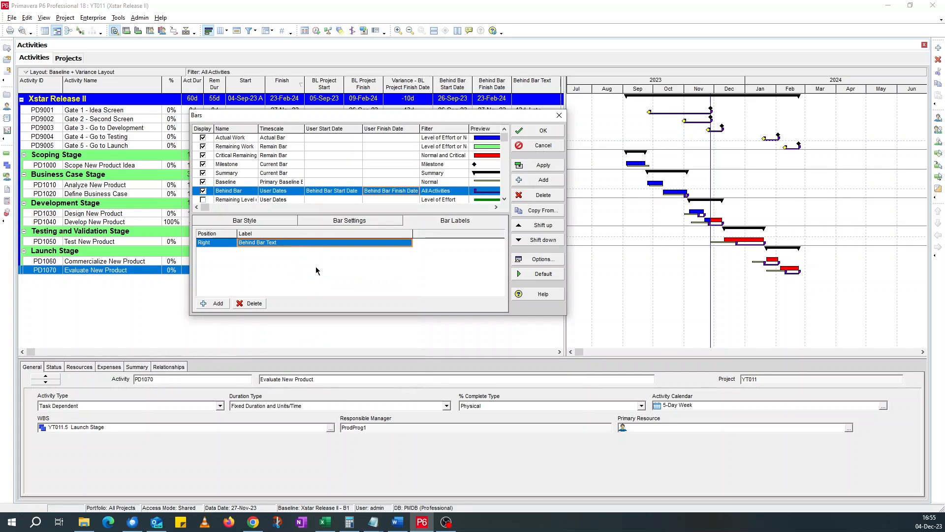
pyautogui.click(536, 164)
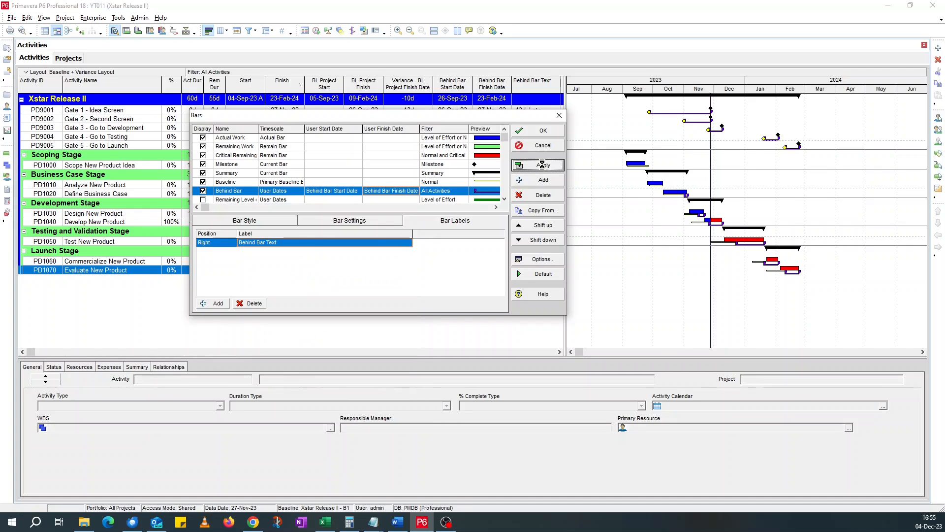
pyautogui.click(542, 165)
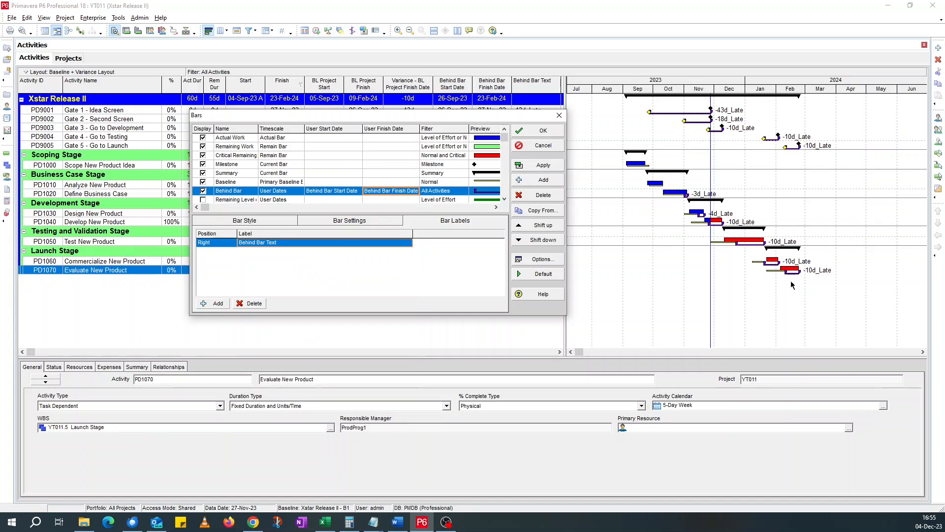
pyautogui.moveTo(795, 263)
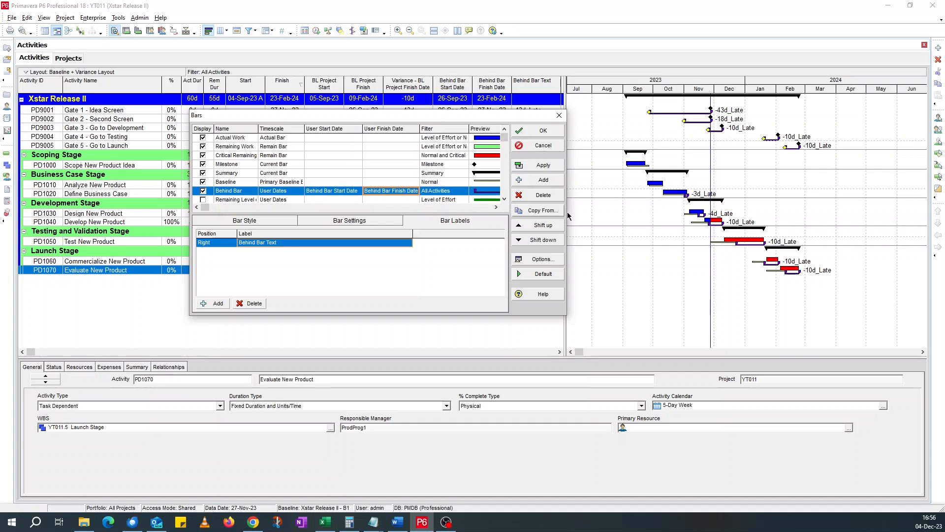
pyautogui.moveTo(533, 138)
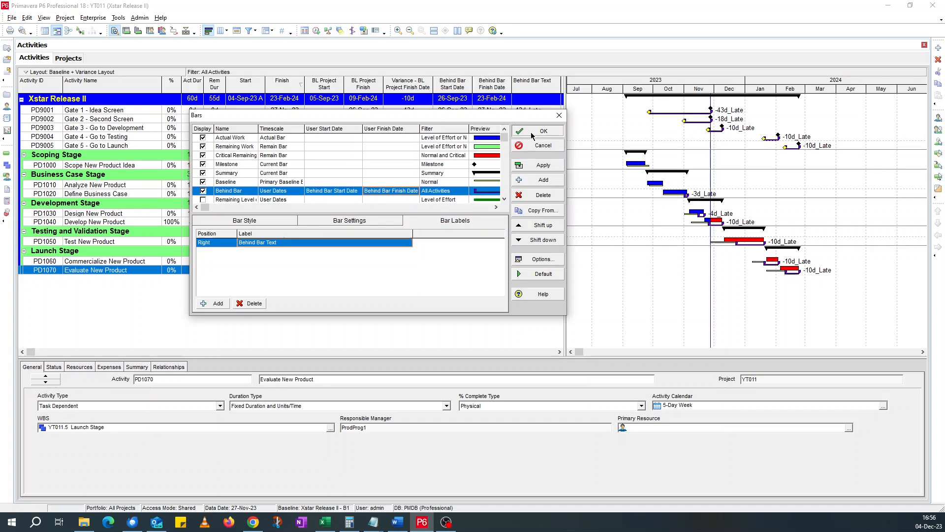
pyautogui.click(541, 131)
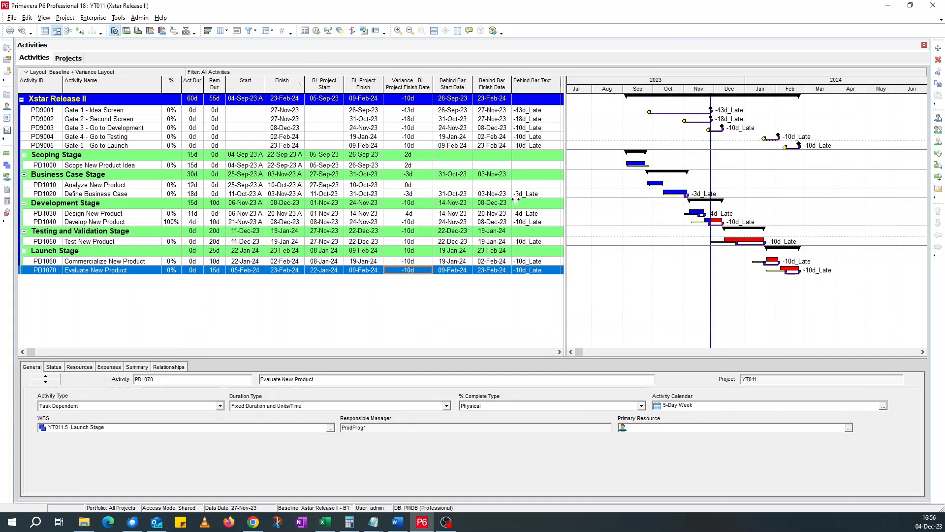
pyautogui.moveTo(436, 222)
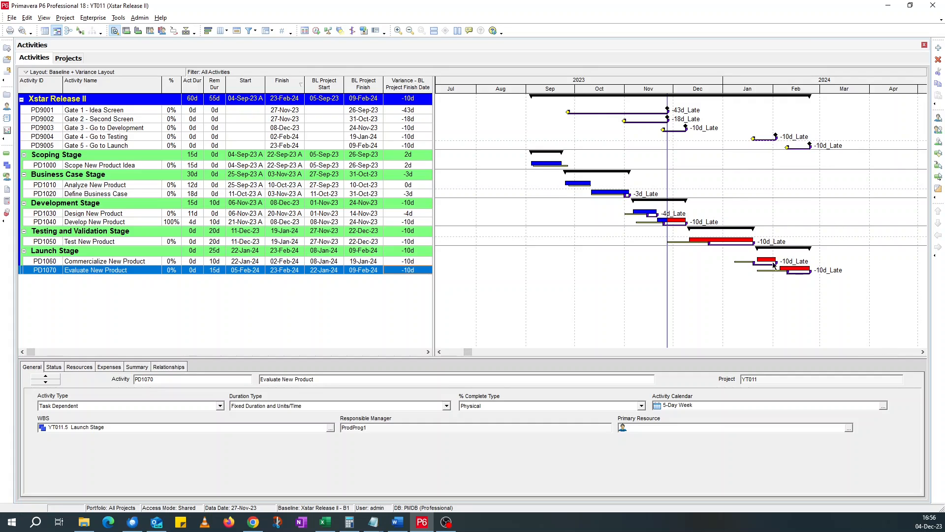
pyautogui.moveTo(523, 245)
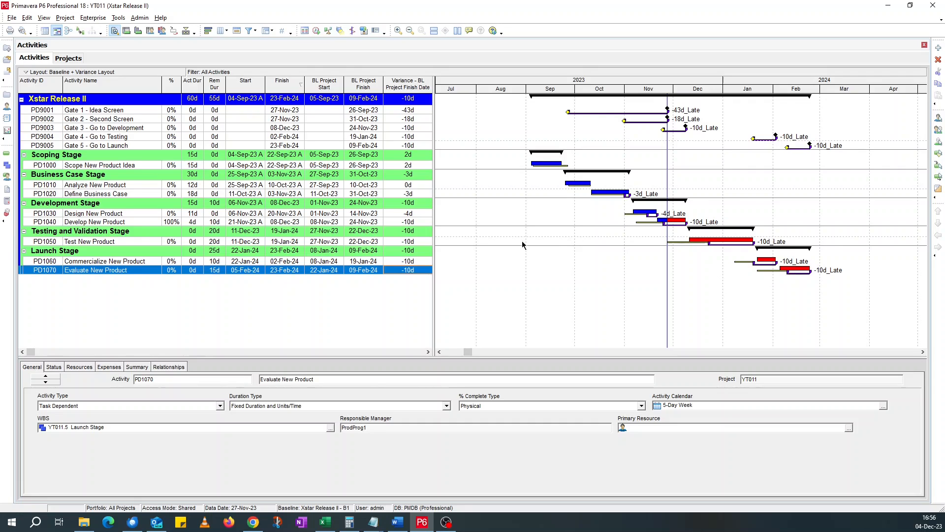
pyautogui.moveTo(662, 286)
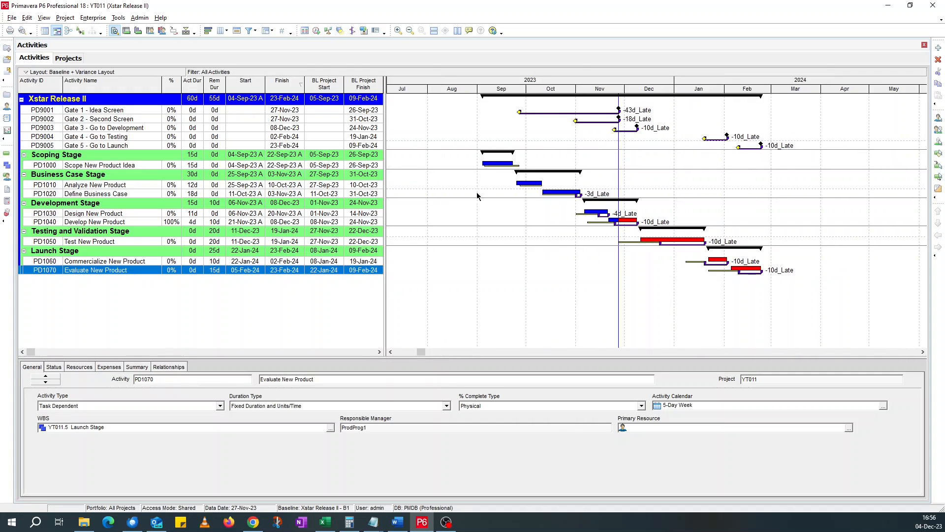
pyautogui.moveTo(752, 209)
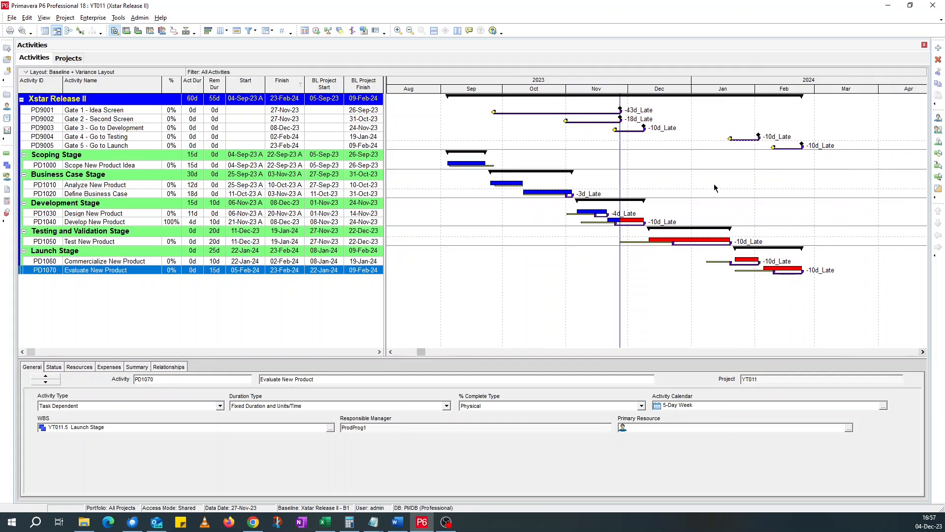
# Briefly show the Layout Options menu and dismiss it without choosing anything
pyautogui.click(37, 72)
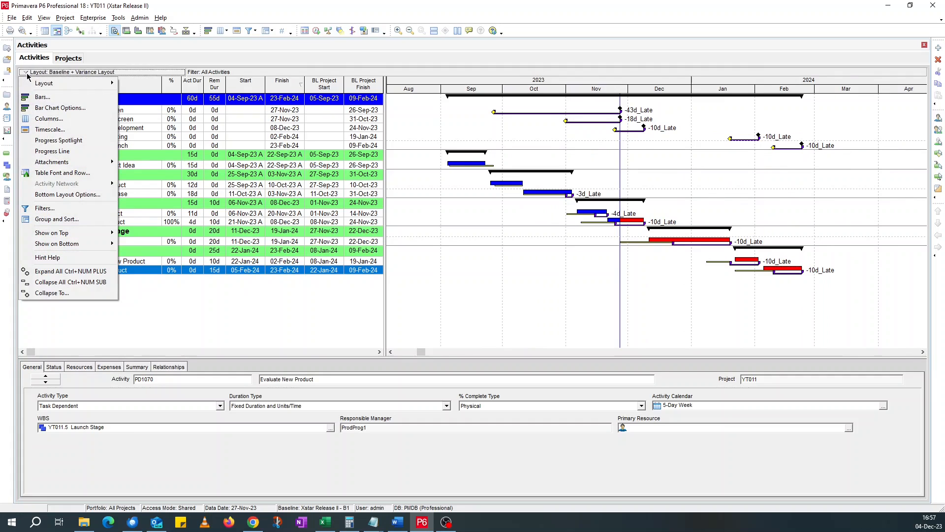
pyautogui.click(42, 82)
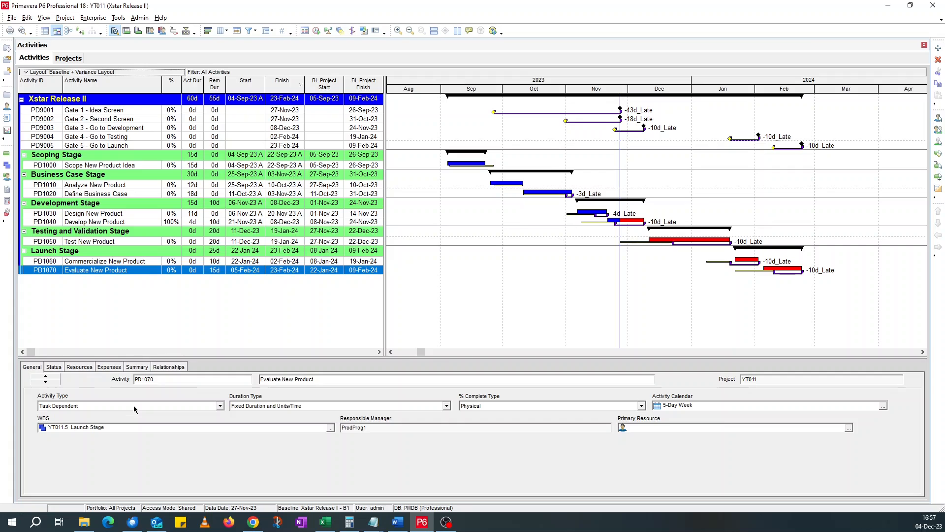
pyautogui.moveTo(378, 458)
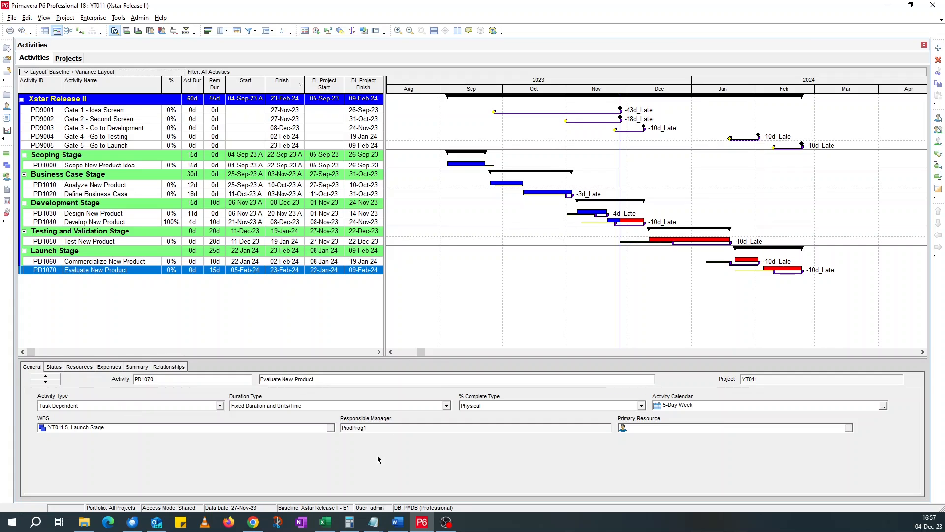
pyautogui.moveTo(383, 353)
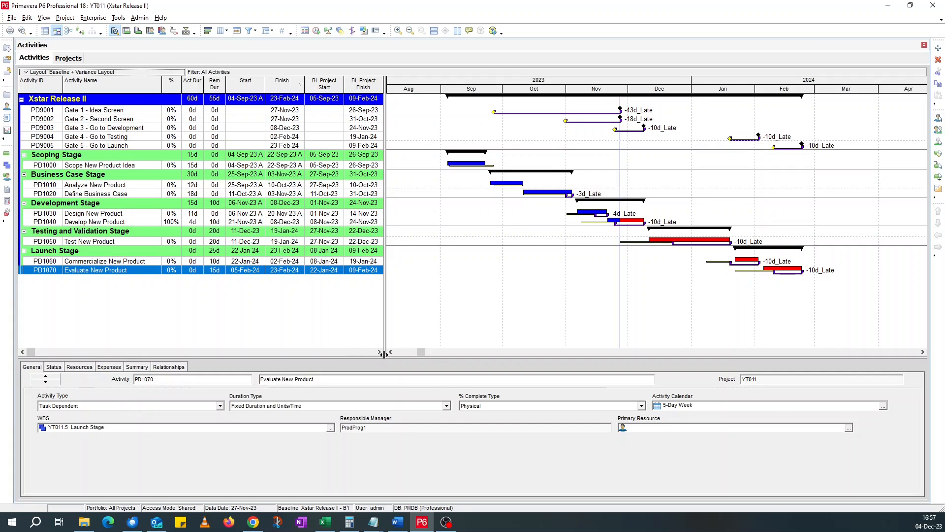